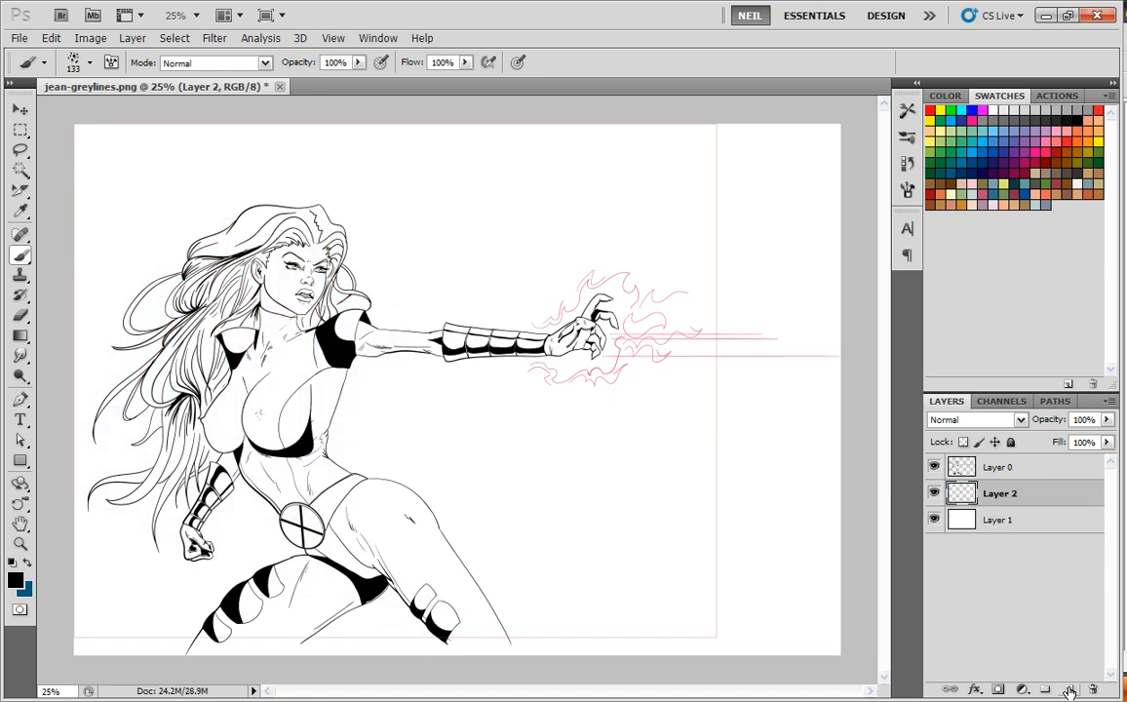
# Step: Give Layer 2 a red colour label through its Layer Properties
pyautogui.rightClick(999, 491)
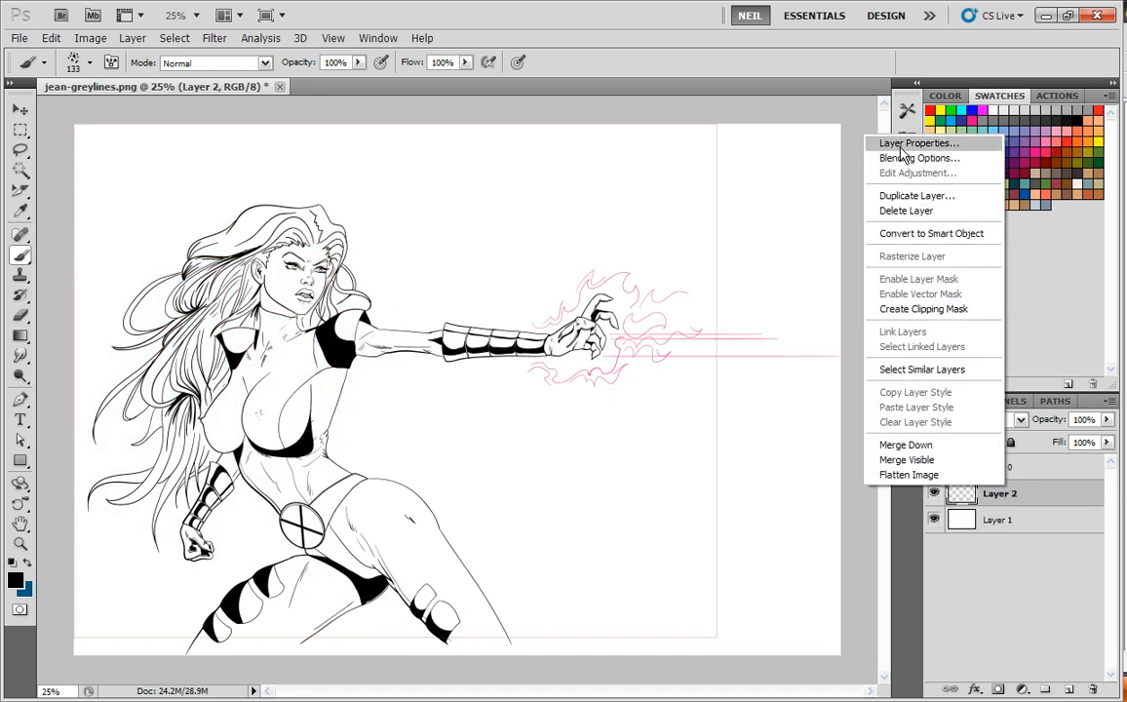
pyautogui.click(916, 145)
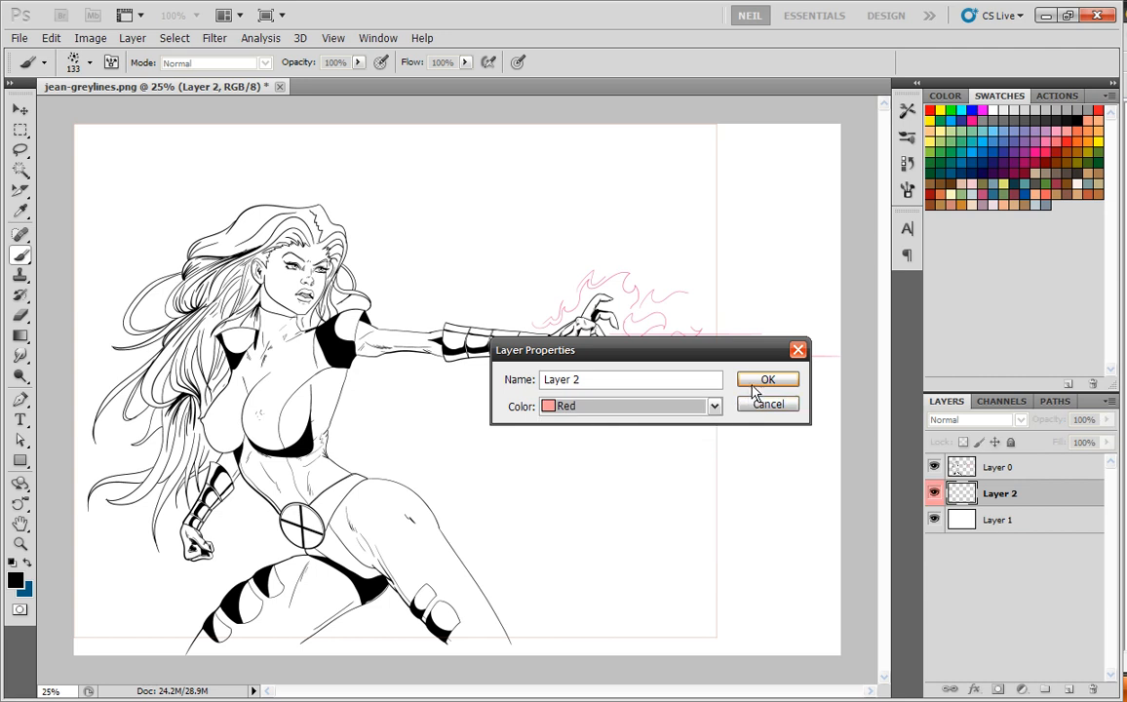
pyautogui.click(769, 378)
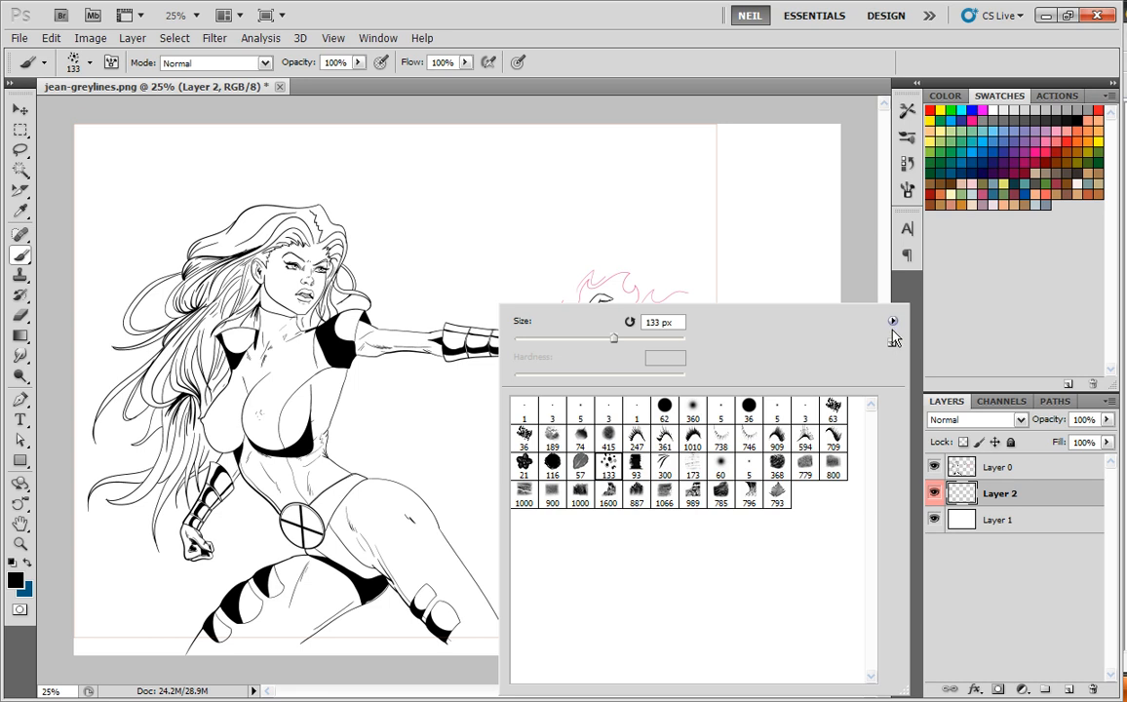
# Step: View brush presets as a small list, then return to thumbnails for the 82 px hard round brush
pyautogui.click(892, 320)
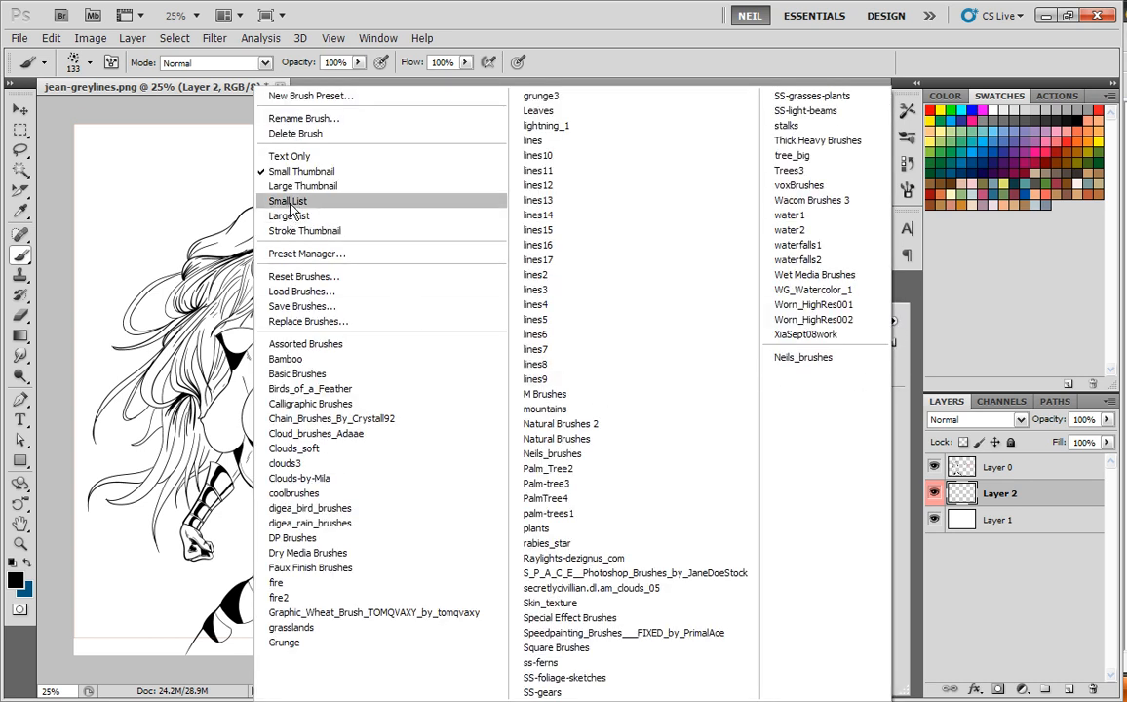
pyautogui.click(289, 200)
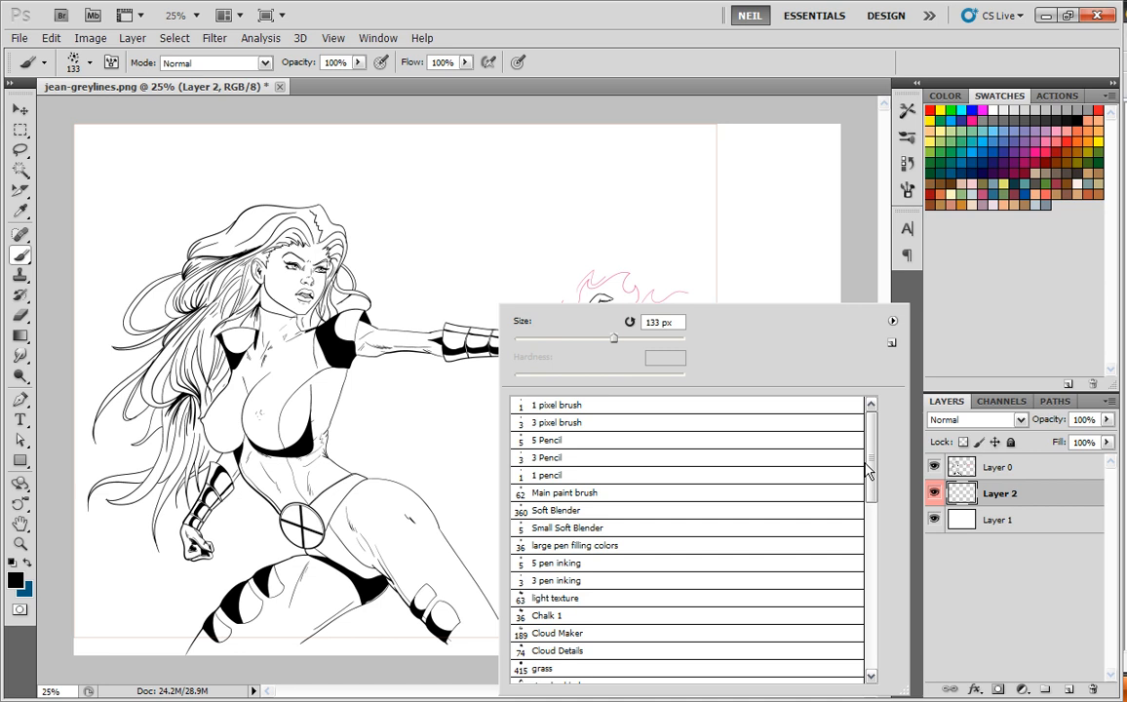
pyautogui.moveTo(895, 302)
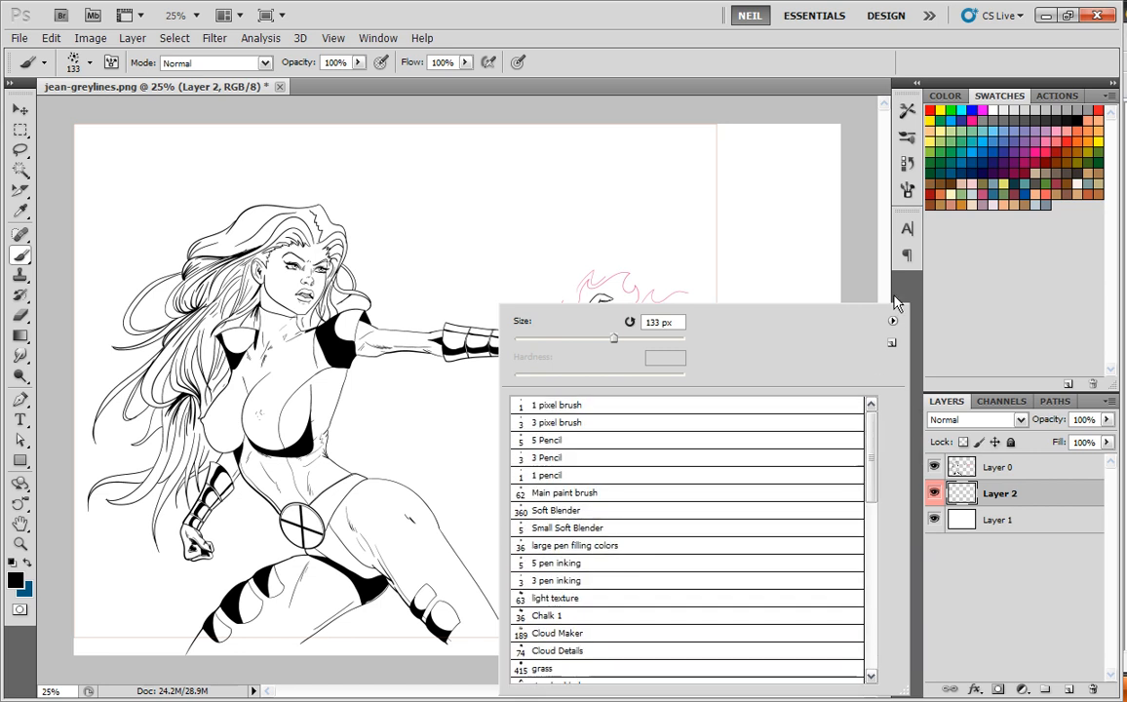
pyautogui.click(893, 320)
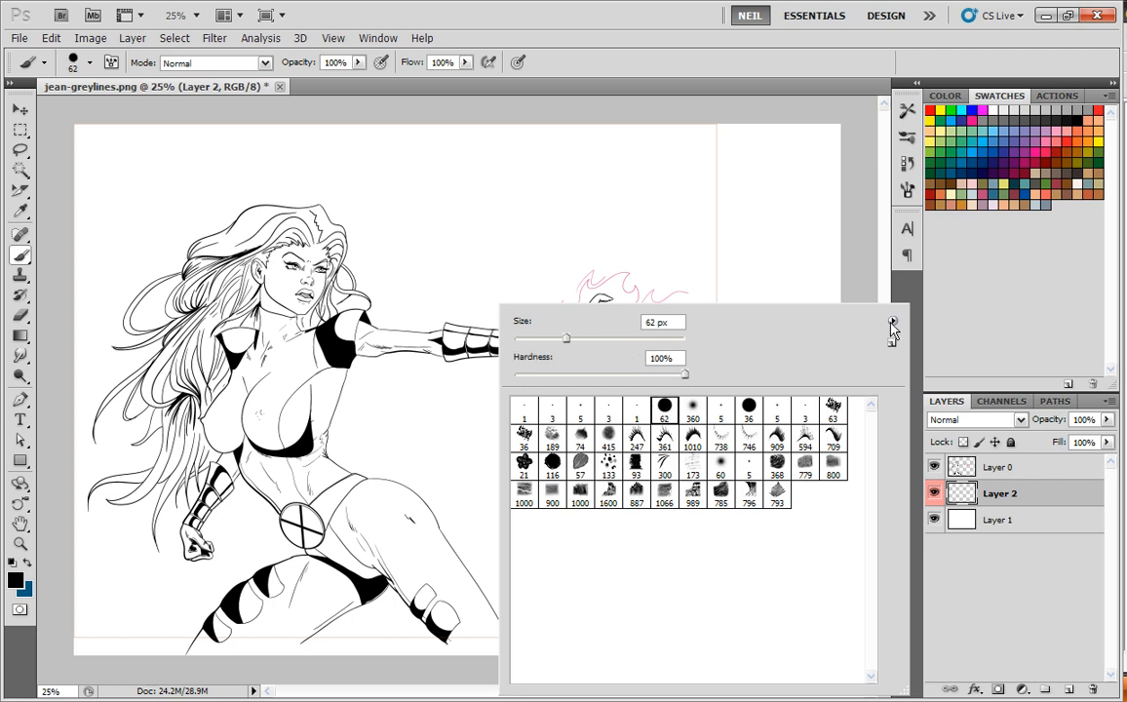
pyautogui.moveTo(881, 341)
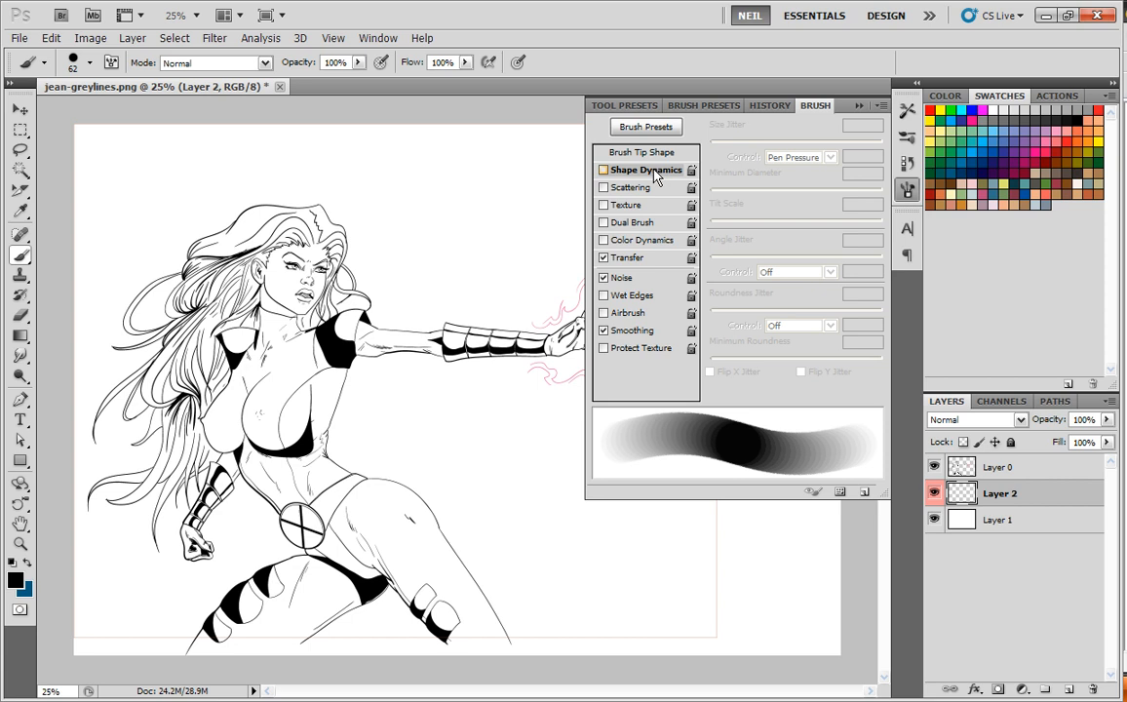
# Step: Show the Brush Tip Shape settings with the round tip at 12% spacing
pyautogui.click(647, 152)
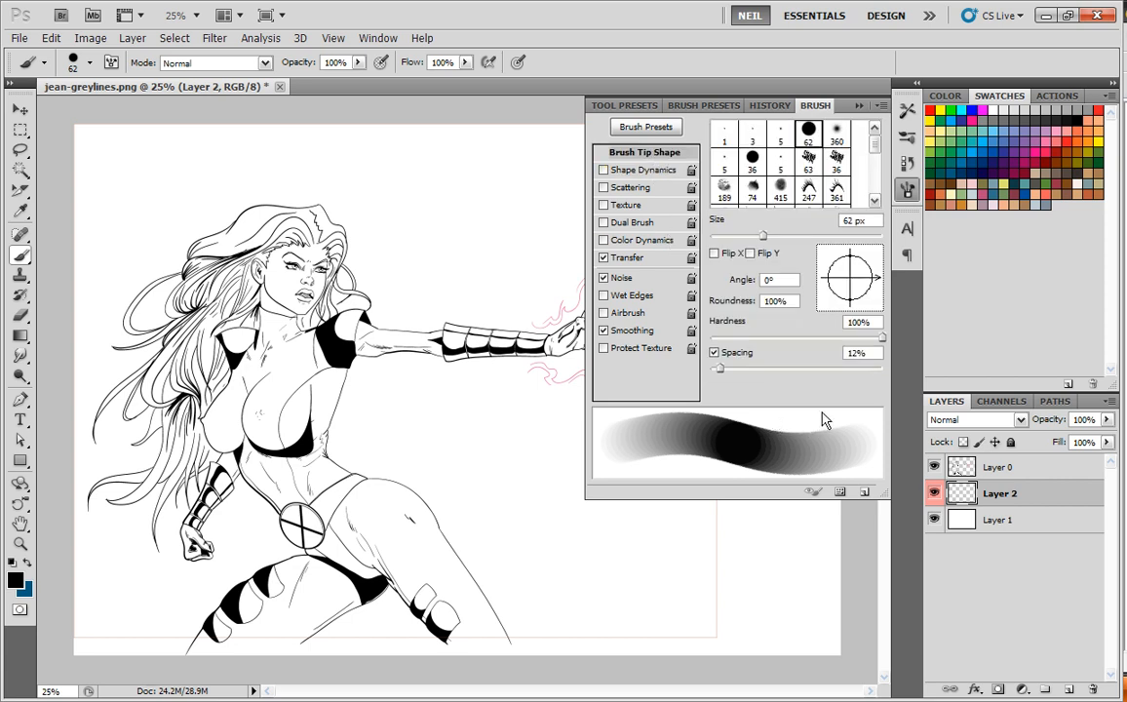
pyautogui.moveTo(751, 386)
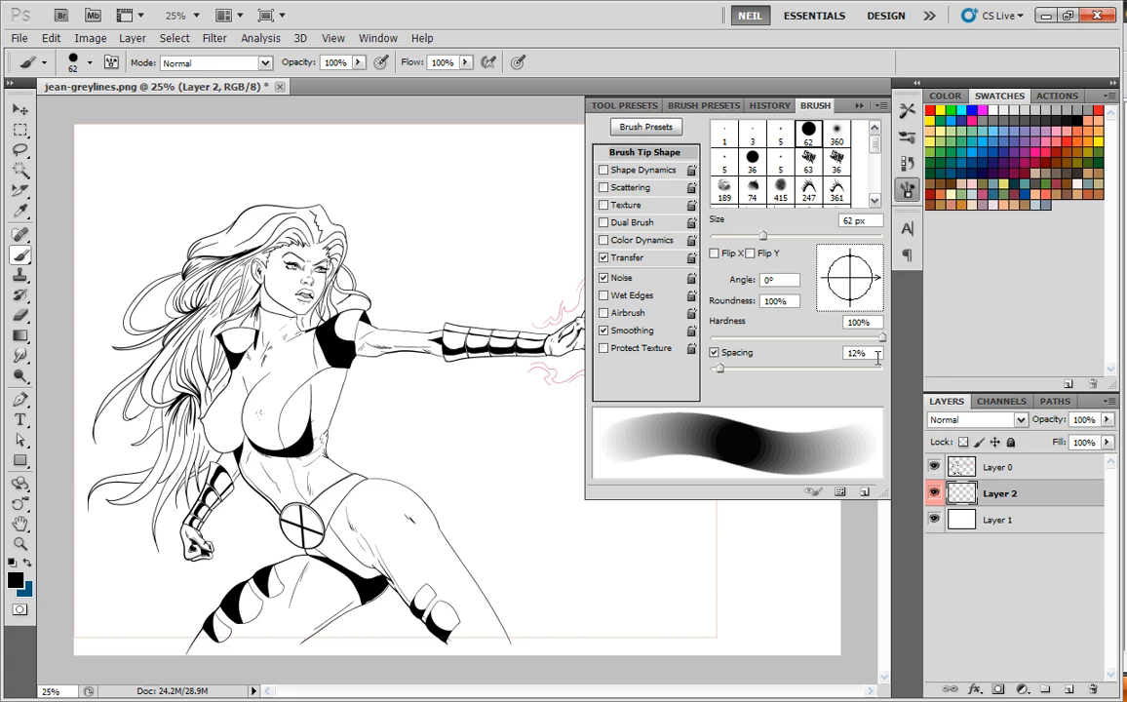
pyautogui.moveTo(854, 372)
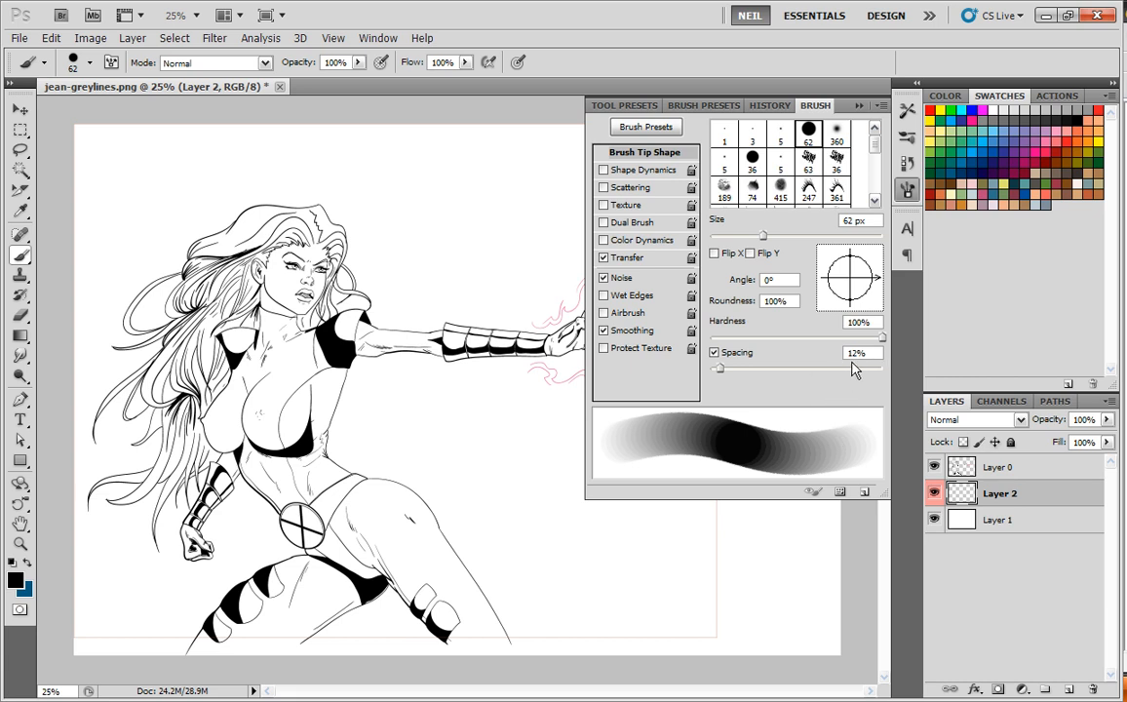
pyautogui.moveTo(846, 374)
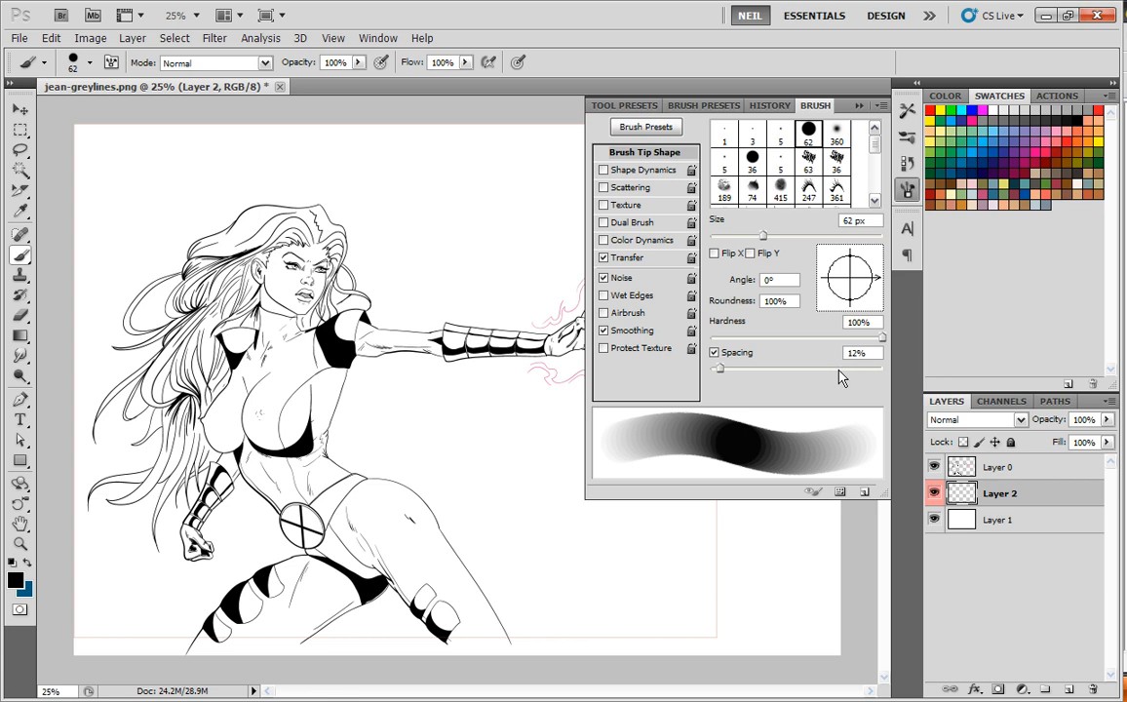
pyautogui.moveTo(844, 378)
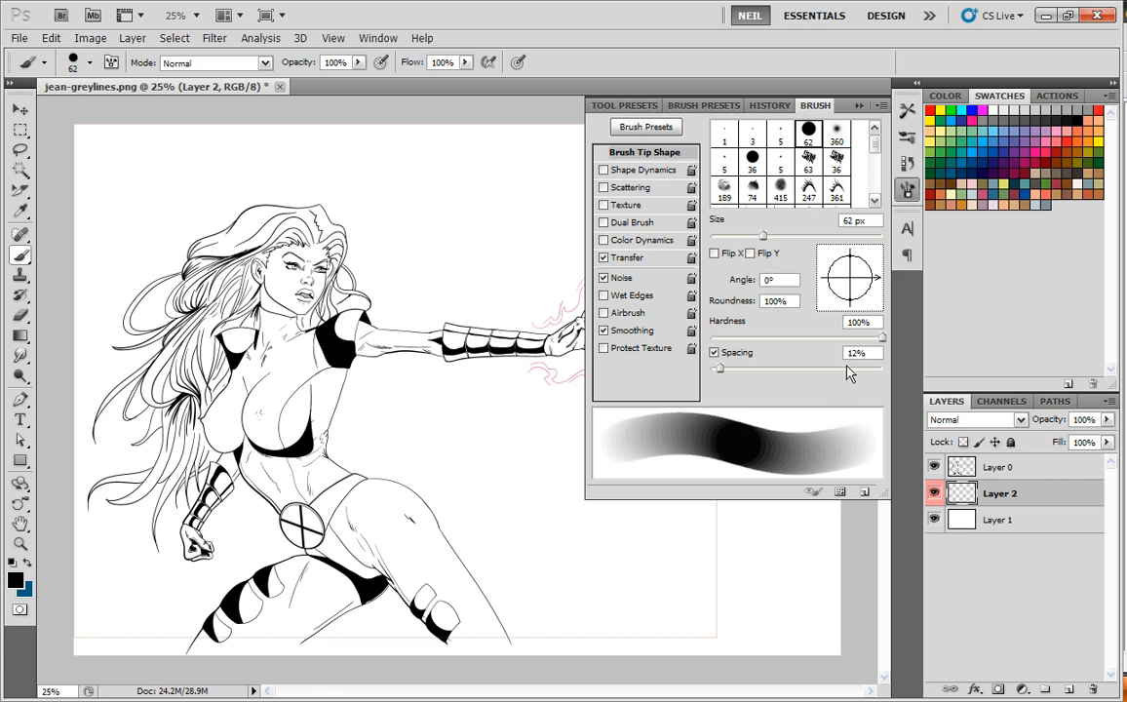
pyautogui.moveTo(842, 378)
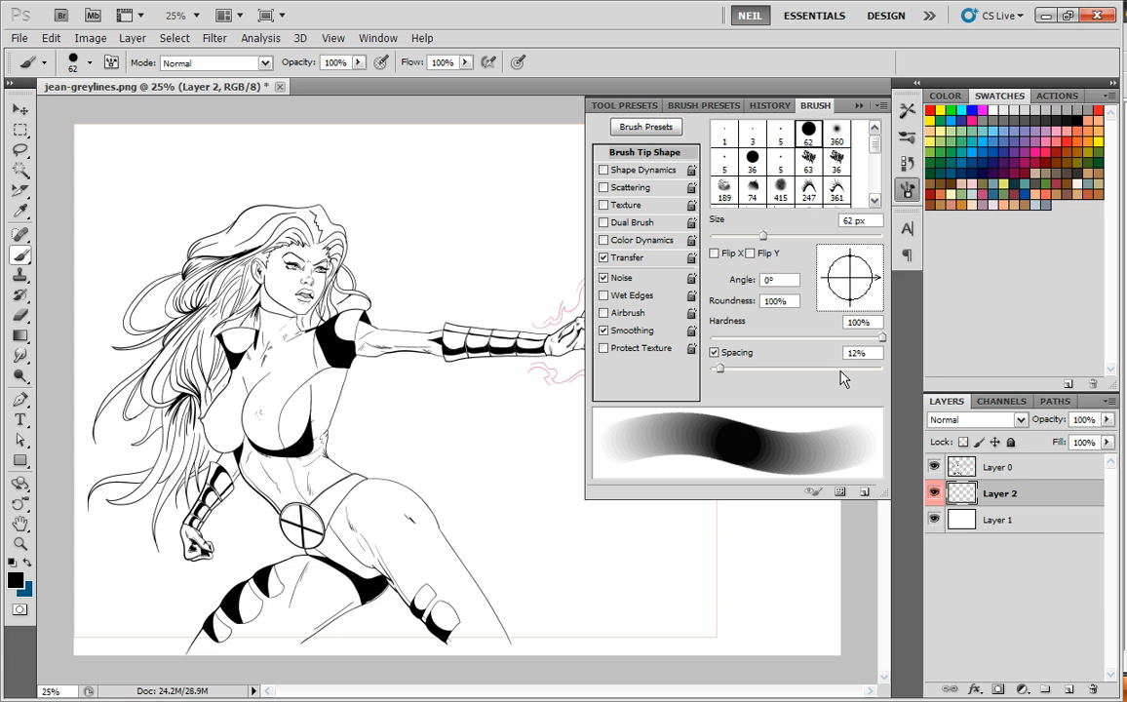
pyautogui.moveTo(822, 382)
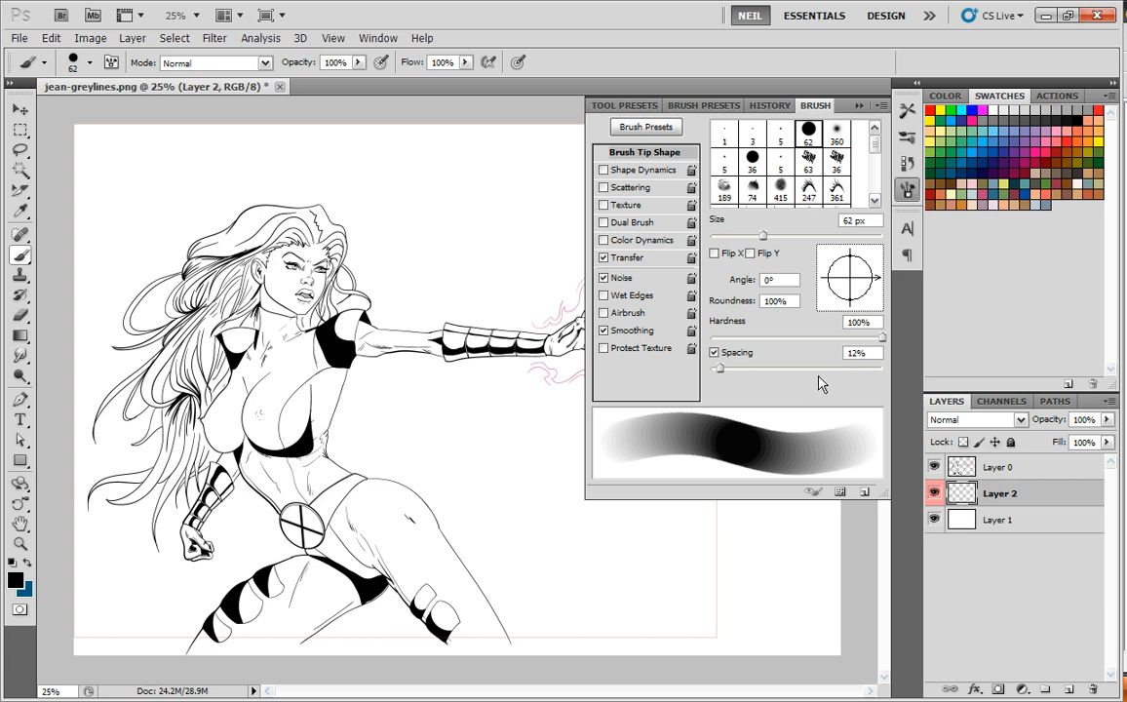
pyautogui.moveTo(827, 425)
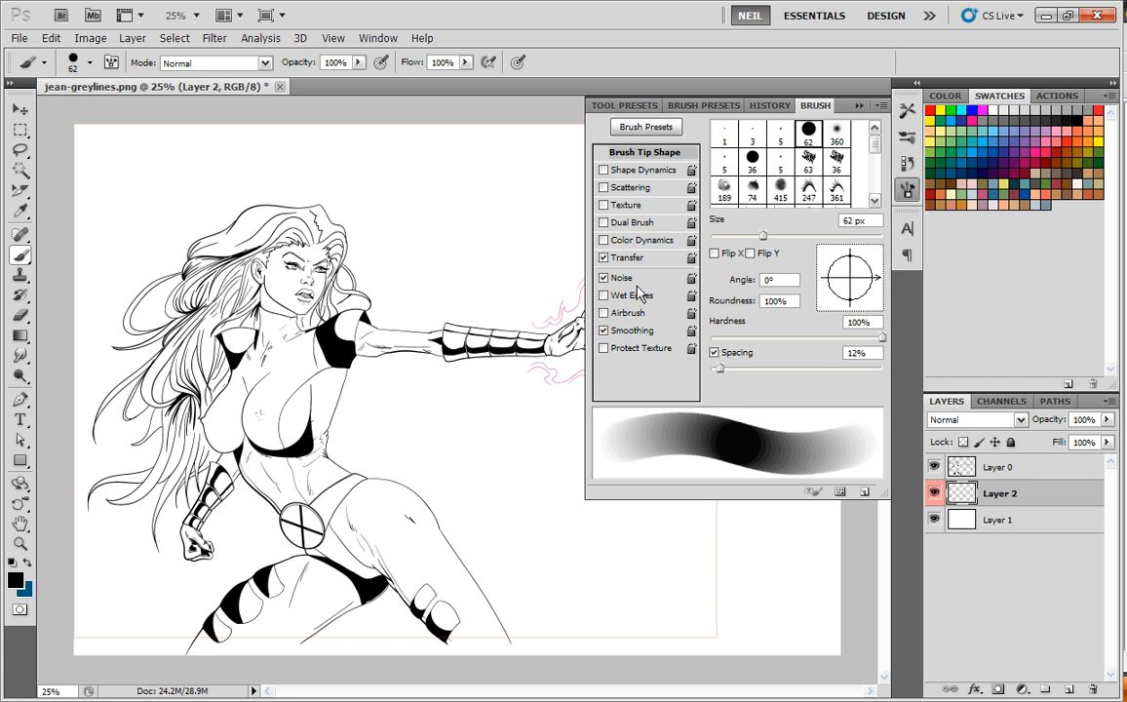
pyautogui.click(627, 258)
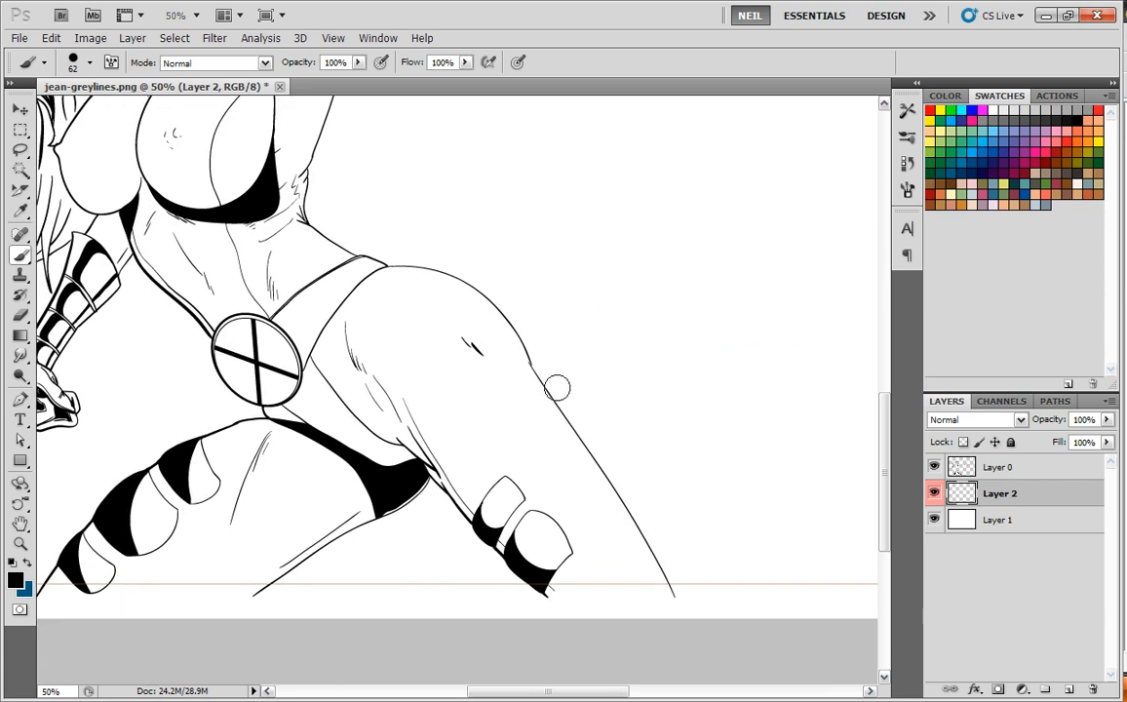
# Step: Scroll the canvas down to frame the legs and boots for painting
pyautogui.scroll(-3)
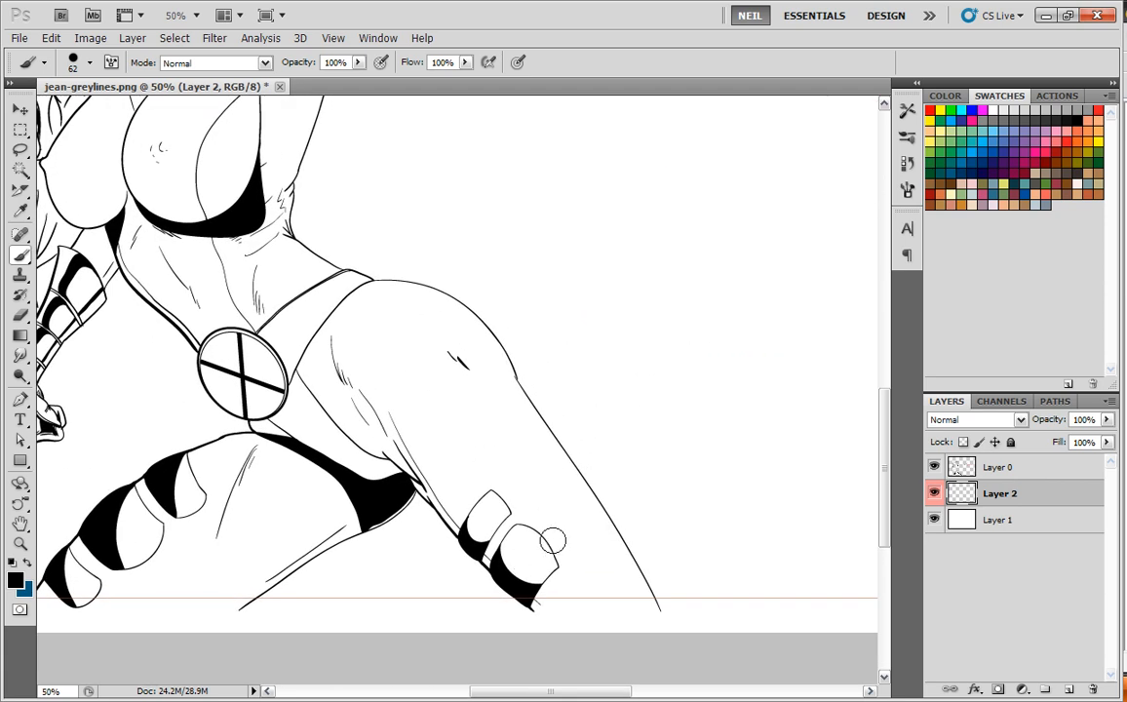
pyautogui.moveTo(534, 479)
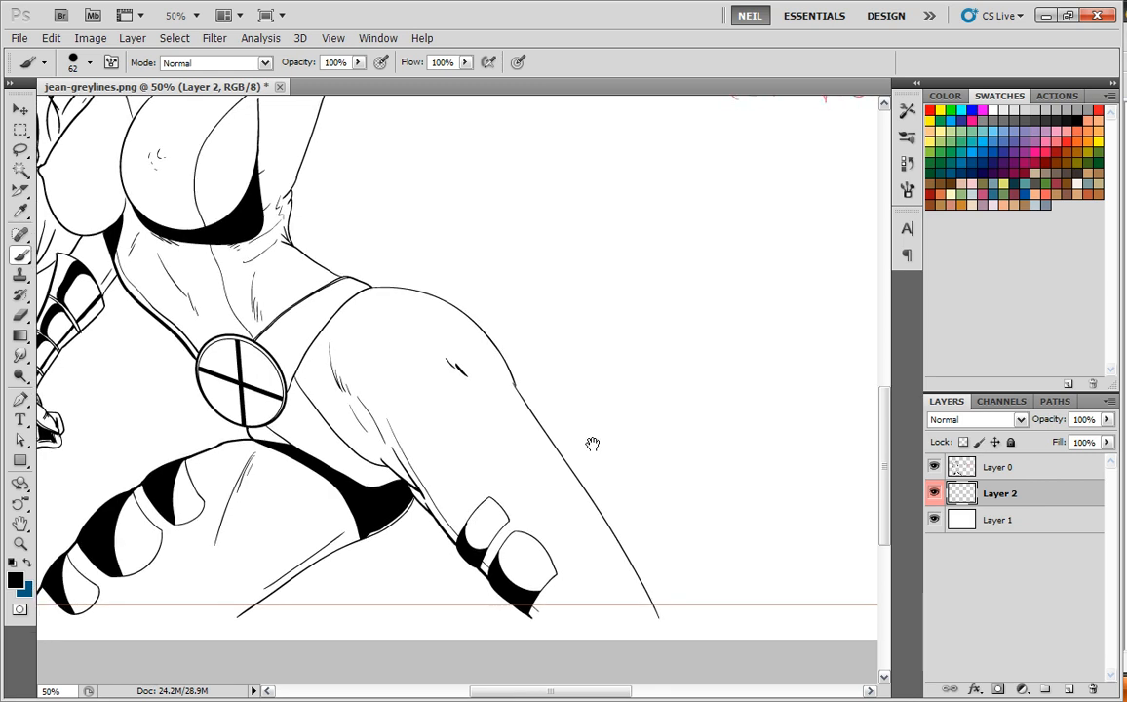
pyautogui.moveTo(538, 353)
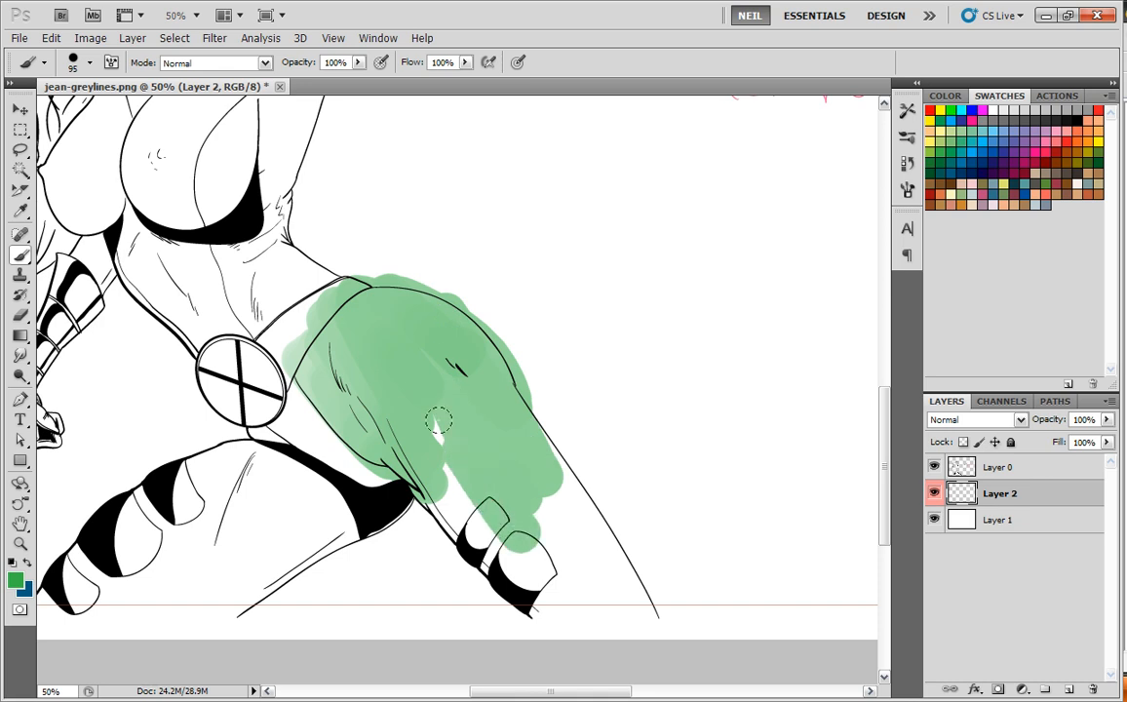
# Step: Block in the right leg with green and add a lighter highlight stripe down it
pyautogui.moveTo(438, 419); pyautogui.dragTo(585, 575)
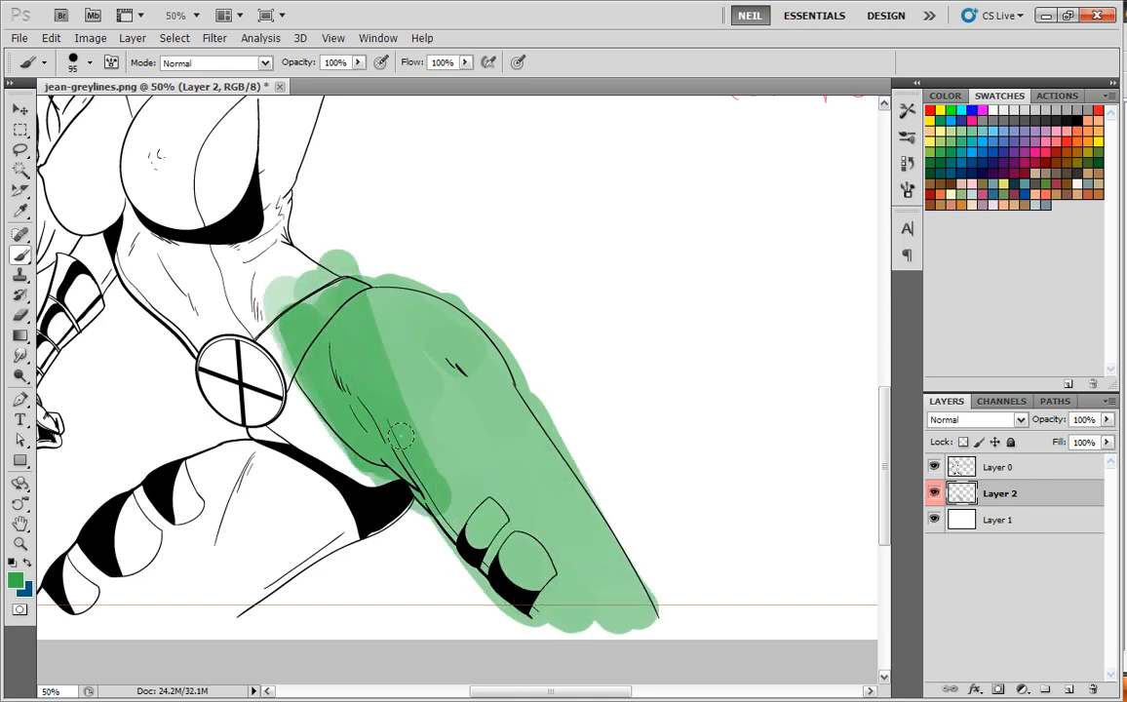
pyautogui.moveTo(399, 433); pyautogui.dragTo(609, 452)
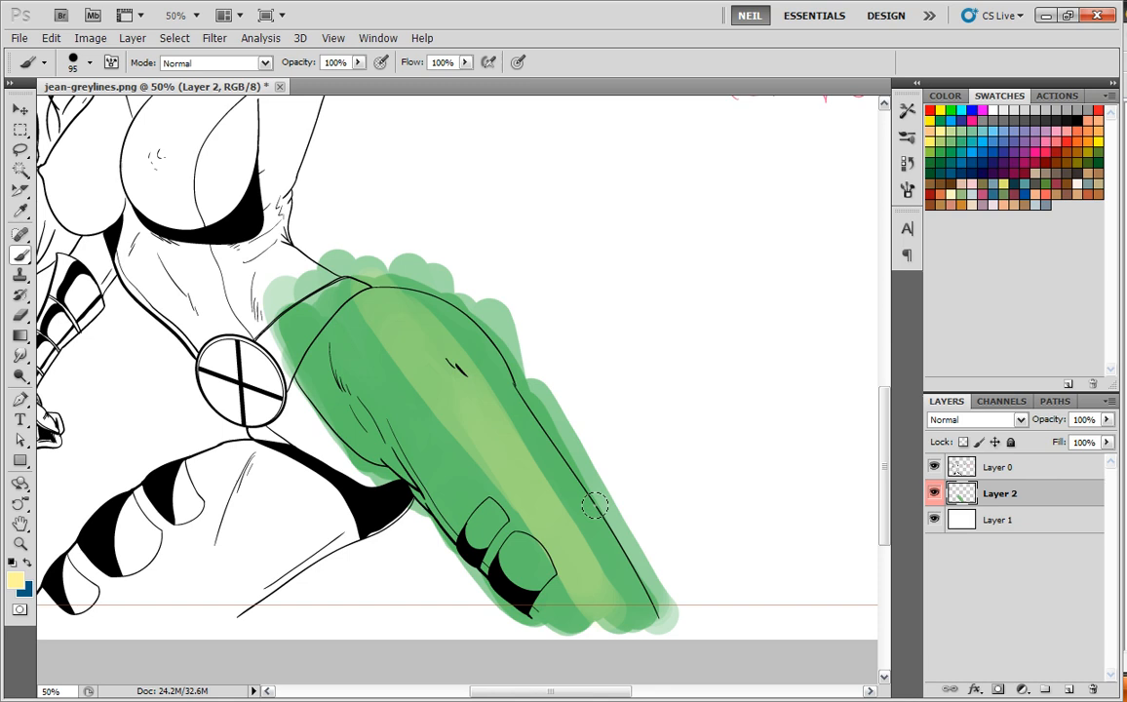
pyautogui.moveTo(729, 407)
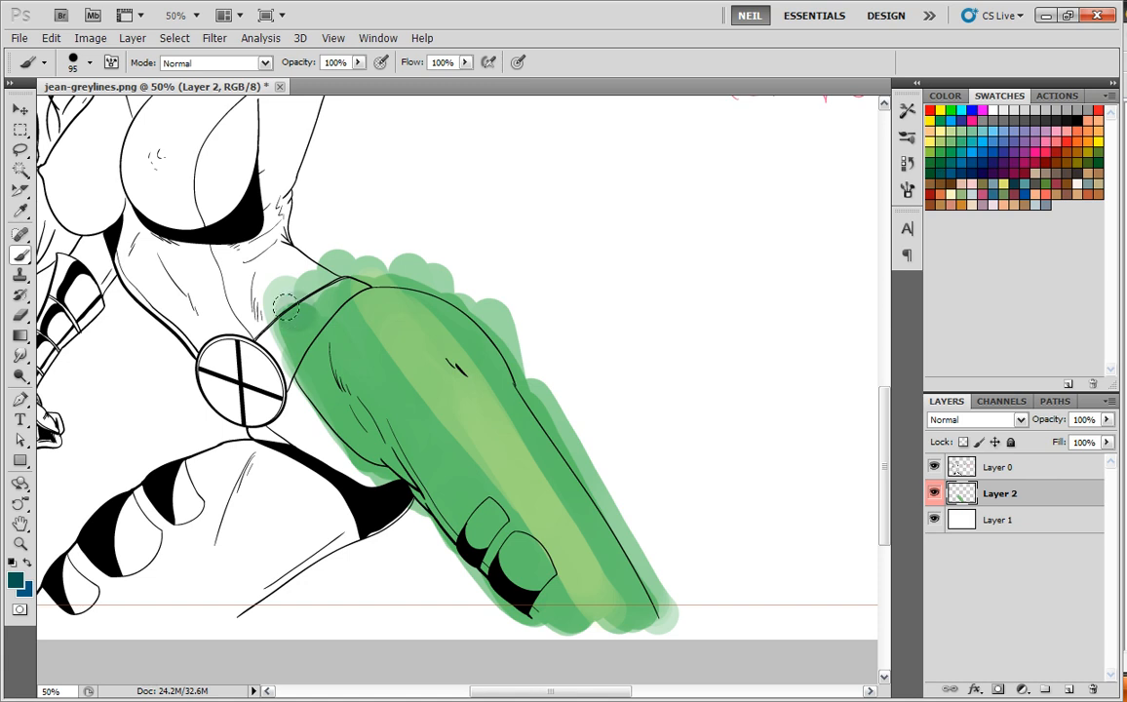
# Step: Shade the leg's inner edge with dark teal and deepen that shading
pyautogui.moveTo(283, 302); pyautogui.dragTo(390, 429)
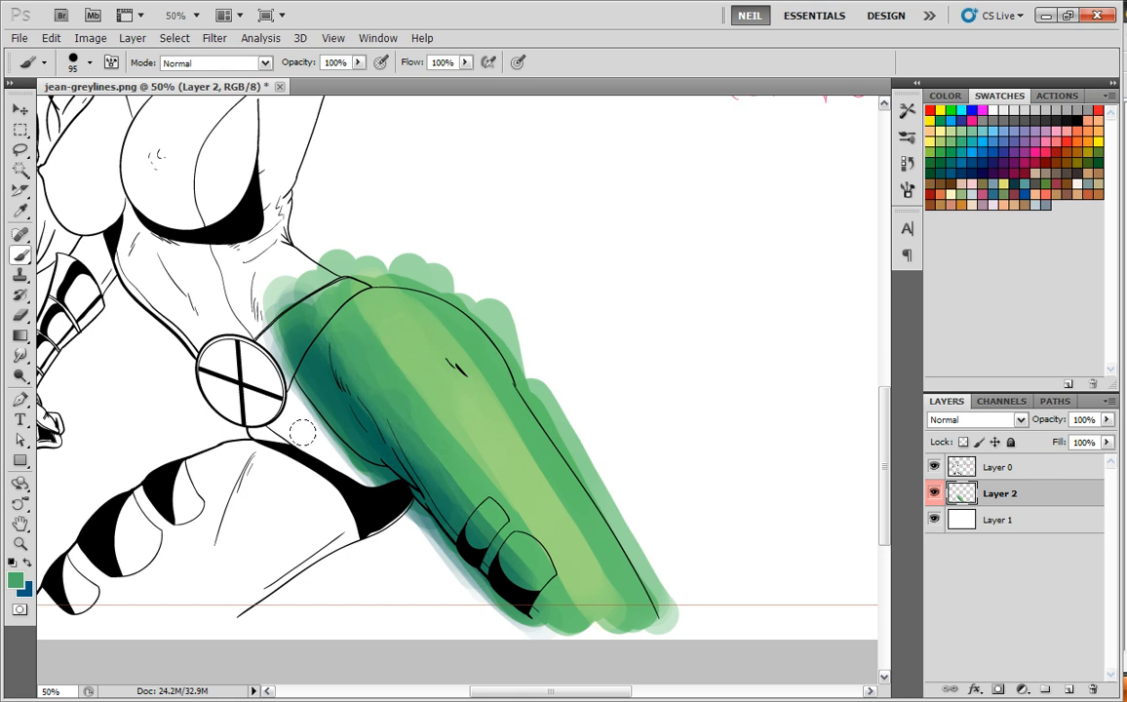
pyautogui.moveTo(331, 351)
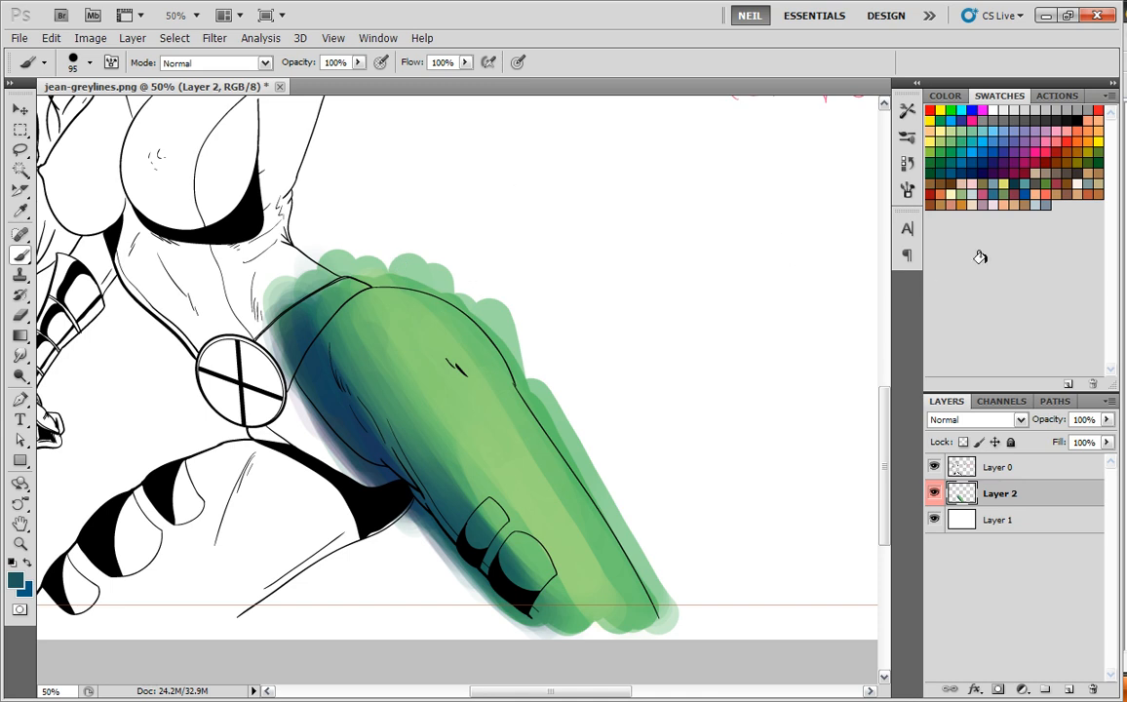
pyautogui.moveTo(284, 308)
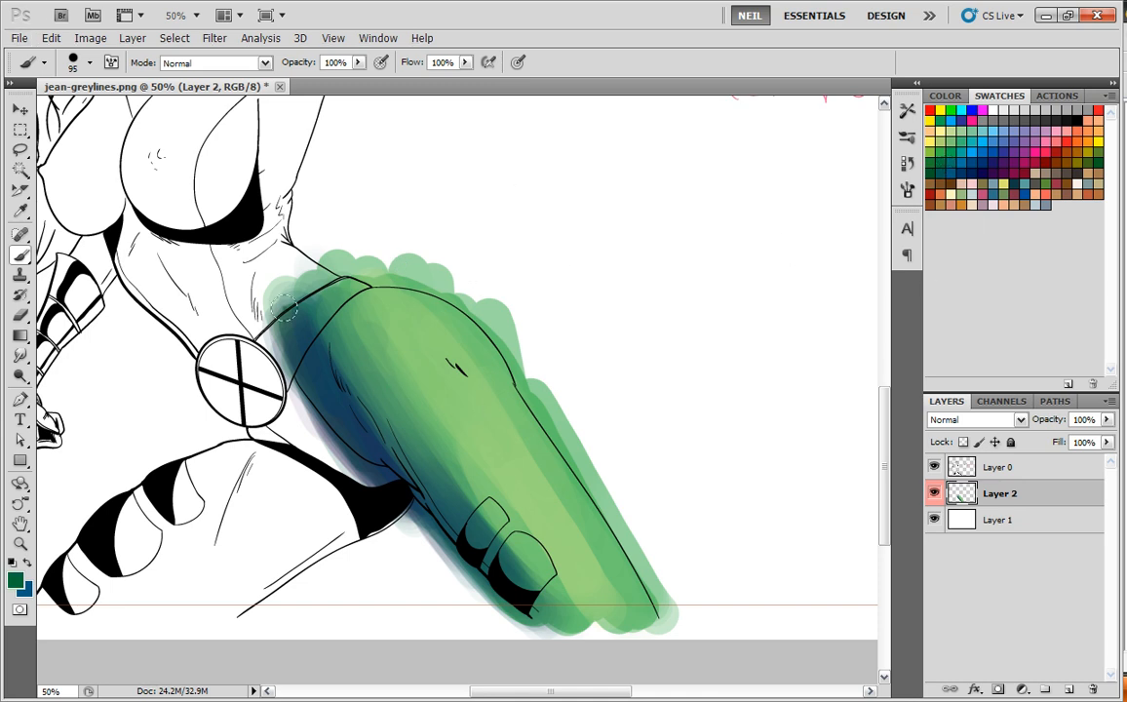
pyautogui.moveTo(288, 308); pyautogui.dragTo(341, 374)
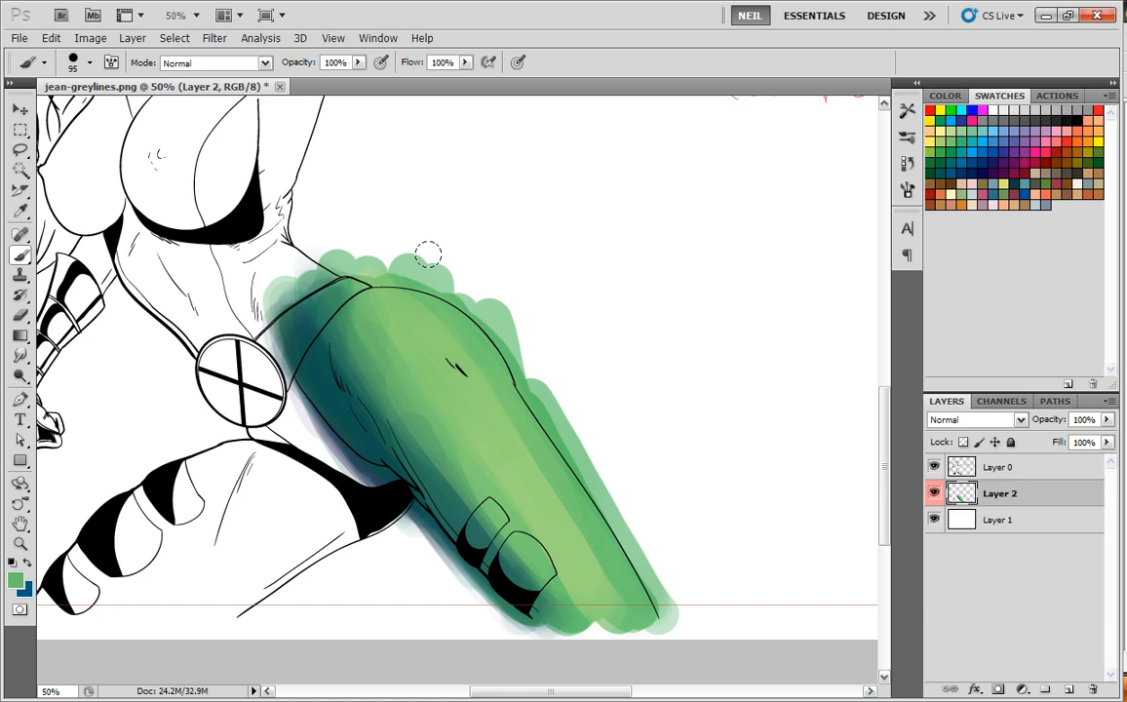
pyautogui.moveTo(398, 290)
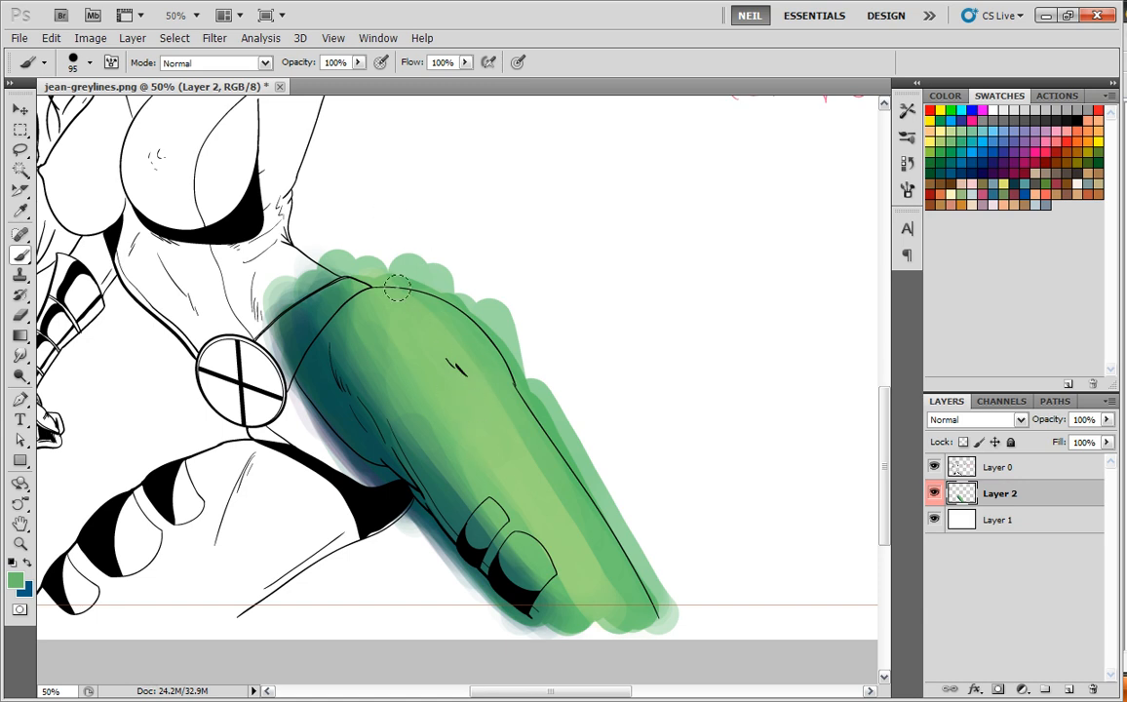
pyautogui.moveTo(342, 300)
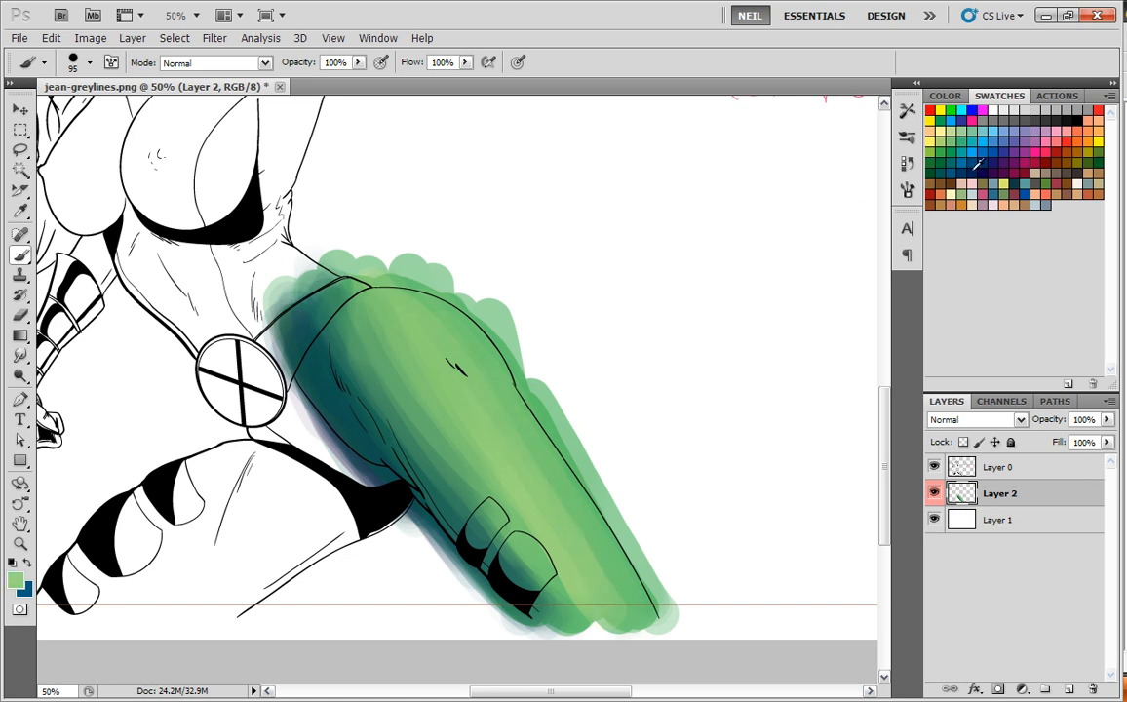
pyautogui.moveTo(530, 345)
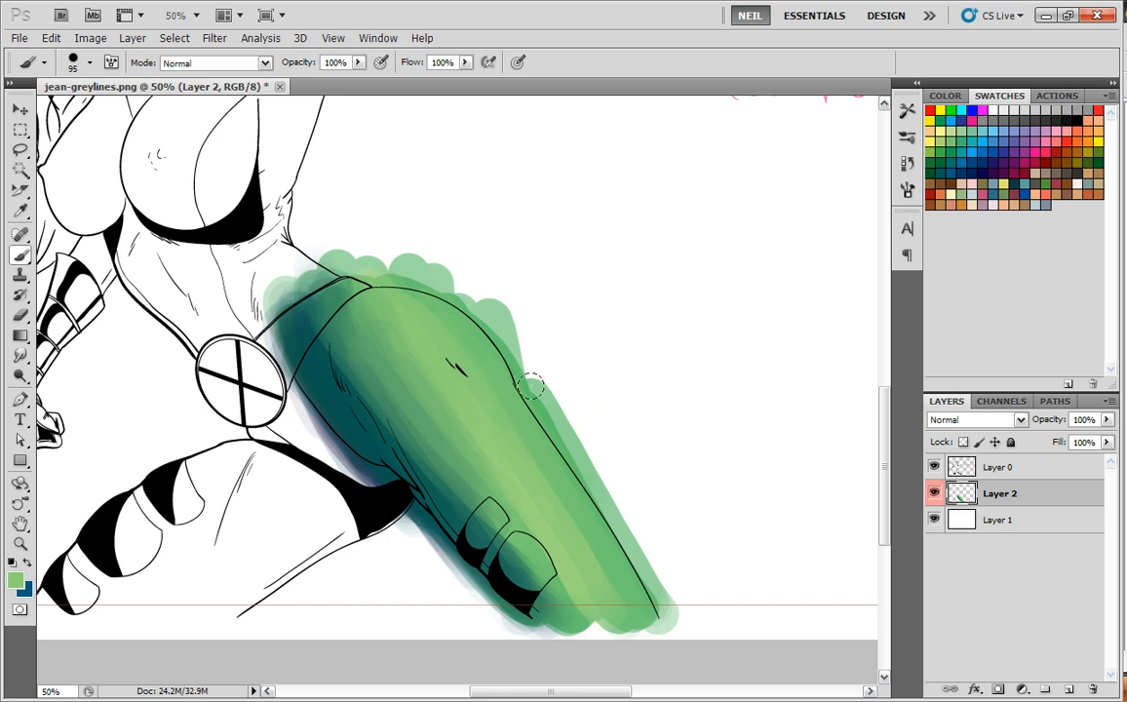
pyautogui.moveTo(549, 339)
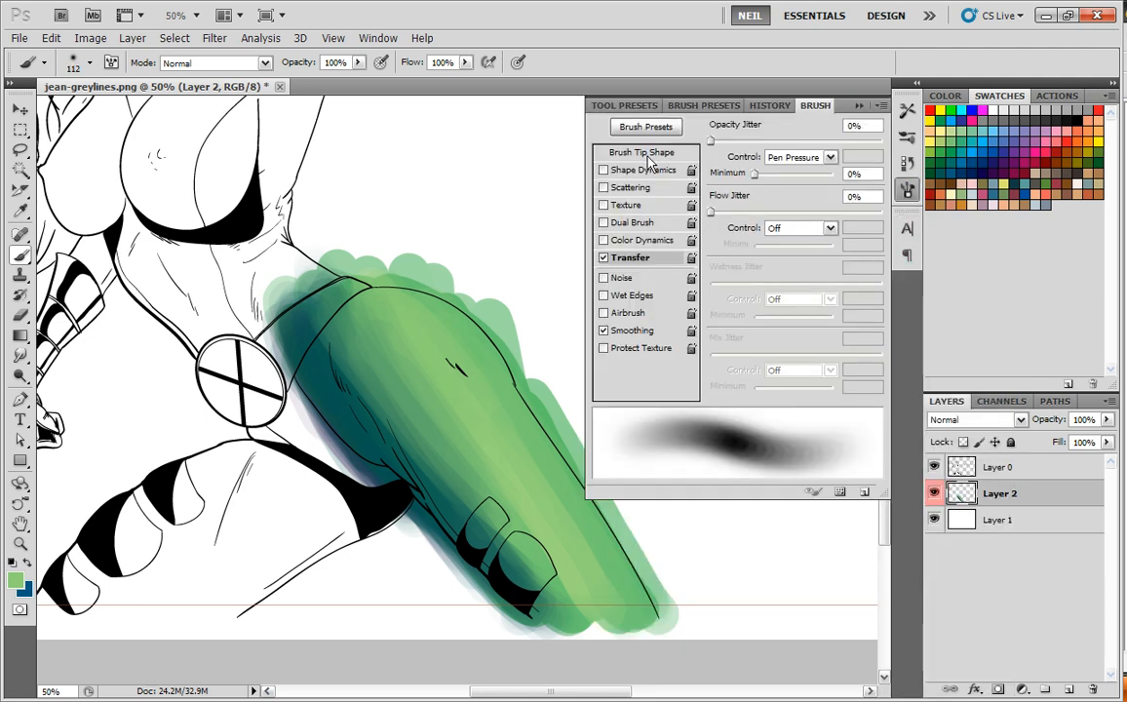
# Step: Enable Transfer so brush opacity follows pen pressure
pyautogui.click(642, 152)
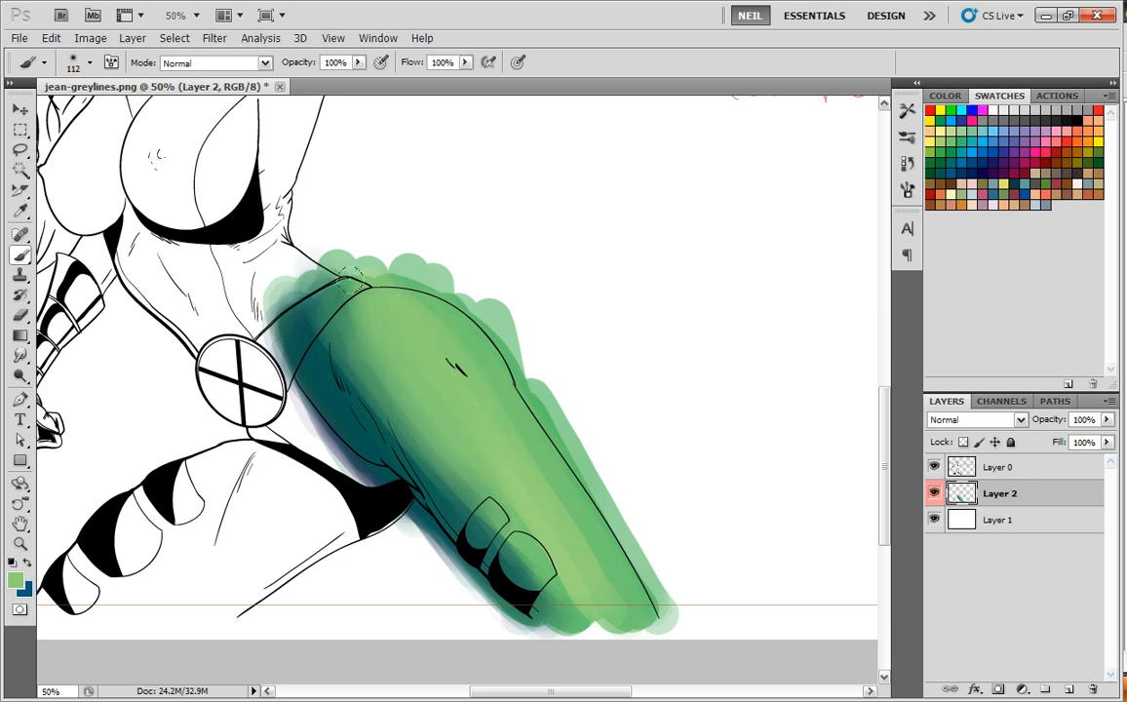
pyautogui.moveTo(351, 273); pyautogui.dragTo(386, 335)
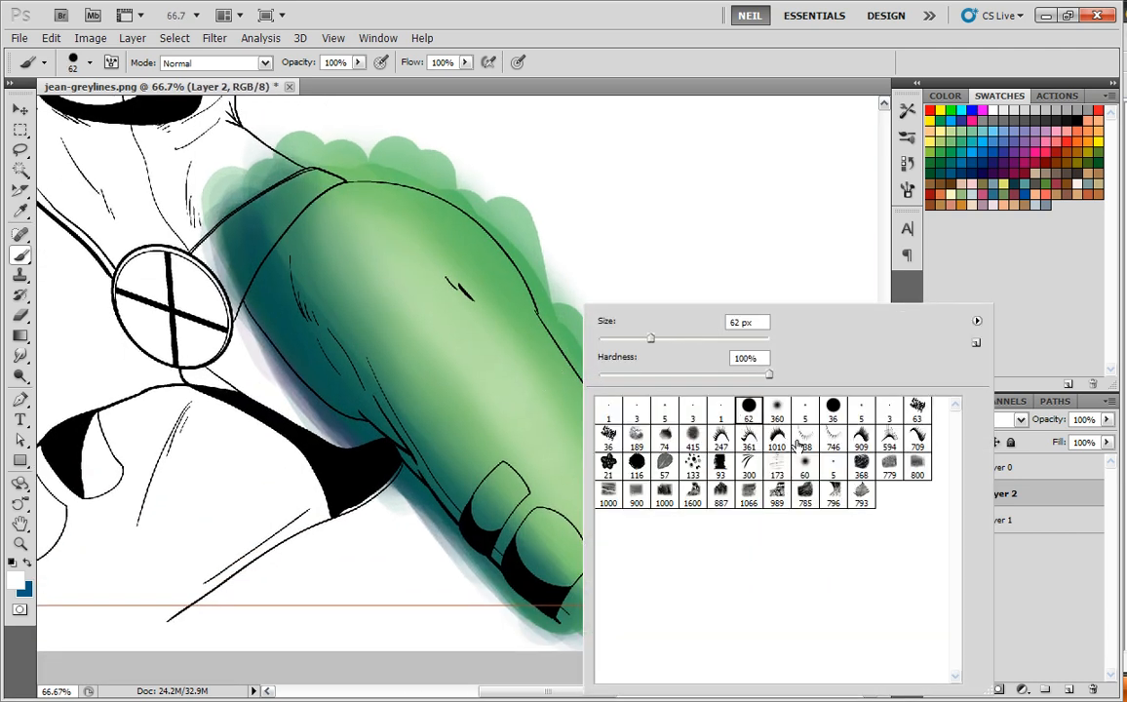
# Step: Switch to a large soft round 63 px brush tip for painting around the leg
pyautogui.click(775, 407)
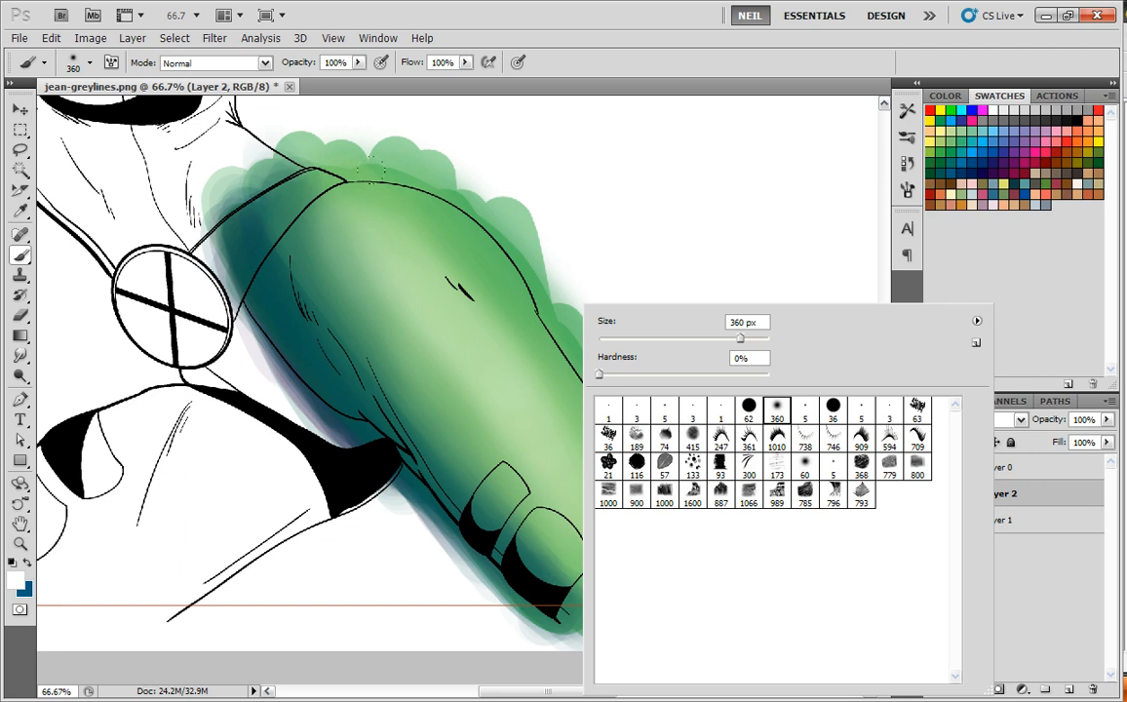
pyautogui.click(916, 404)
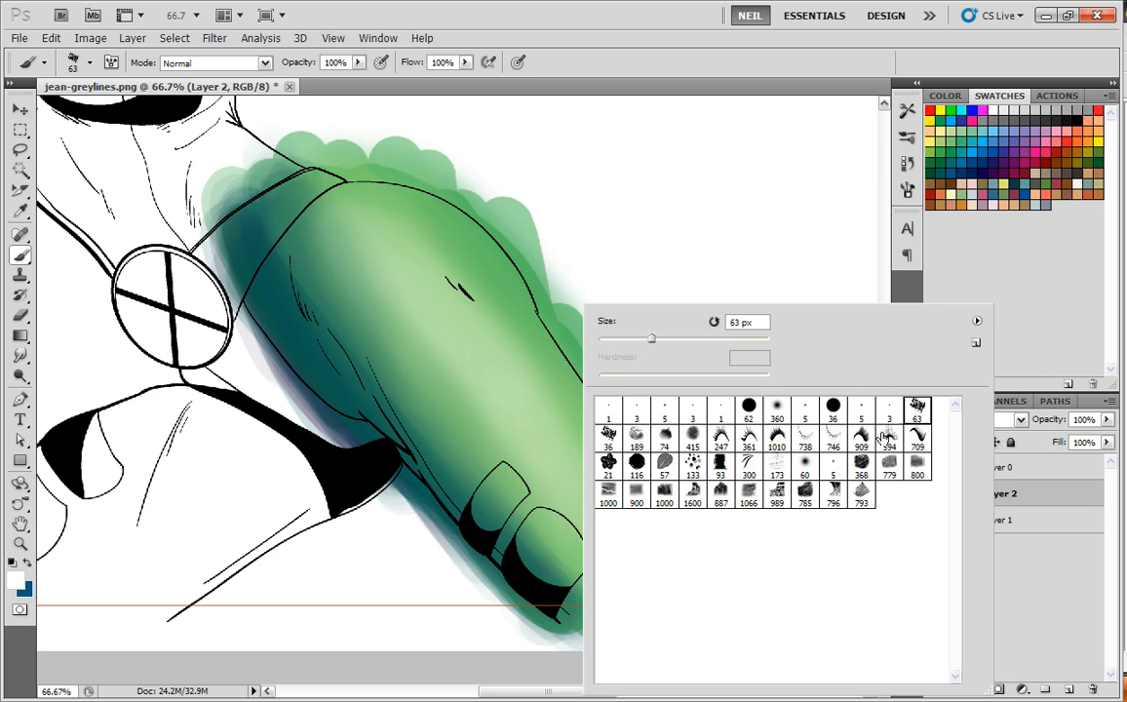
pyautogui.moveTo(750, 441)
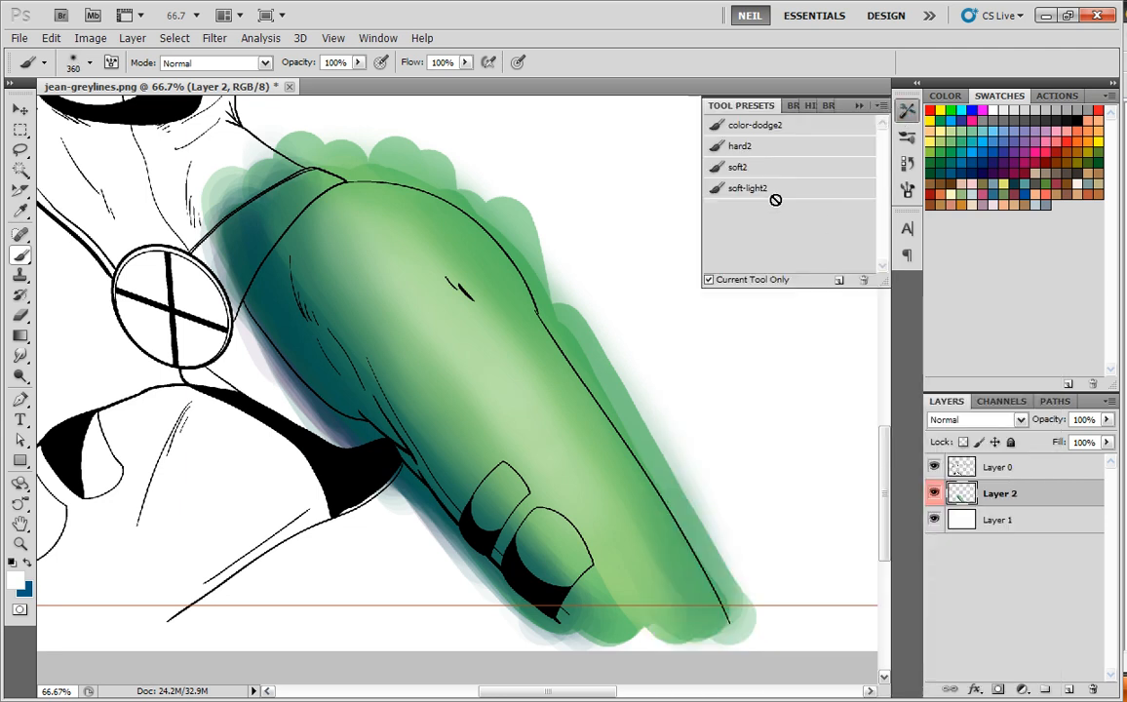
# Step: Try the soft-light2, hard2 and color-dodge2 tool presets, settling on soft-light2
pyautogui.click(749, 187)
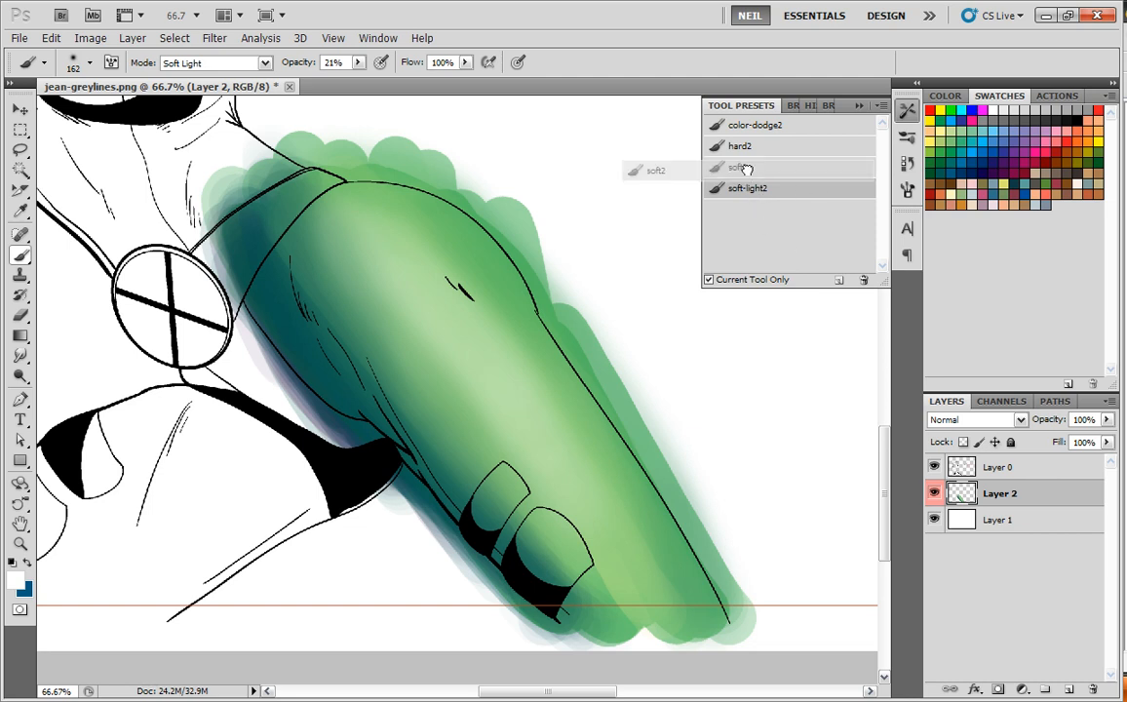
pyautogui.click(739, 168)
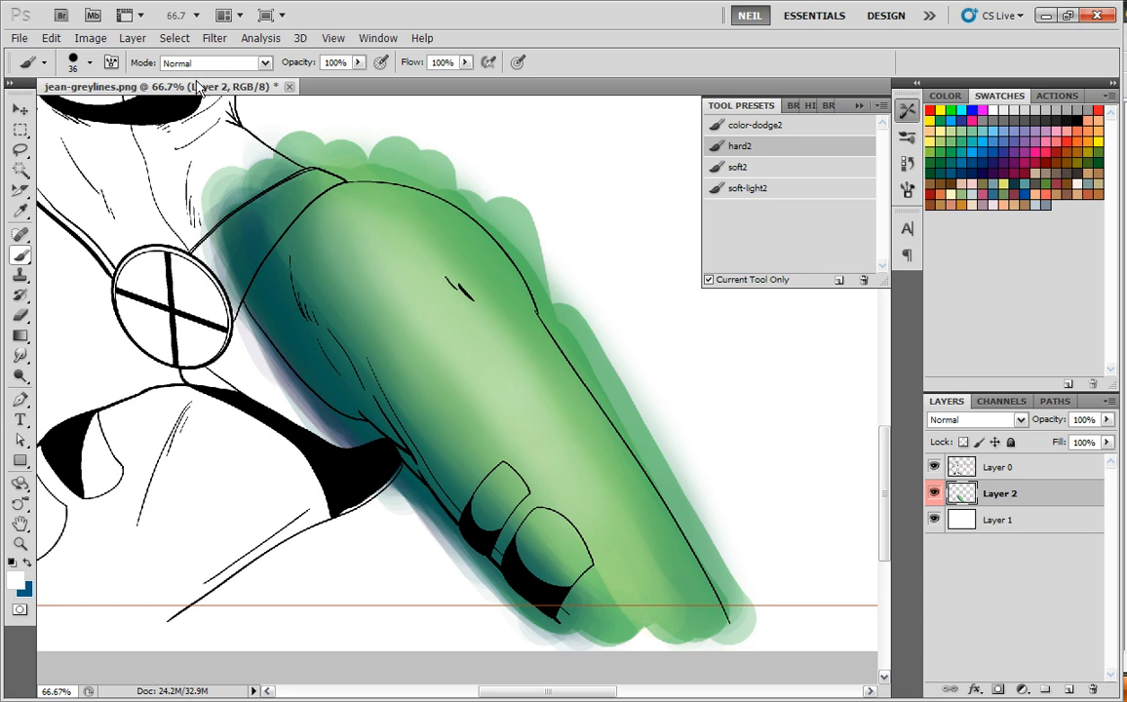
pyautogui.click(755, 125)
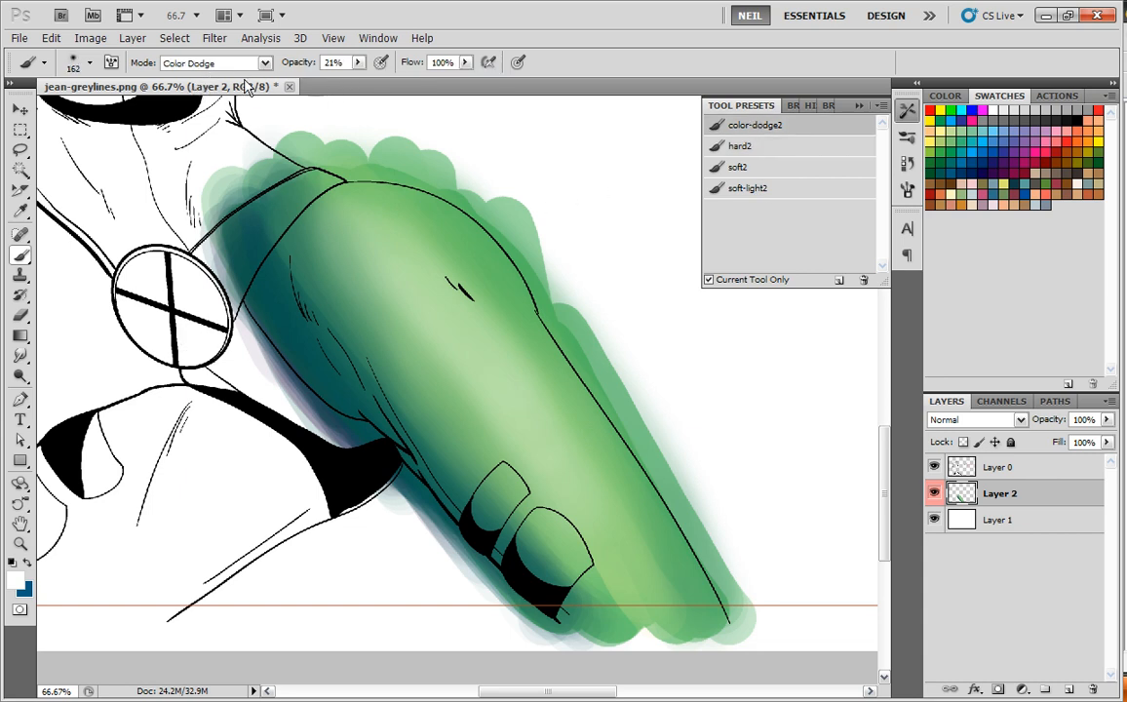
pyautogui.click(748, 188)
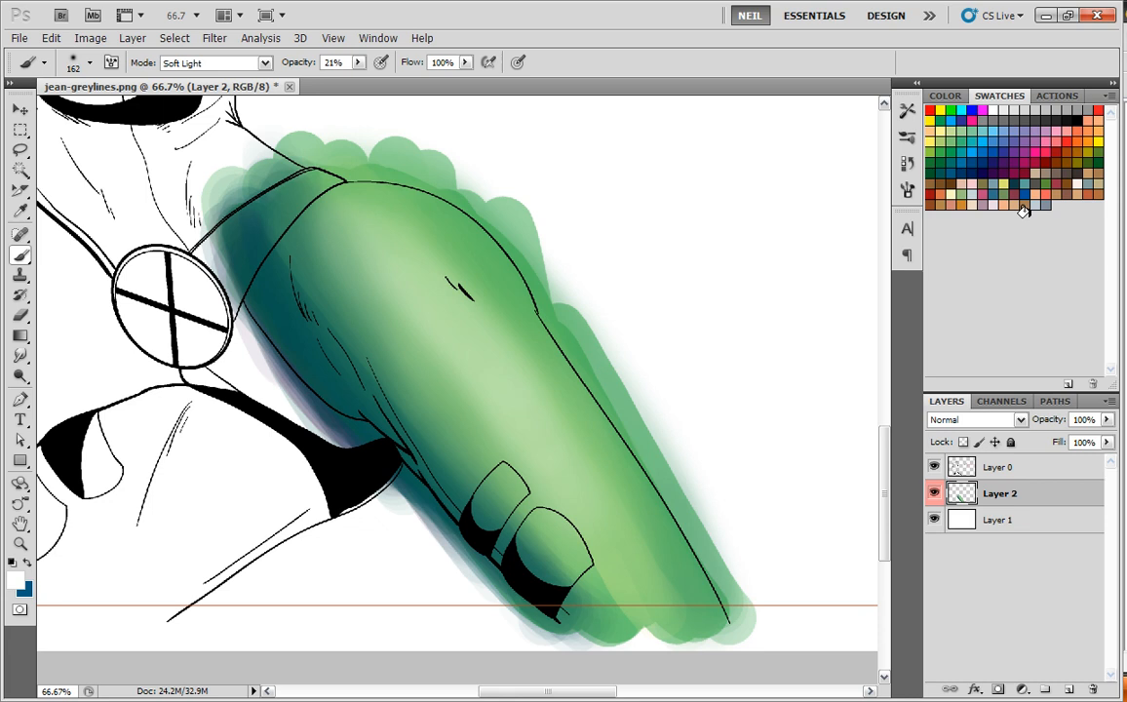
# Step: Paint a soft blue glow around the leg's outline, then start choosing a new foreground colour
pyautogui.click(965, 152)
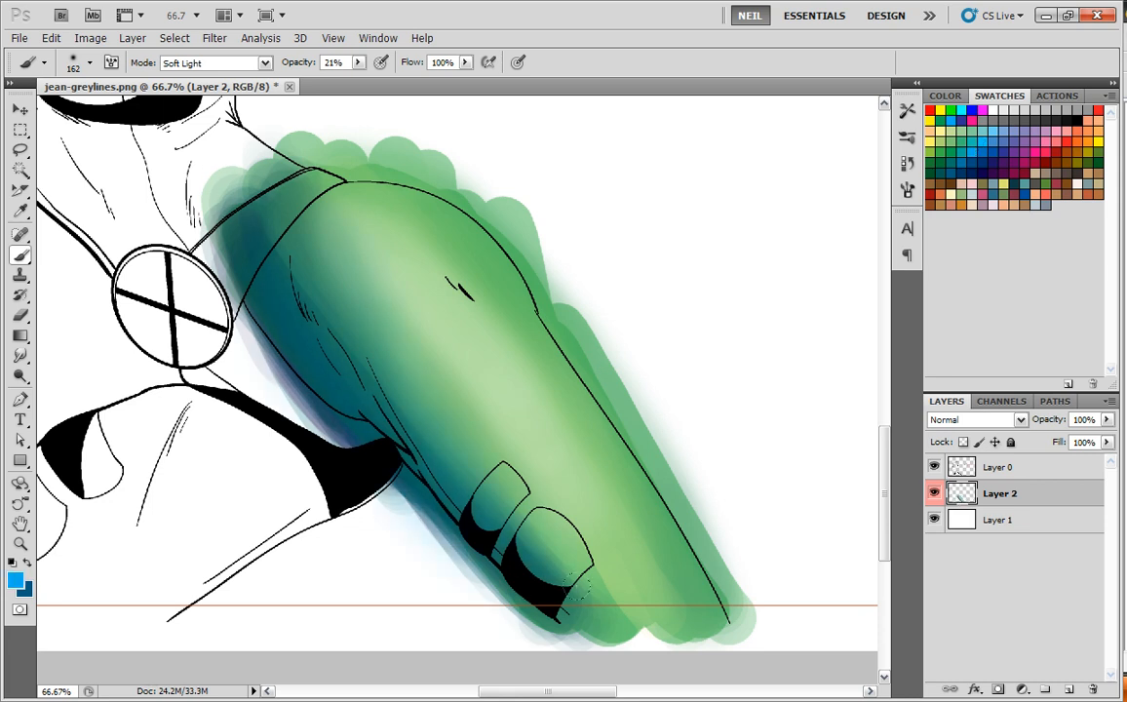
pyautogui.moveTo(224, 195); pyautogui.dragTo(575, 585)
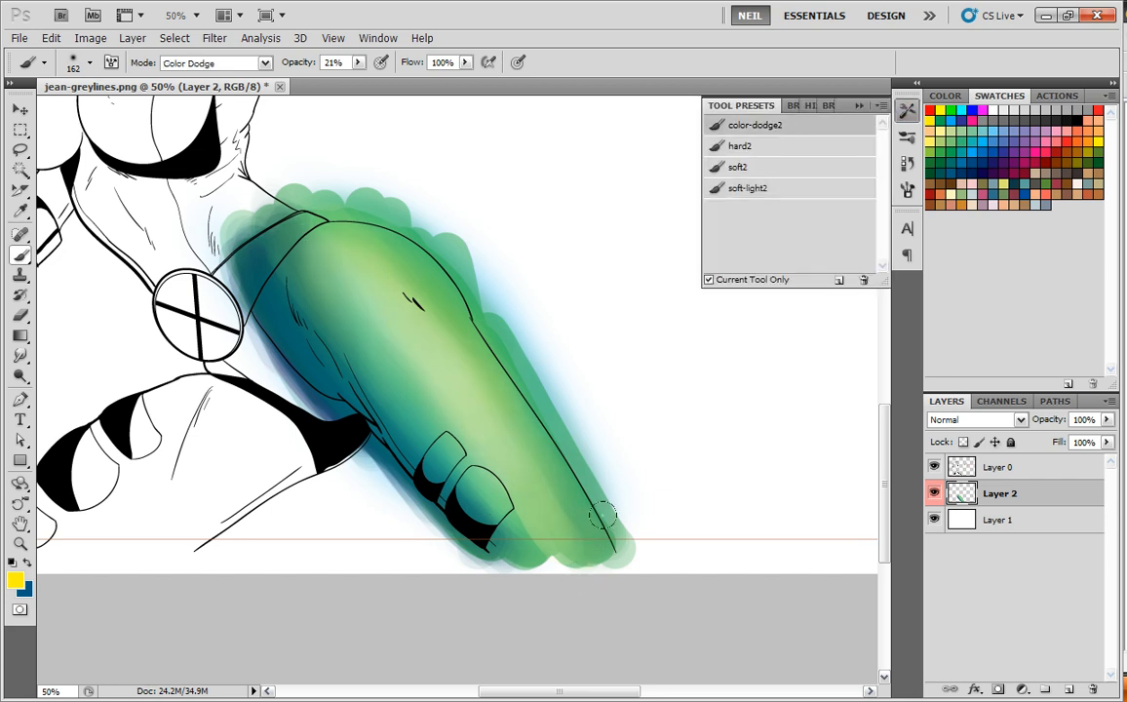
pyautogui.click(749, 187)
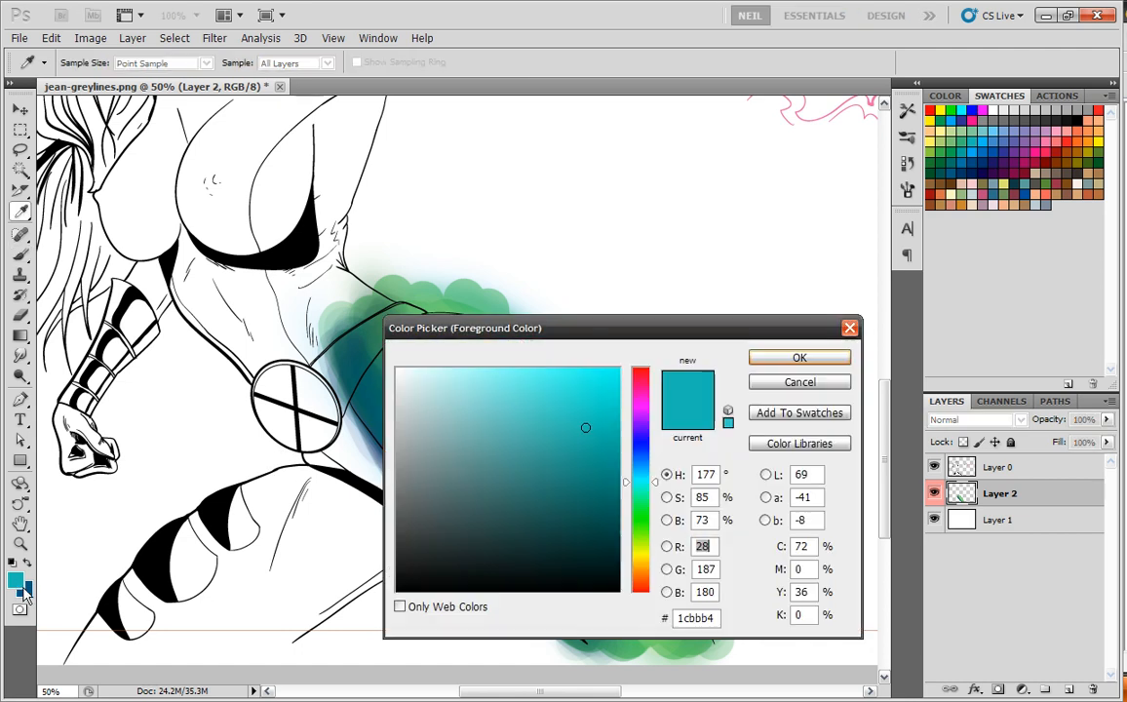
# Step: Choose light teal 9de9e6 and paint highlights across the green leg
pyautogui.click(468, 386)
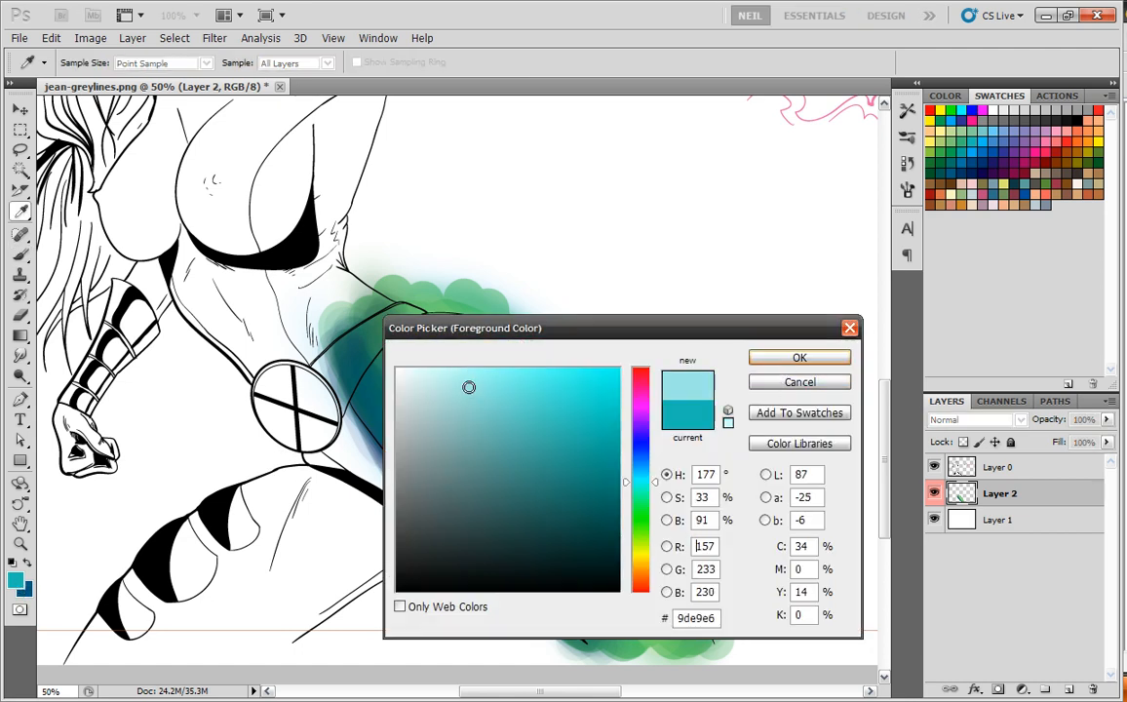
pyautogui.click(799, 357)
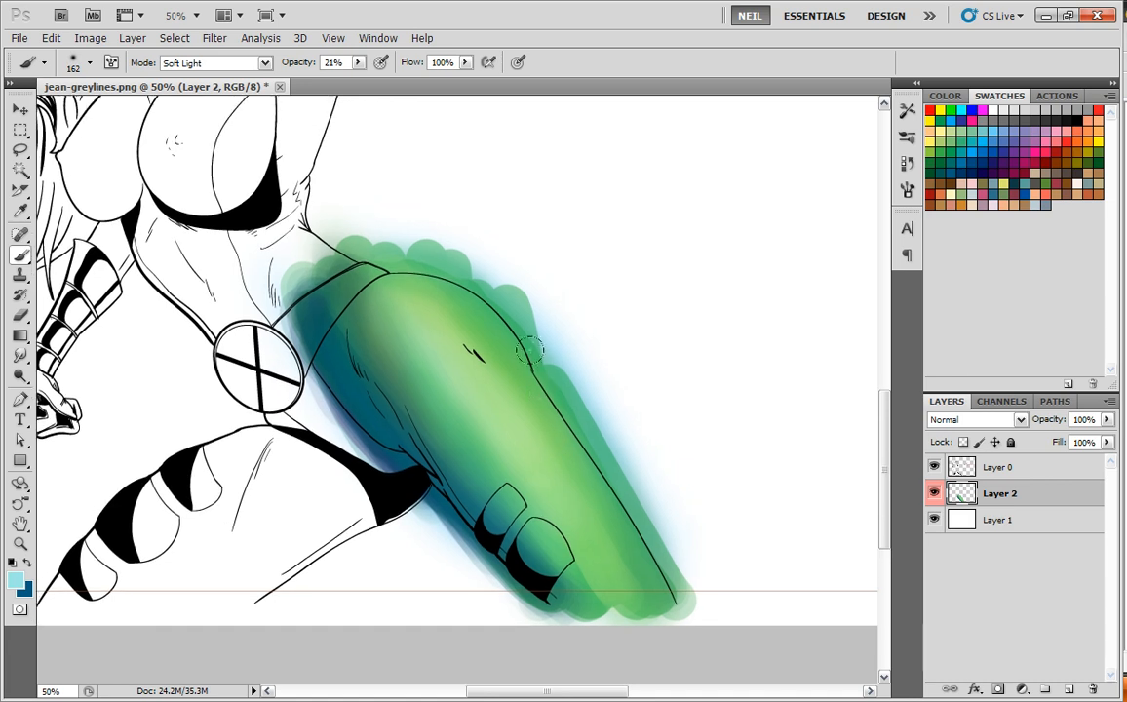
pyautogui.click(741, 145)
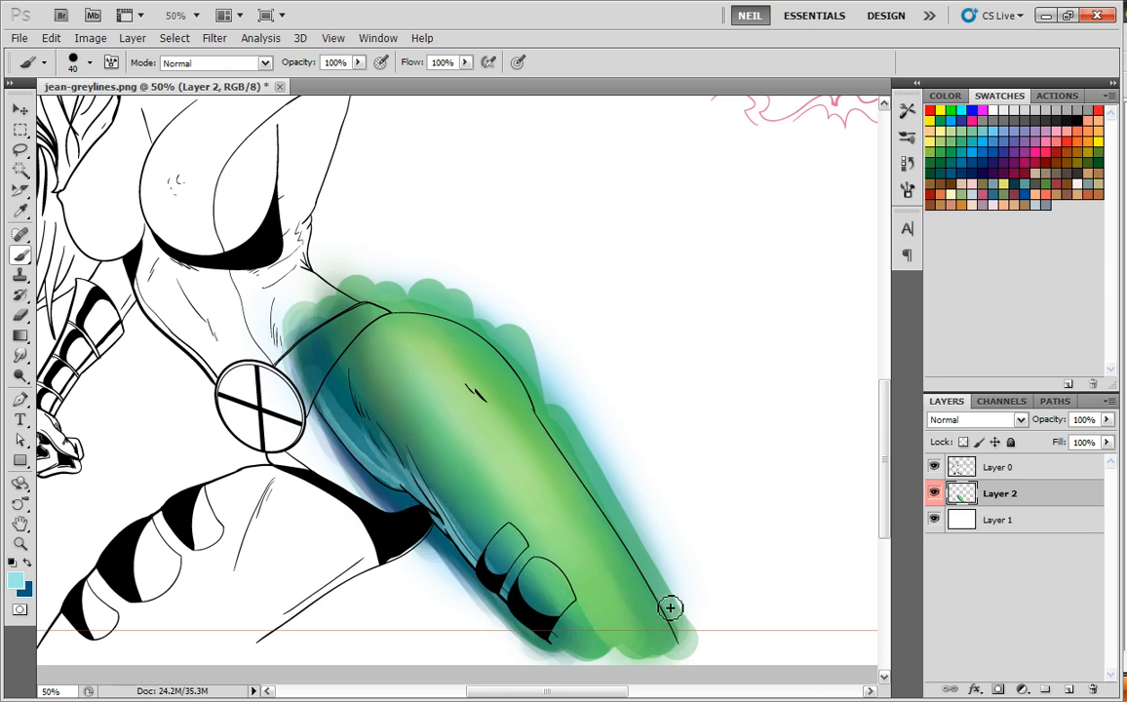
# Step: Pick a pale yellow foreground colour and brush highlights along the upper leg
pyautogui.click(1101, 144)
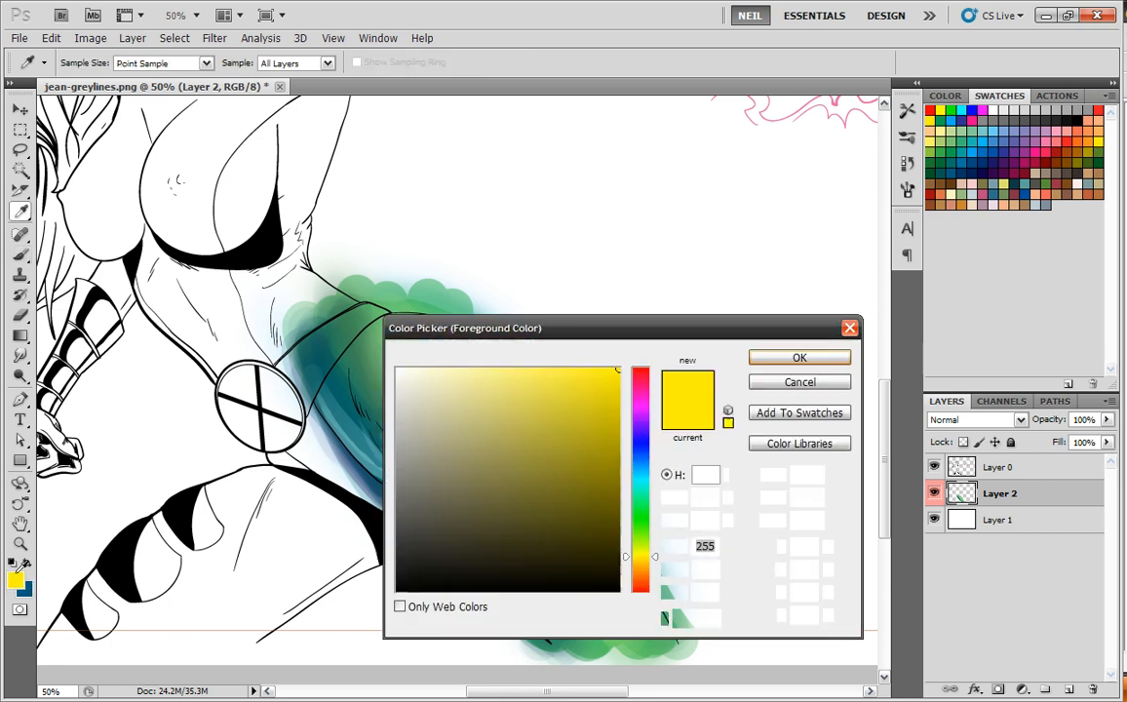
pyautogui.click(799, 357)
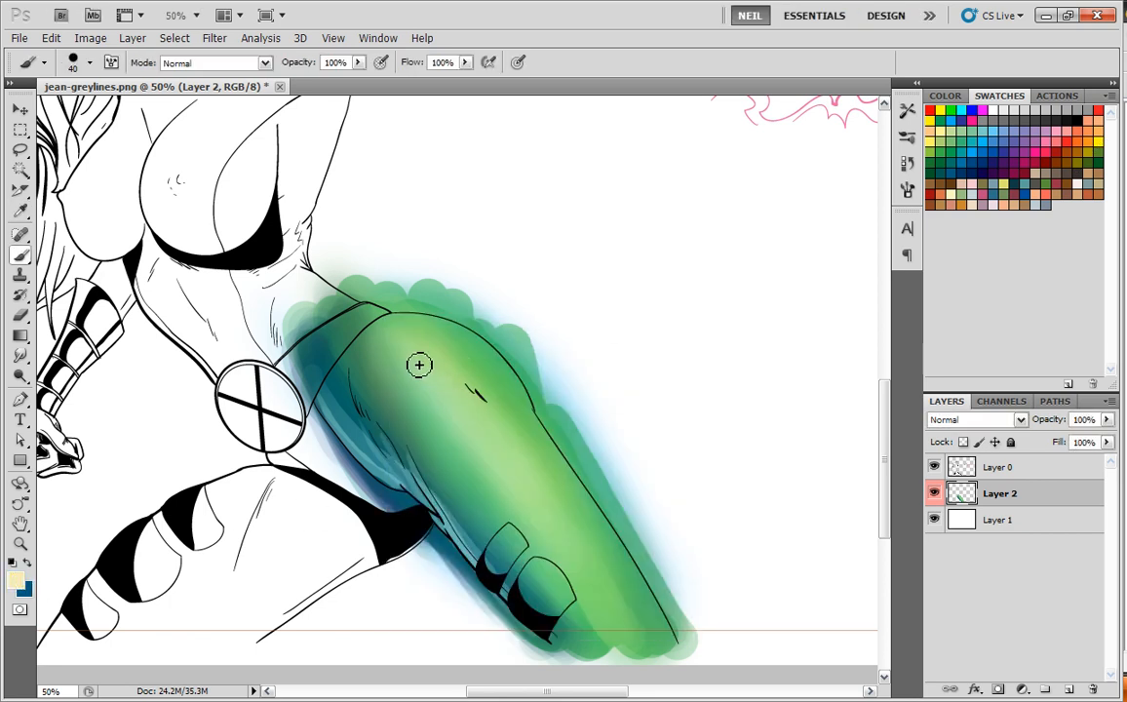
pyautogui.moveTo(431, 371)
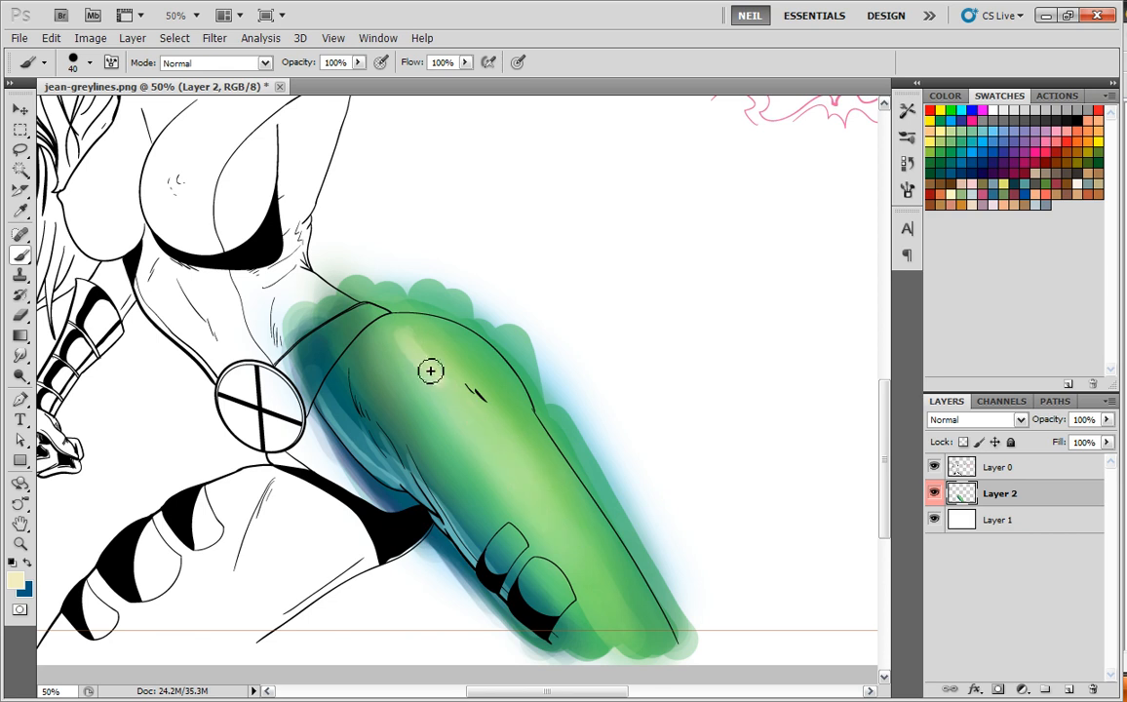
pyautogui.moveTo(431, 371); pyautogui.dragTo(581, 567)
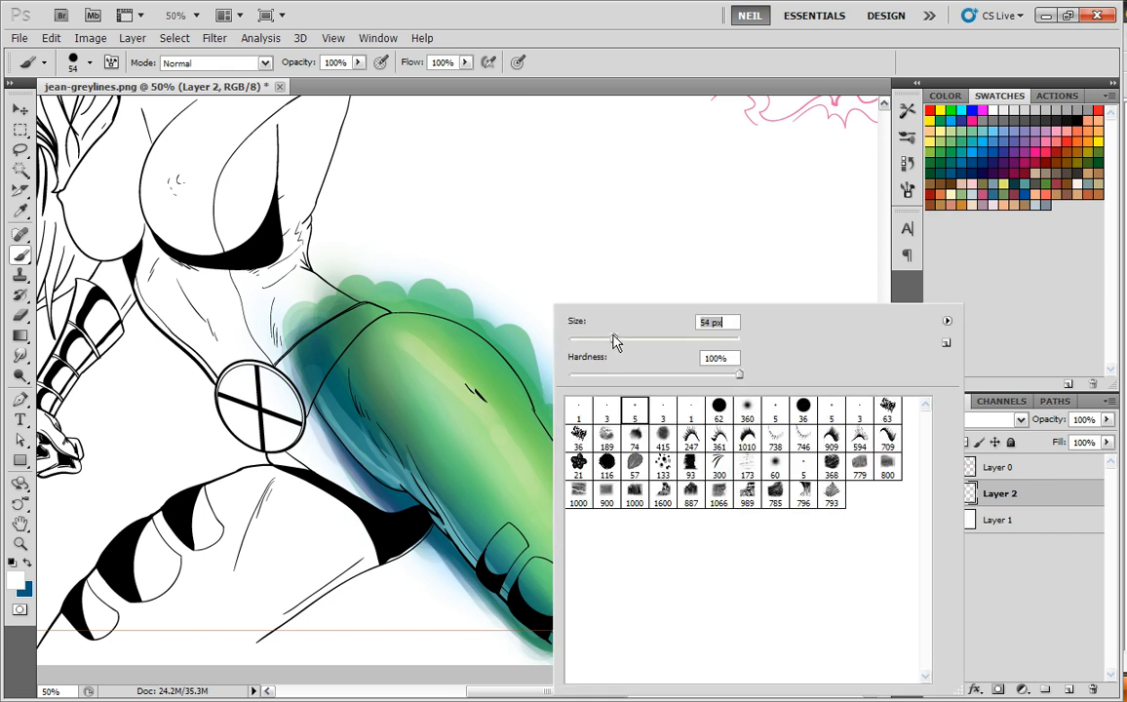
# Step: Paint white gloss streaks down the green leg with a hard round 54 px brush
pyautogui.click(496, 427)
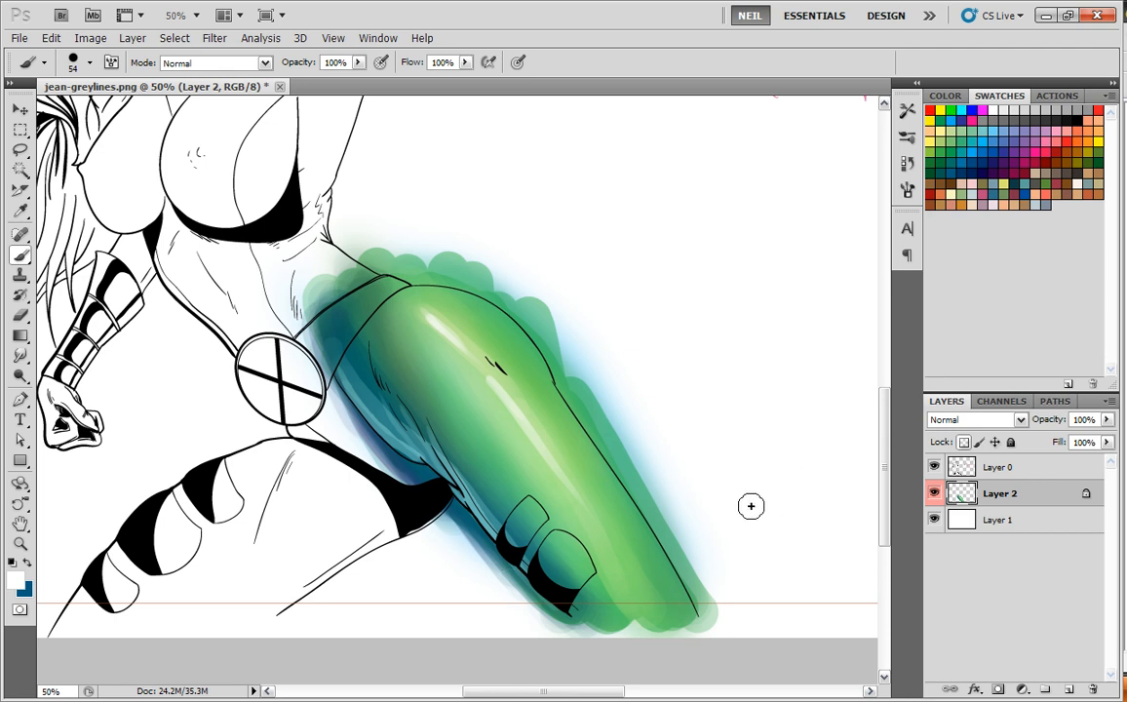
pyautogui.moveTo(574, 525)
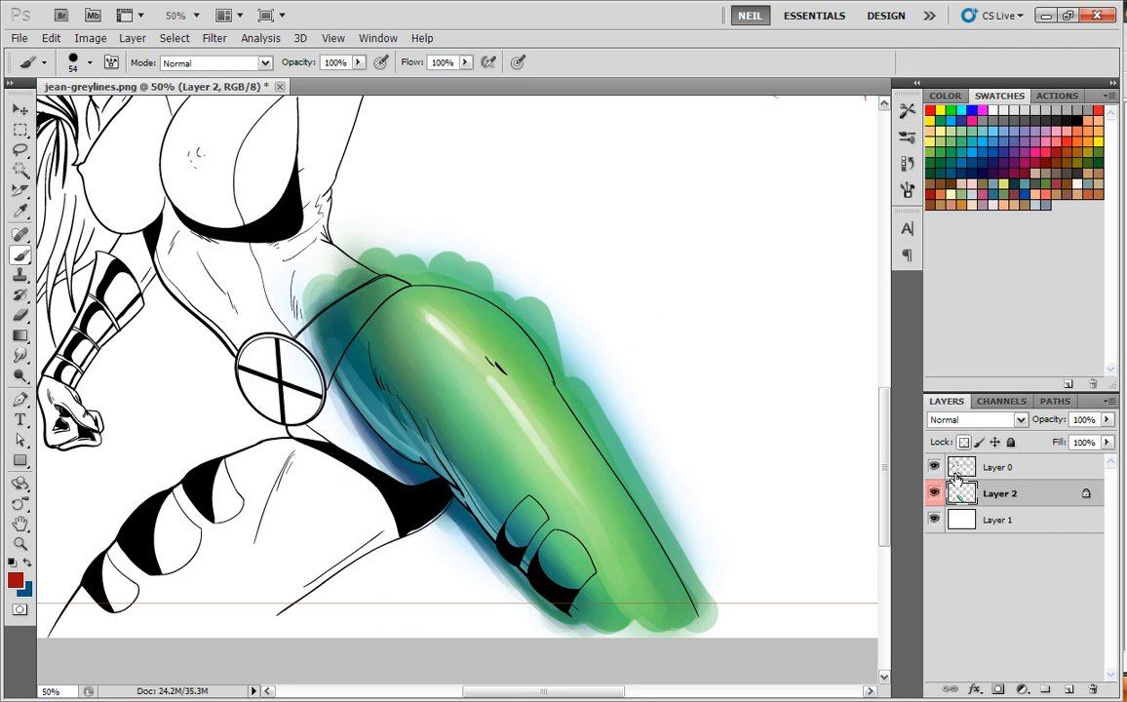
pyautogui.click(19, 316)
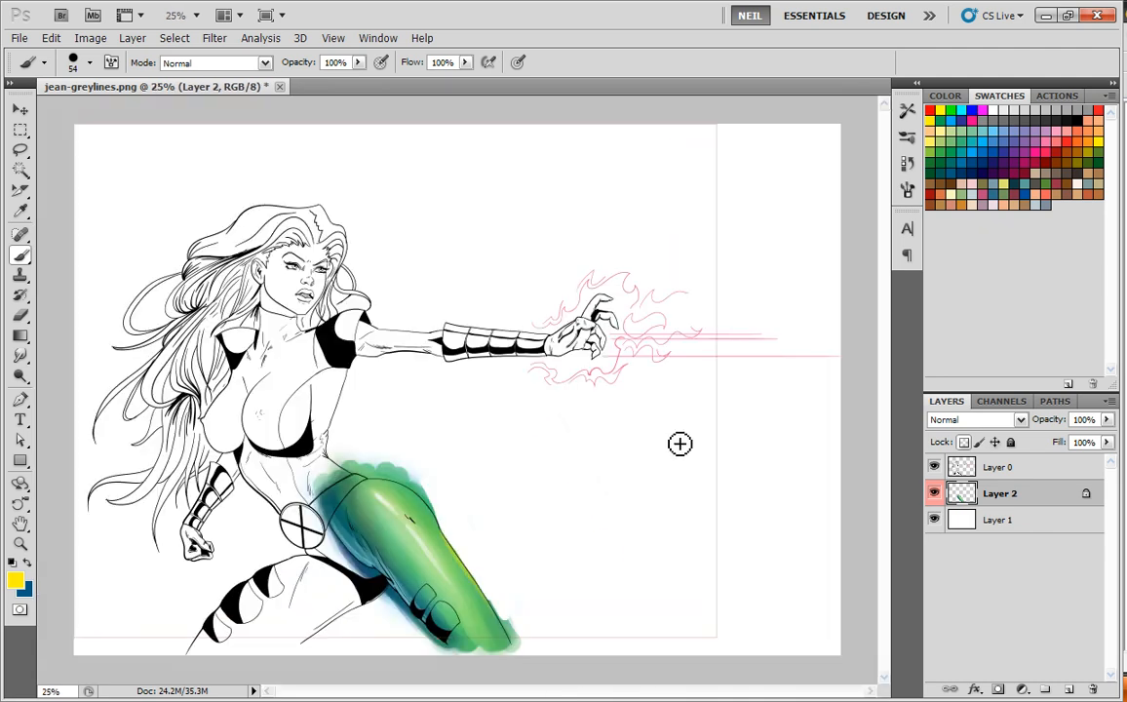
pyautogui.moveTo(657, 437)
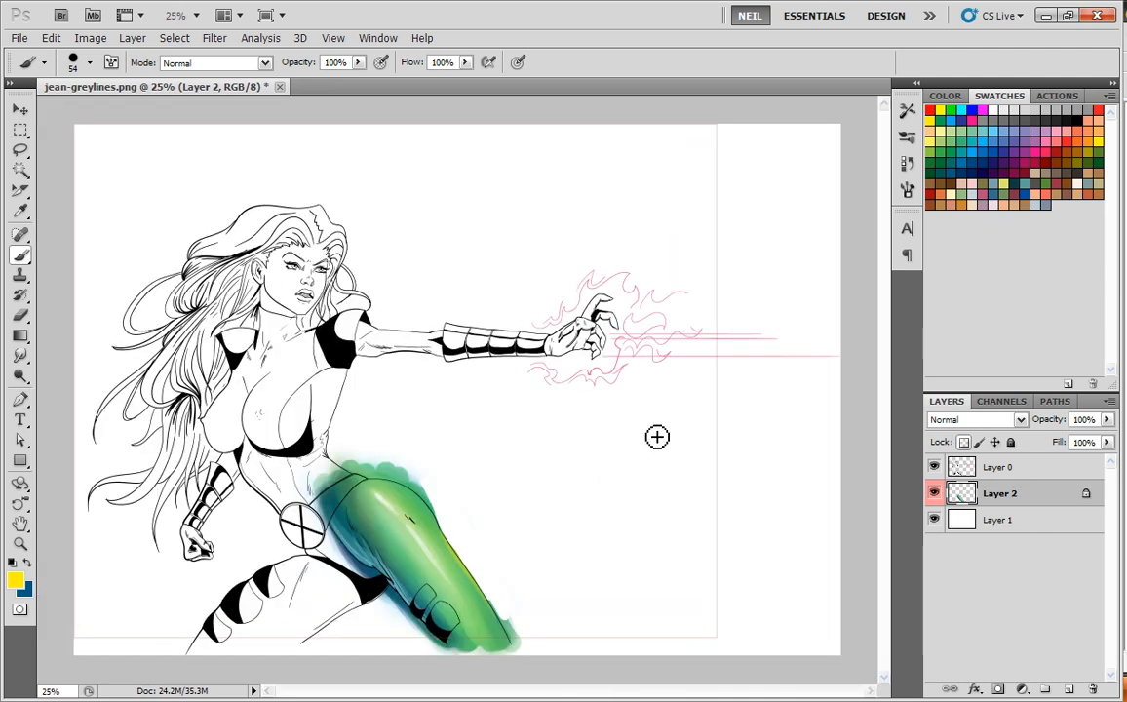
pyautogui.moveTo(423, 540)
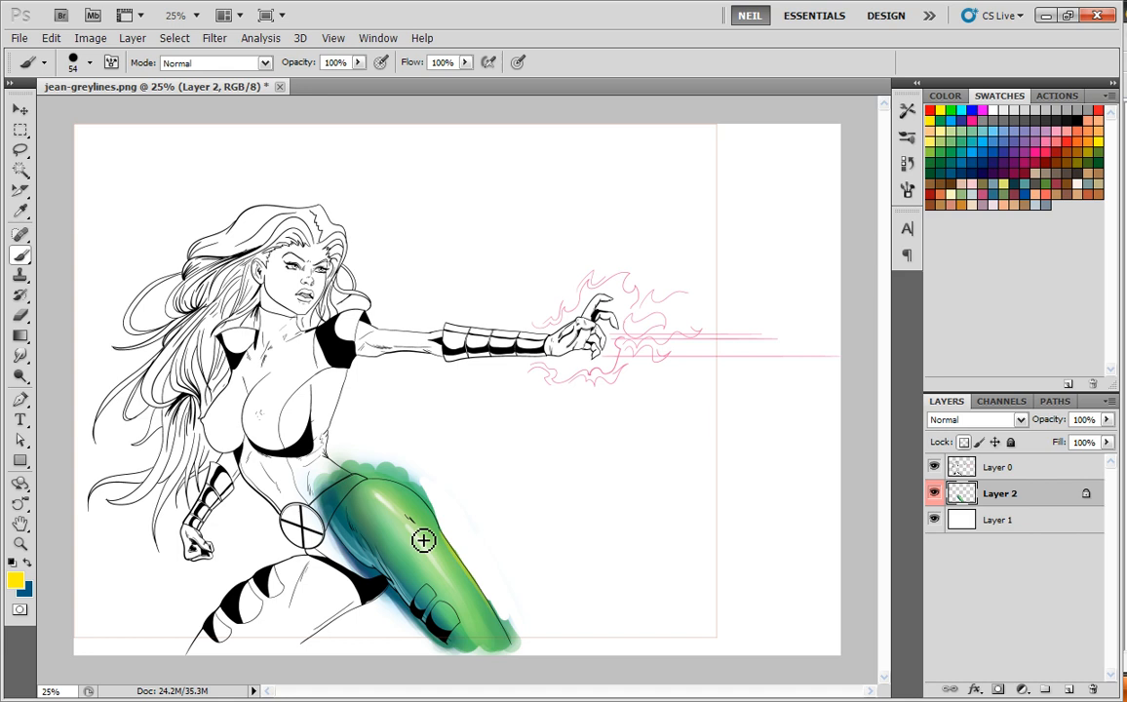
pyautogui.moveTo(630, 468)
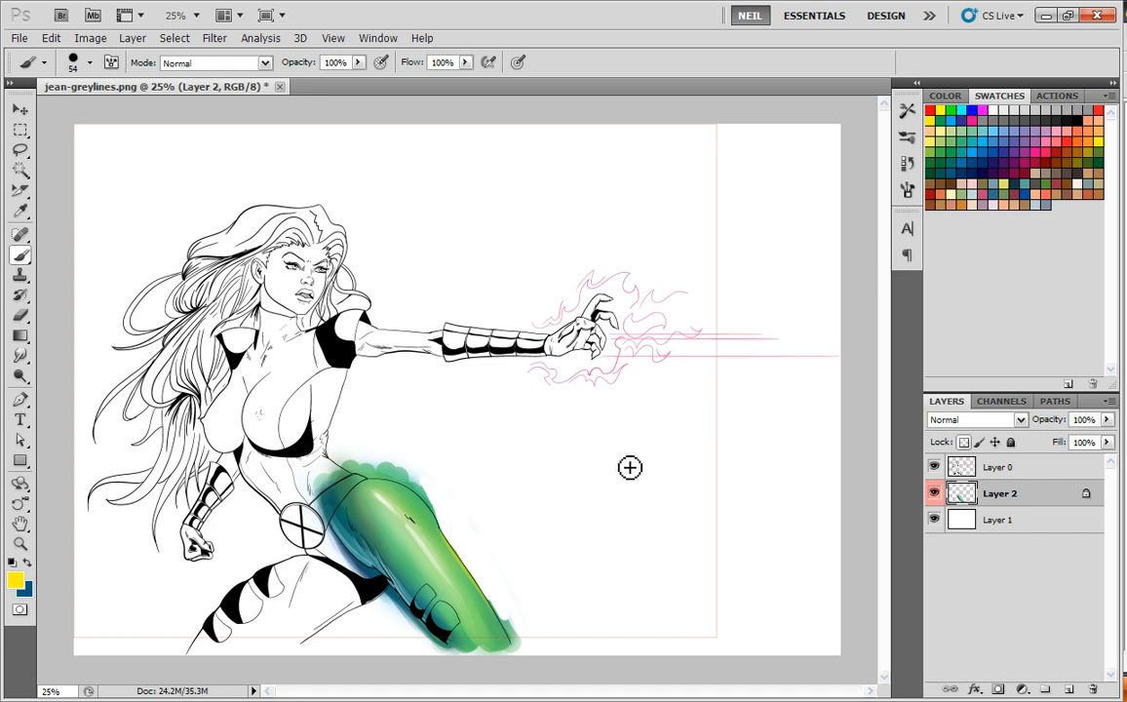
pyautogui.moveTo(759, 449)
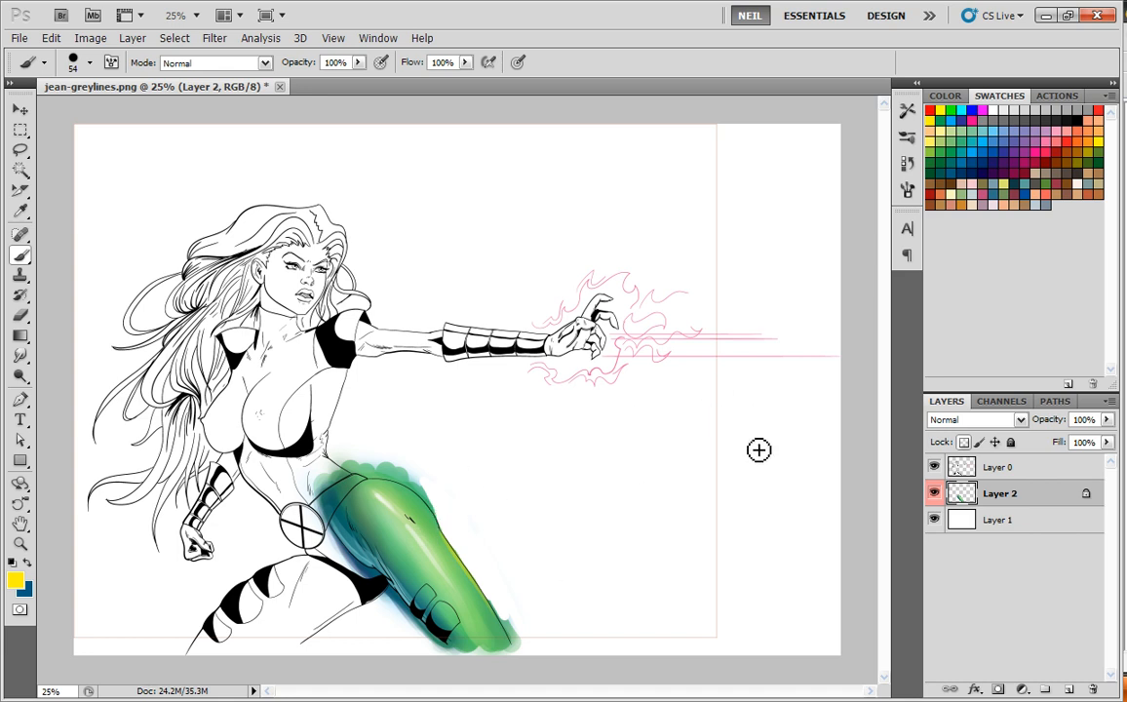
pyautogui.moveTo(744, 453)
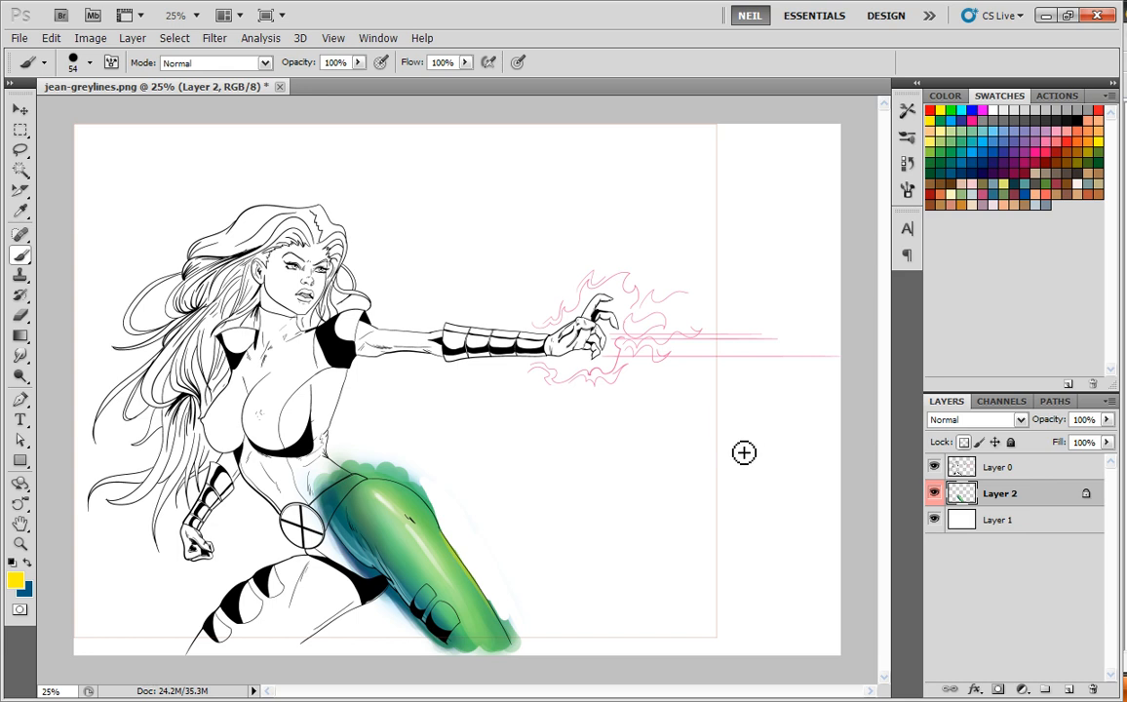
pyautogui.moveTo(361, 630)
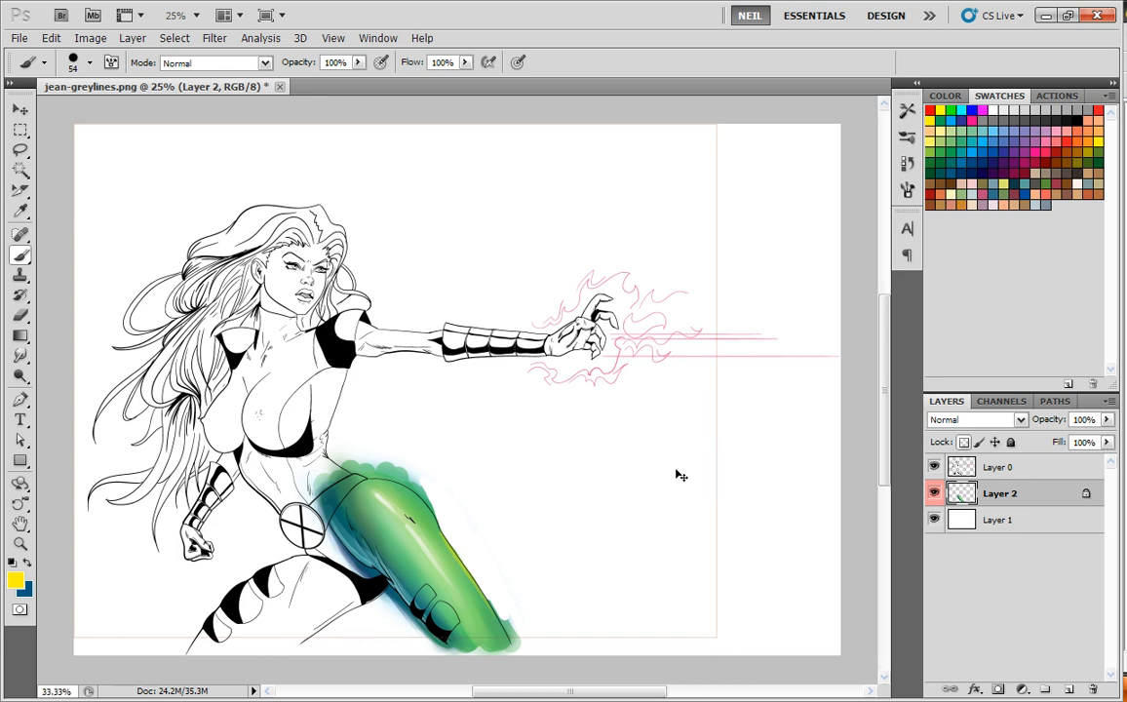
# Step: Pan and zoom out to review the glossy green leg on the whole figure
pyautogui.click(754, 403)
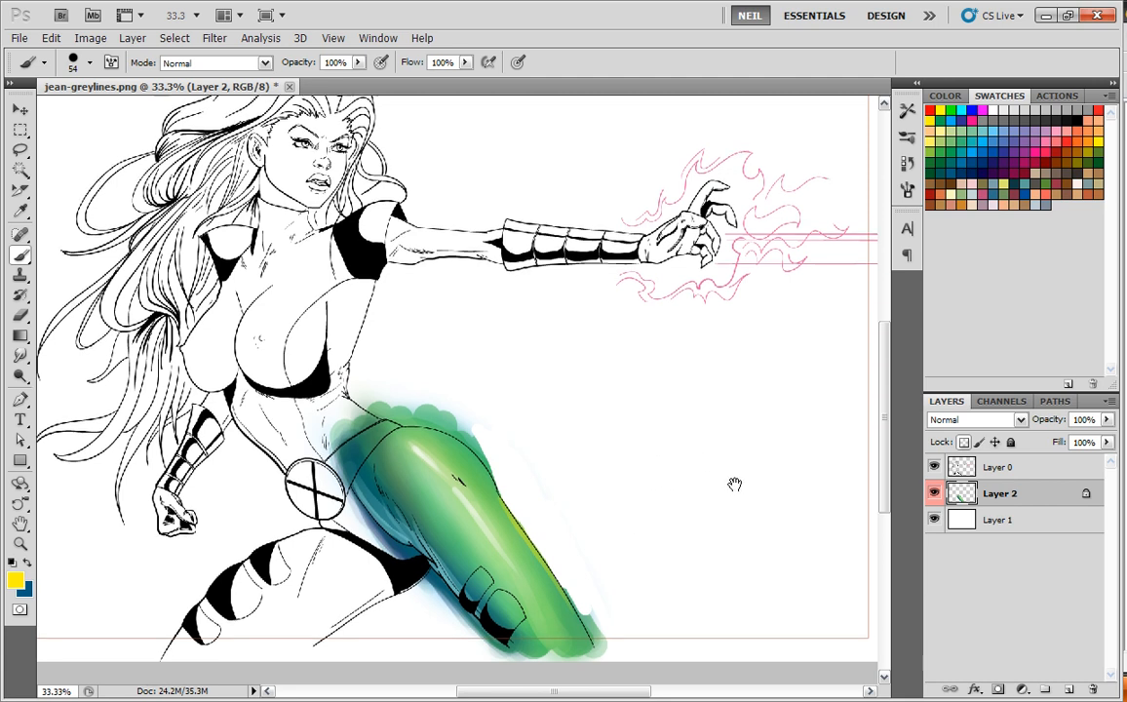
pyautogui.moveTo(733, 483); pyautogui.dragTo(670, 523)
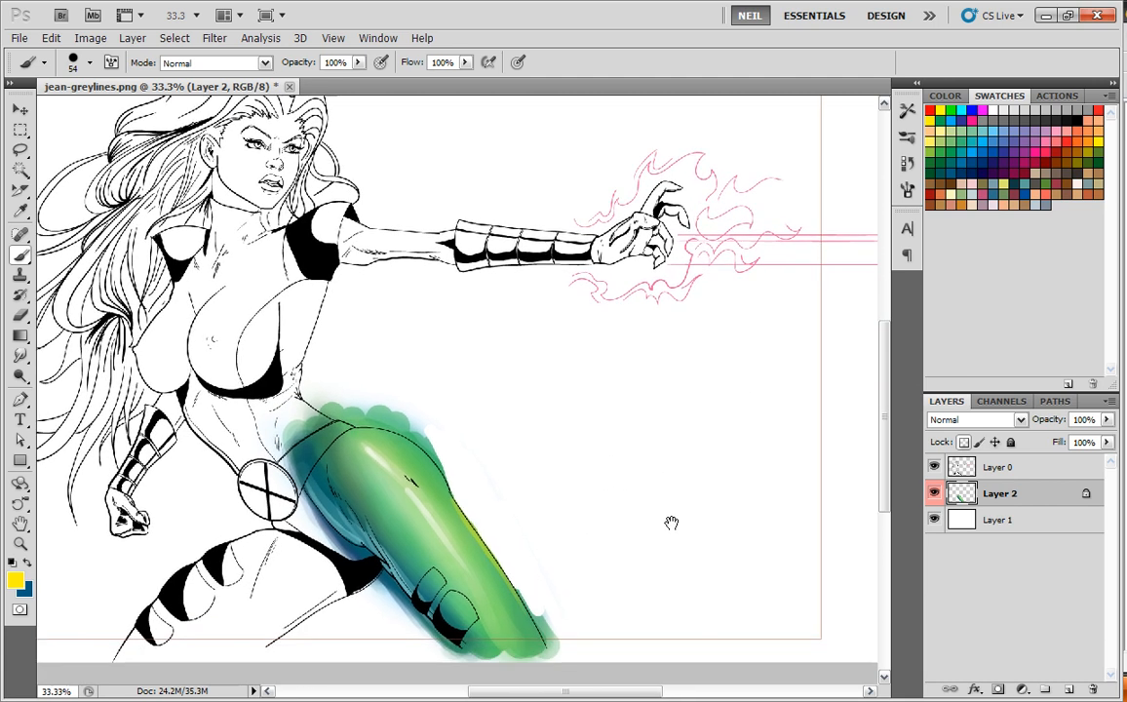
pyautogui.press('ctrl+minus')
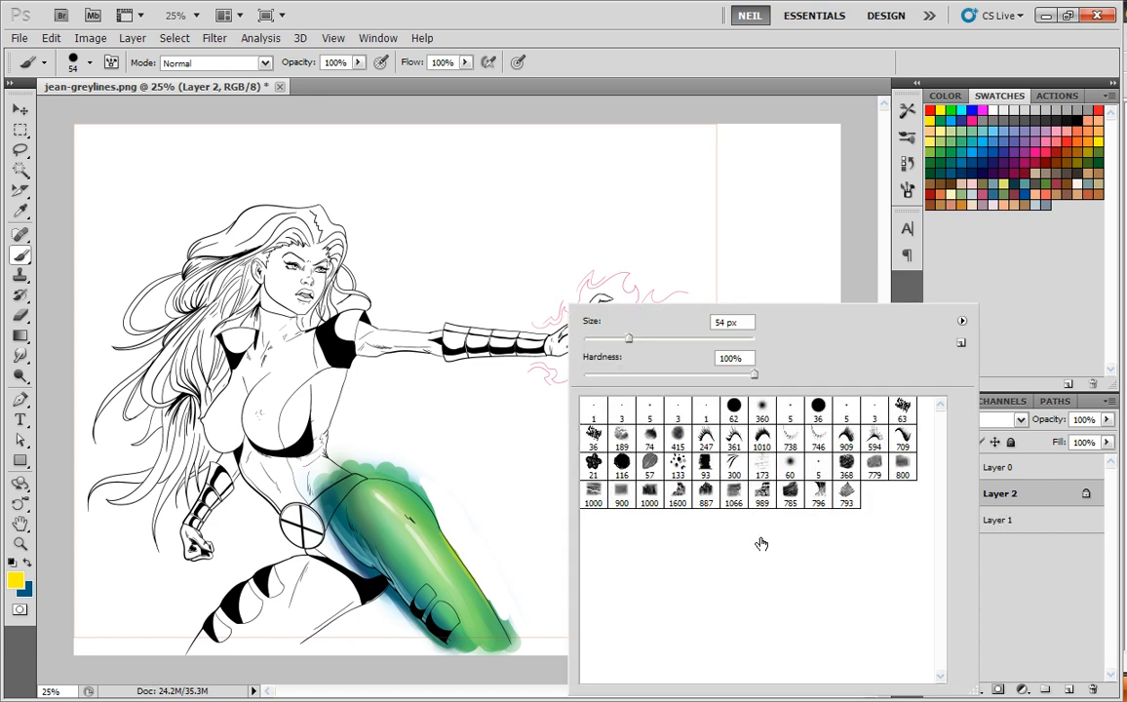
# Step: Brush a flat pink base colour across the character's chest
pyautogui.click(901, 408)
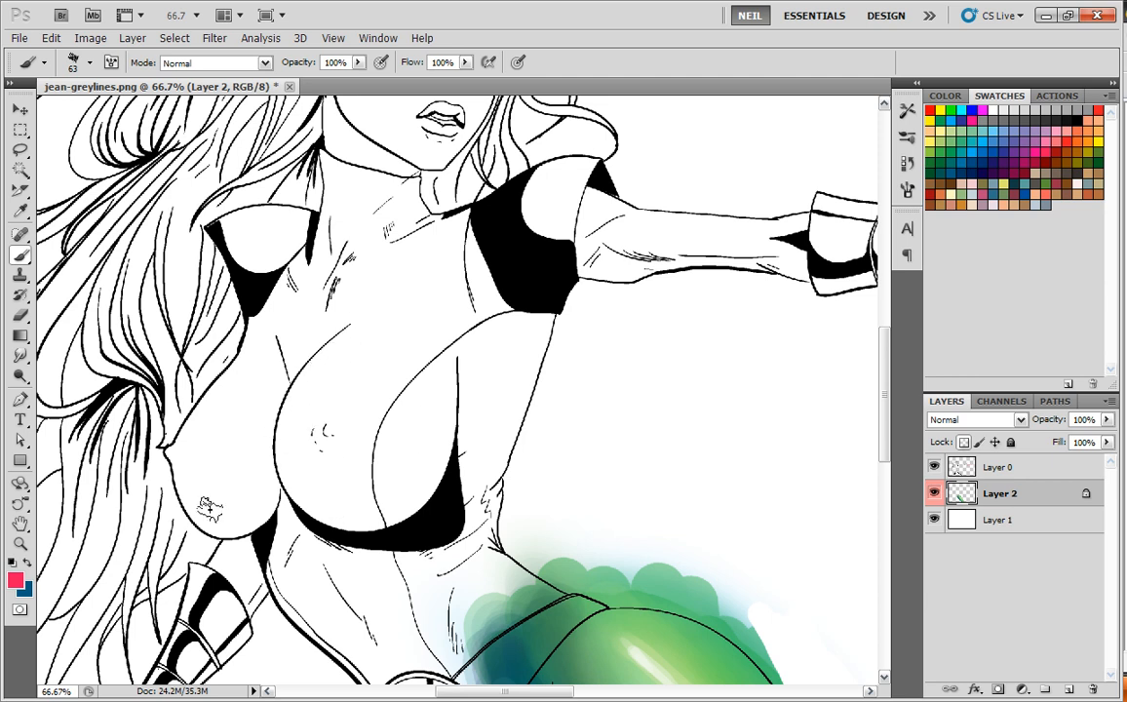
pyautogui.moveTo(351, 332)
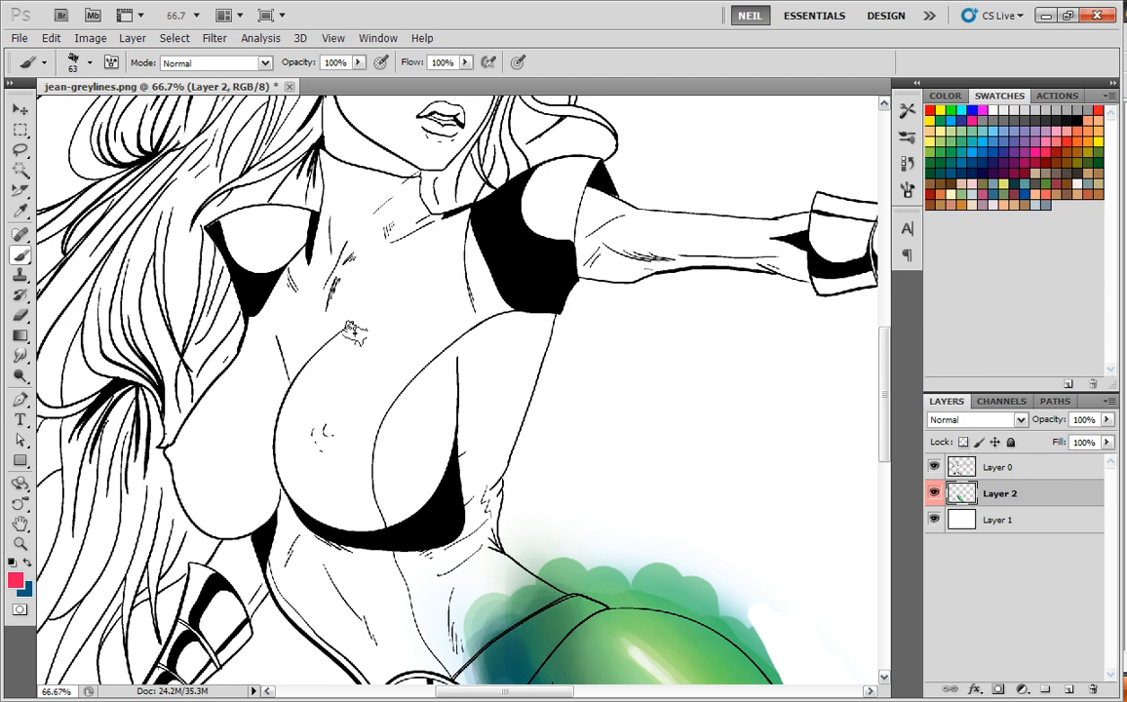
pyautogui.moveTo(311, 322); pyautogui.dragTo(390, 498)
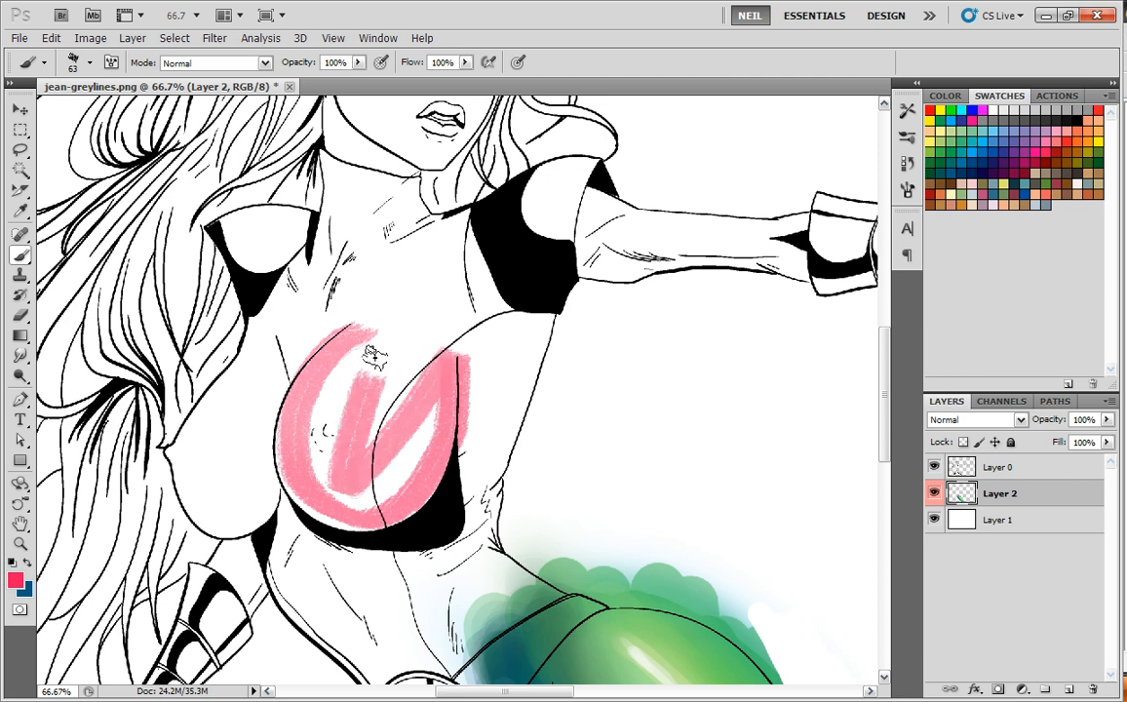
pyautogui.moveTo(371, 351); pyautogui.dragTo(332, 468)
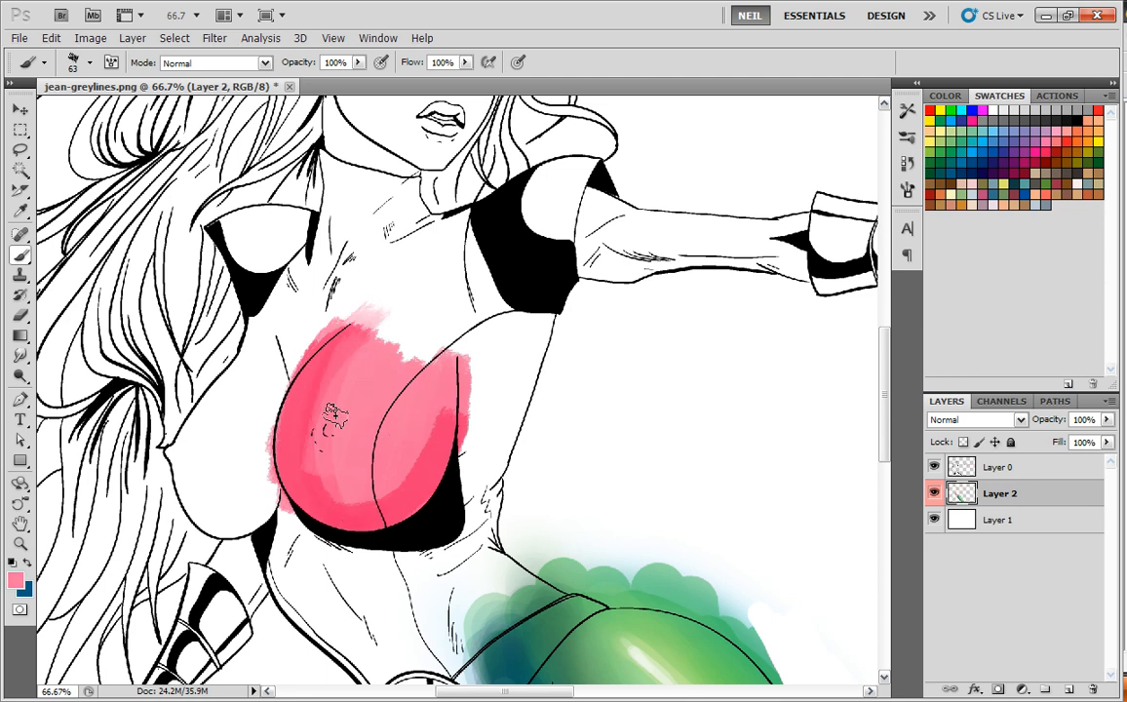
pyautogui.moveTo(336, 414); pyautogui.dragTo(374, 498)
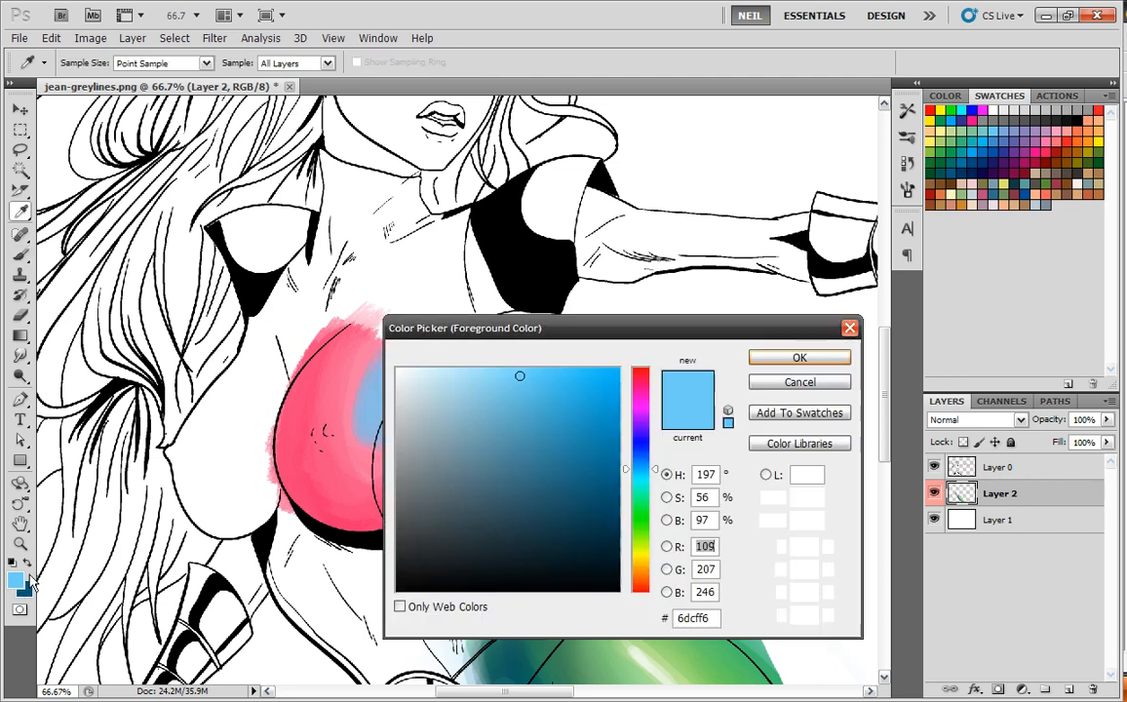
# Step: Confirm the light blue and blend a soft blue highlight into the pink chest
pyautogui.click(799, 357)
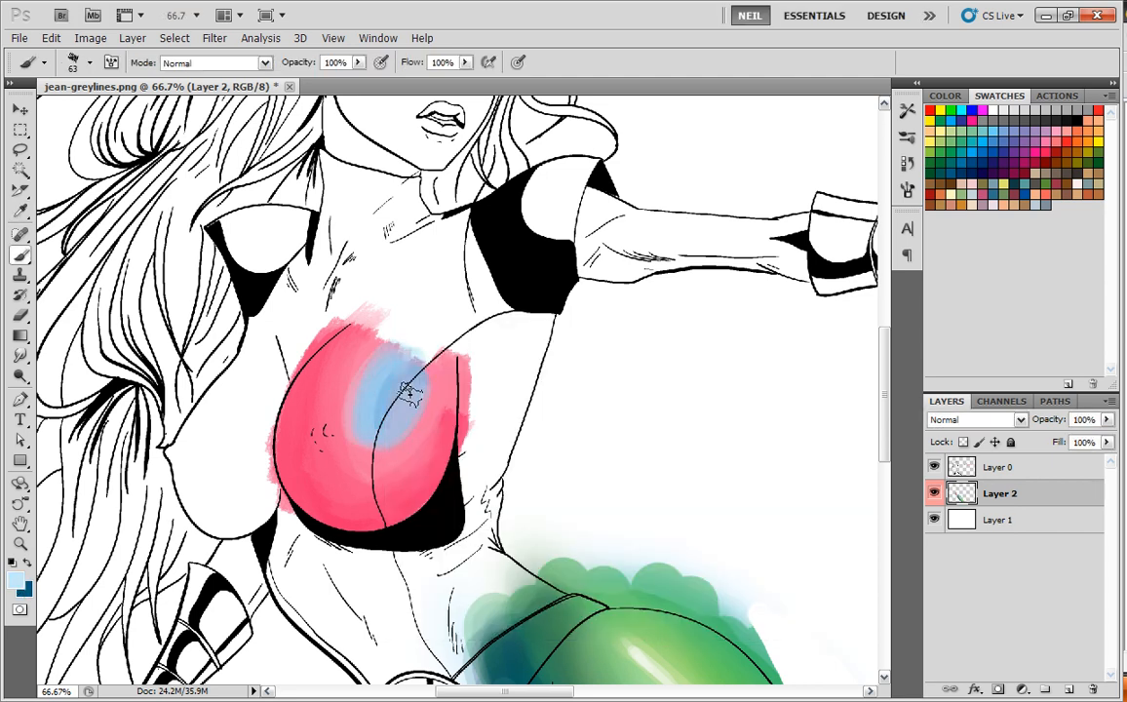
pyautogui.moveTo(409, 390); pyautogui.dragTo(374, 458)
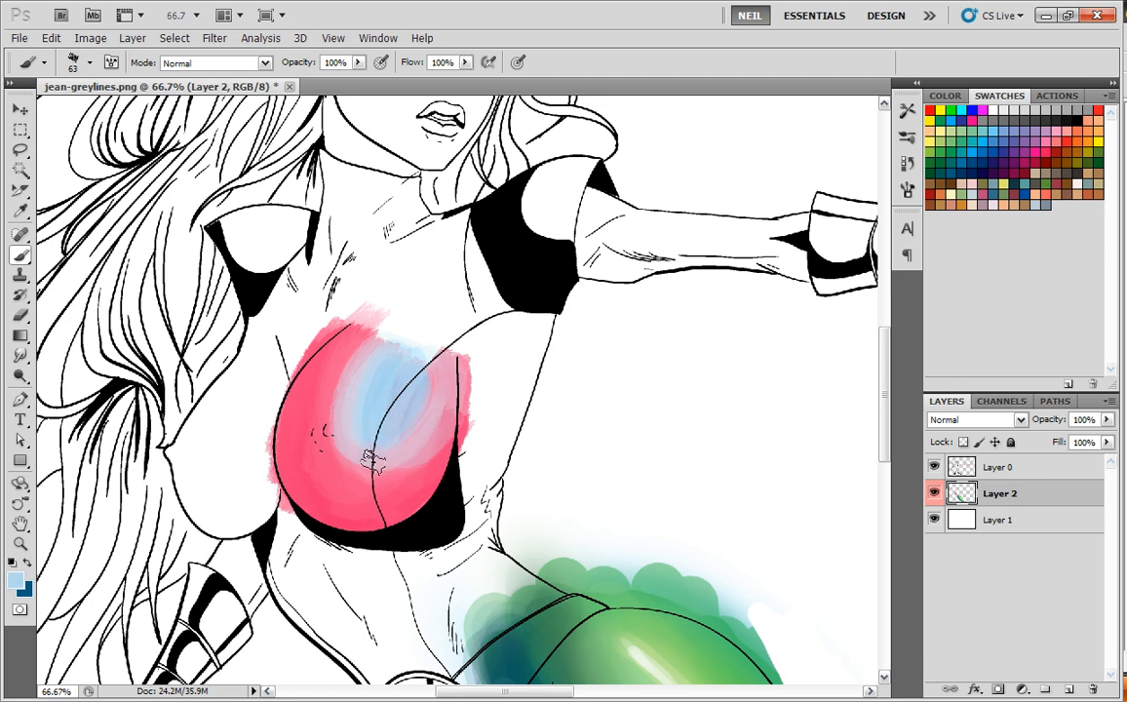
pyautogui.moveTo(374, 464); pyautogui.dragTo(341, 328)
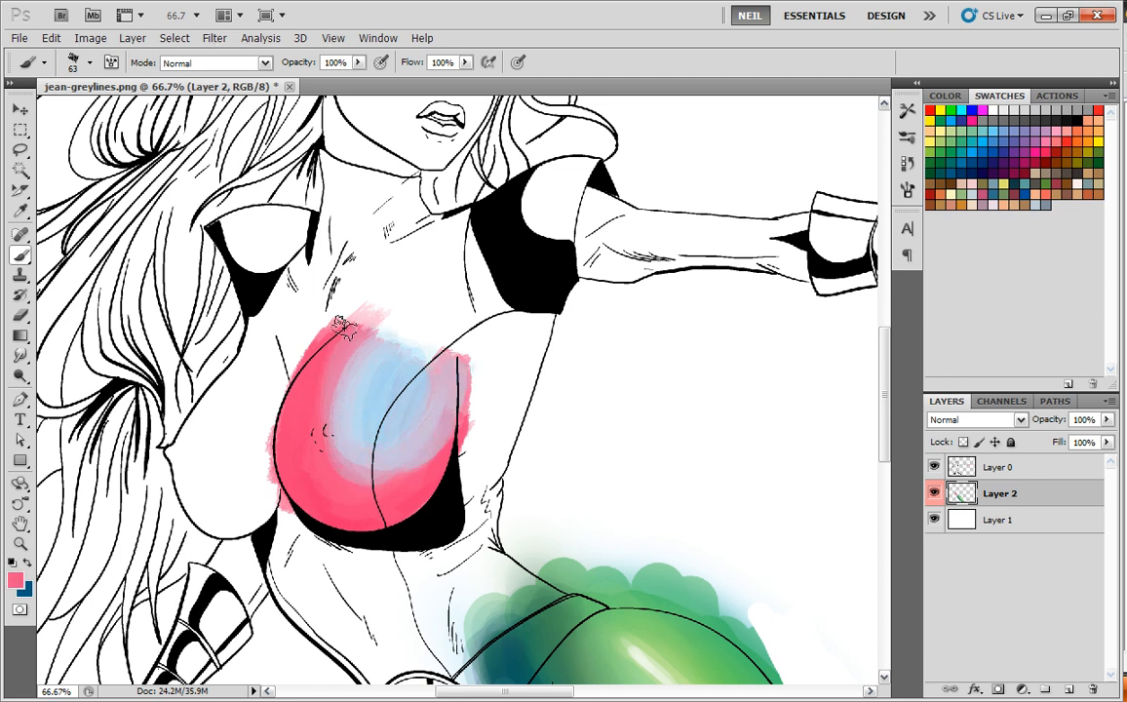
pyautogui.moveTo(341, 328); pyautogui.dragTo(341, 404)
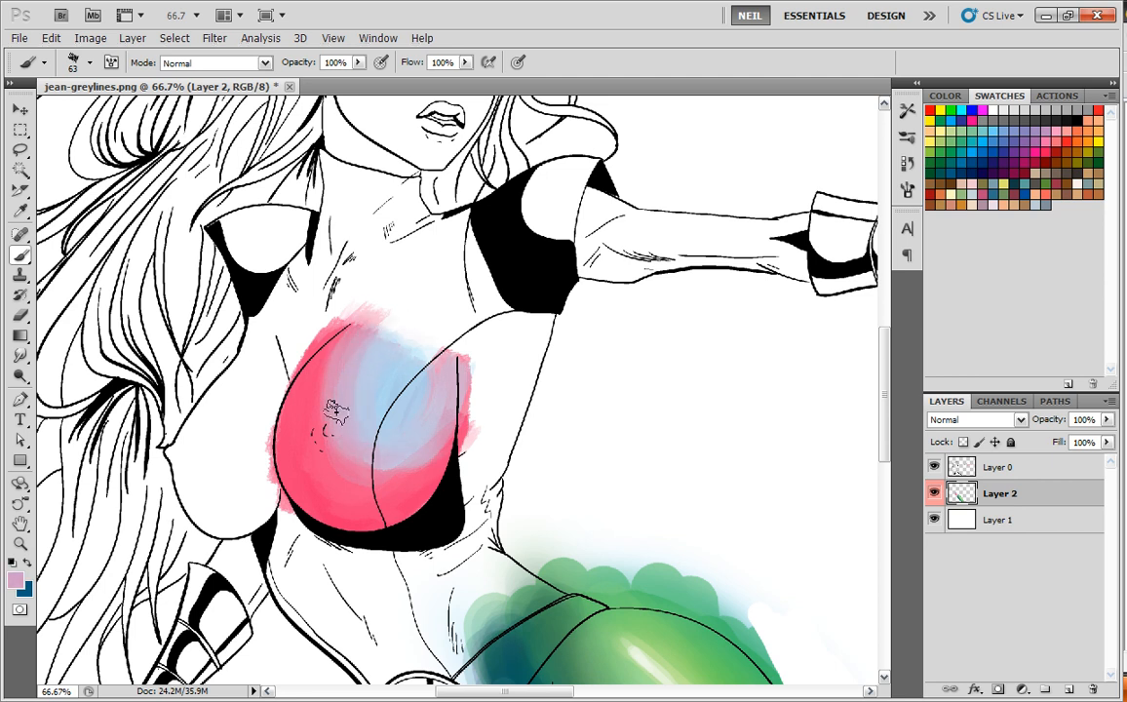
pyautogui.moveTo(336, 409); pyautogui.dragTo(452, 316)
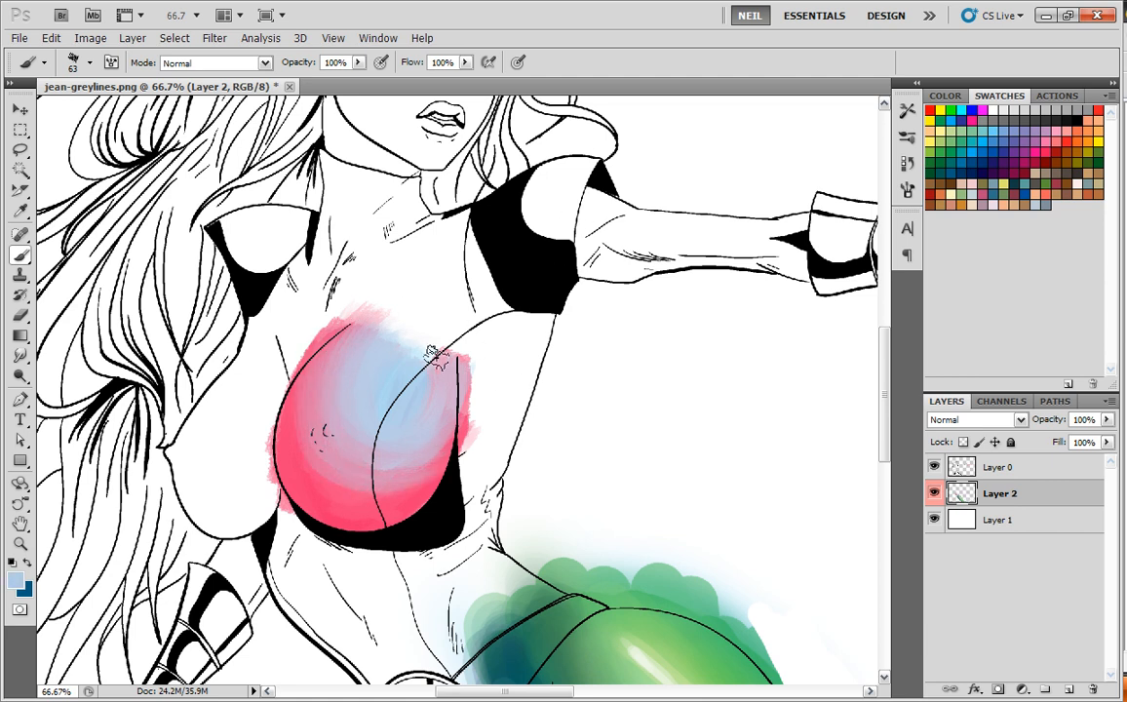
pyautogui.moveTo(439, 355); pyautogui.dragTo(409, 390)
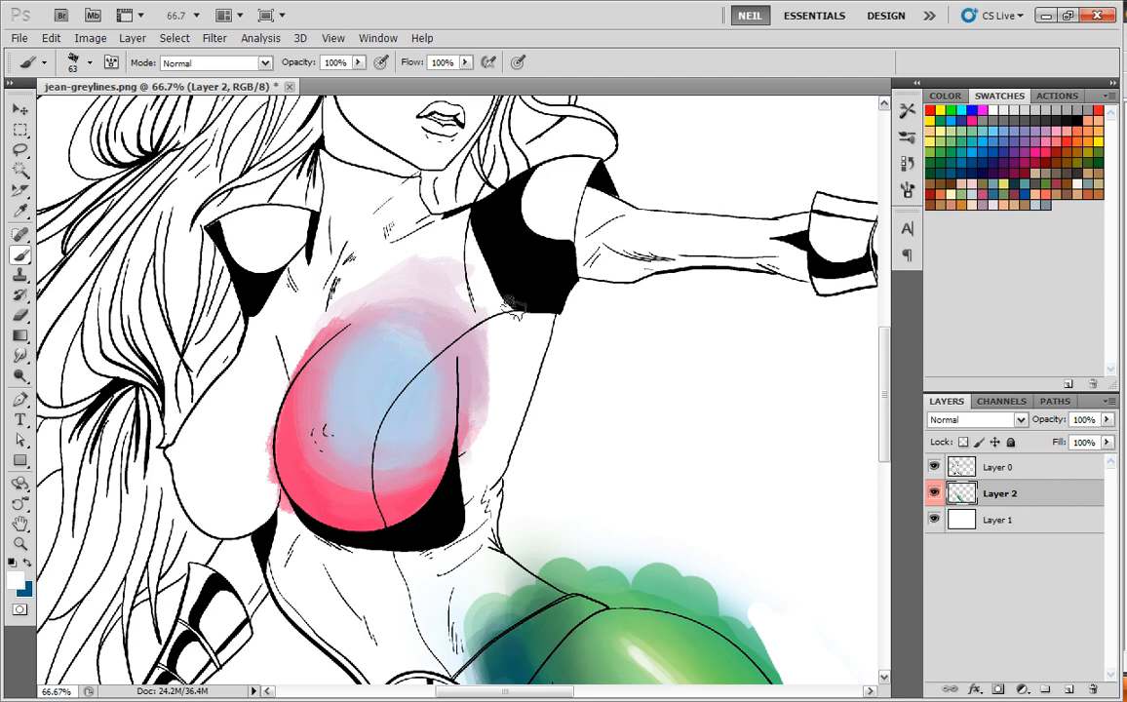
# Step: Shade the chest's lower edges with dark red while brightening its pale centre
pyautogui.click(410, 386)
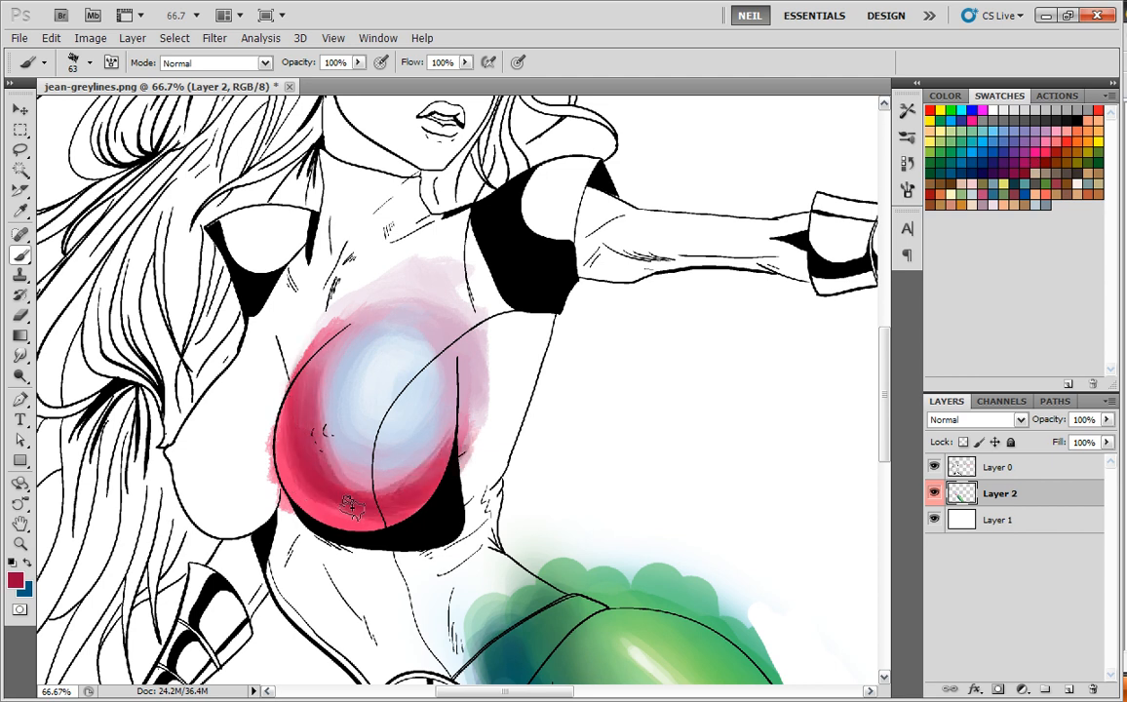
pyautogui.moveTo(351, 507); pyautogui.dragTo(302, 400)
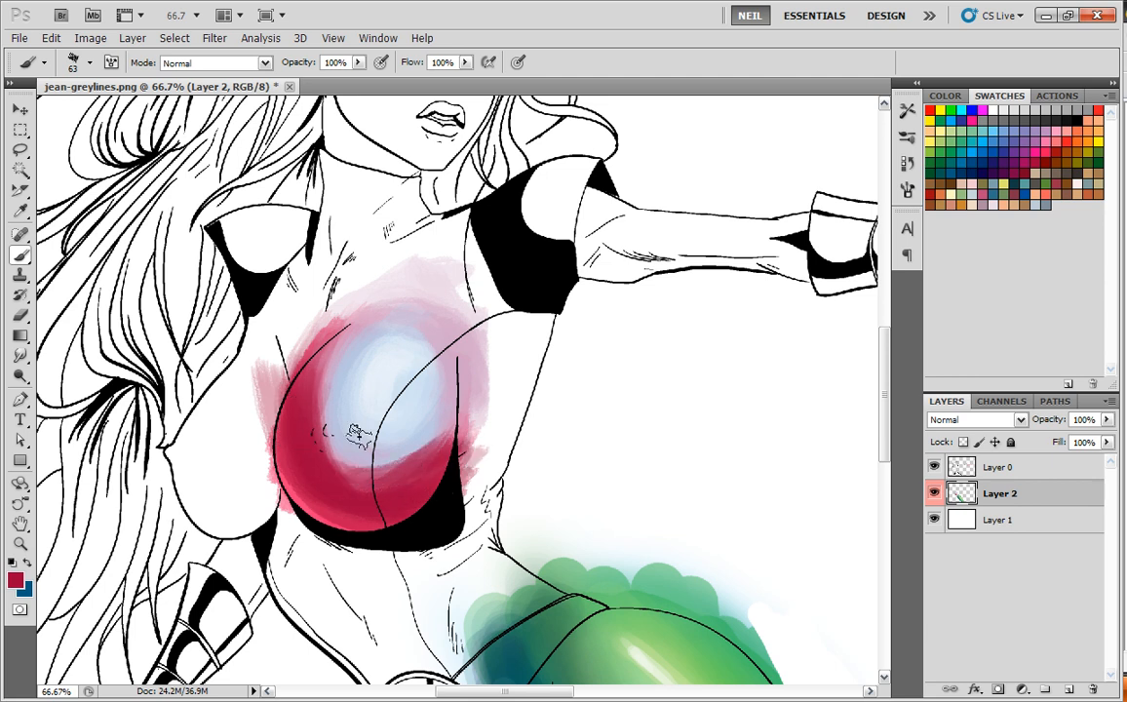
pyautogui.moveTo(354, 429); pyautogui.dragTo(394, 505)
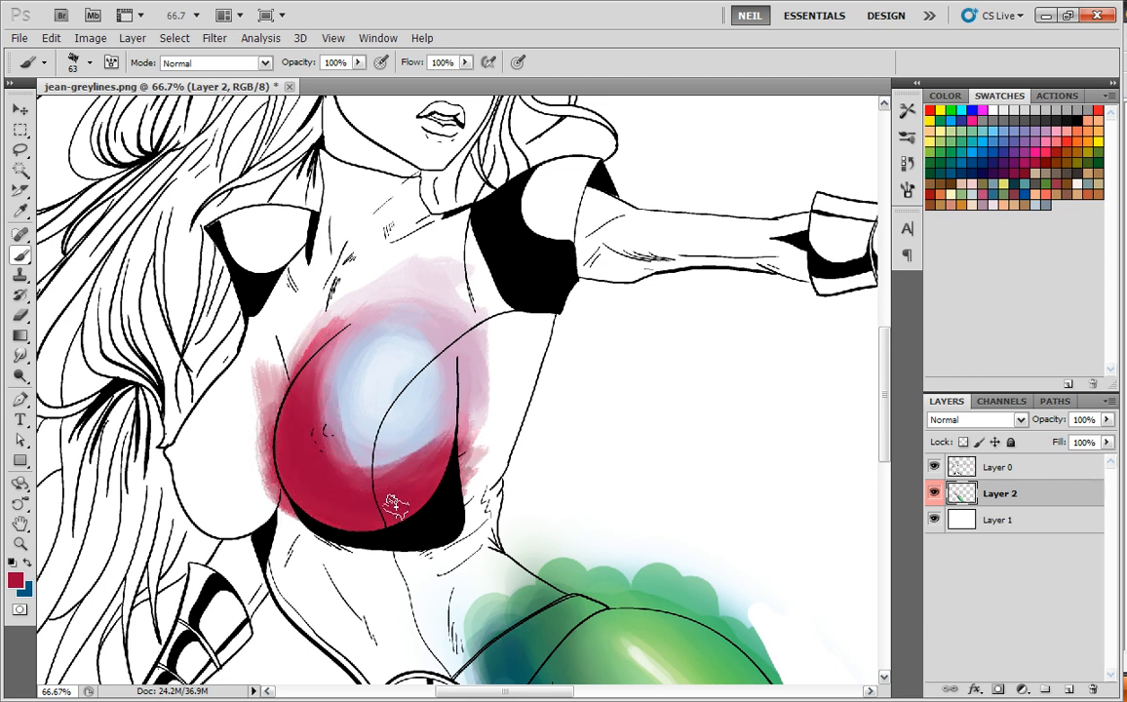
pyautogui.moveTo(394, 497); pyautogui.dragTo(415, 355)
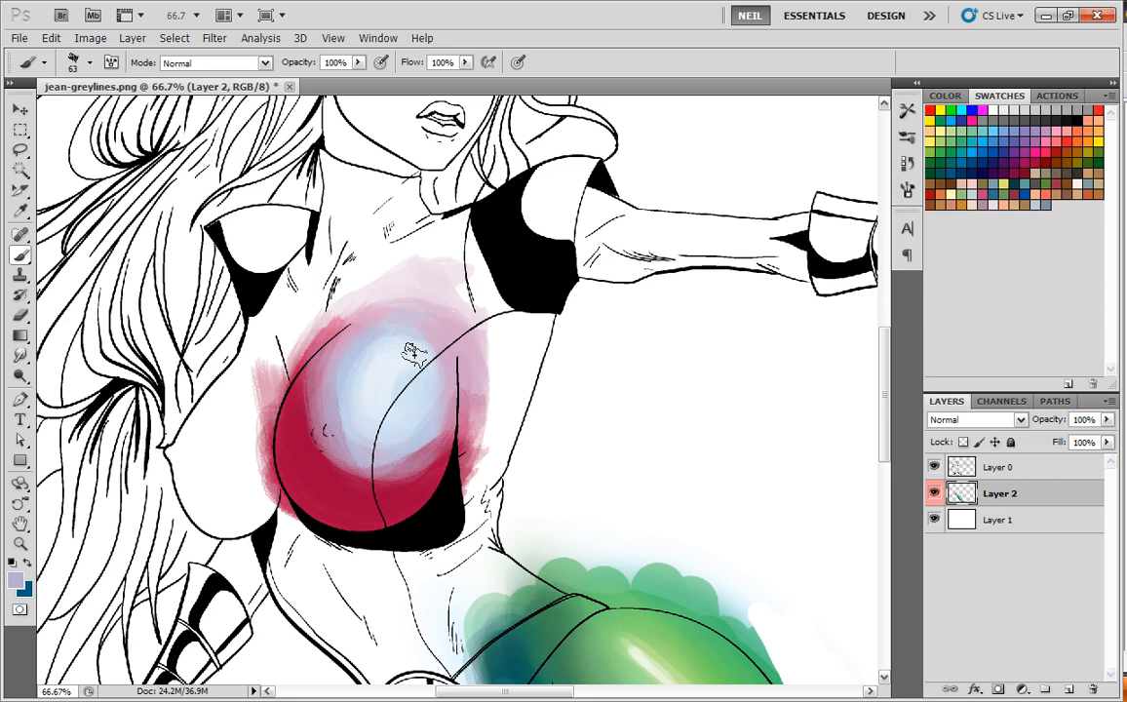
pyautogui.moveTo(416, 351); pyautogui.dragTo(409, 491)
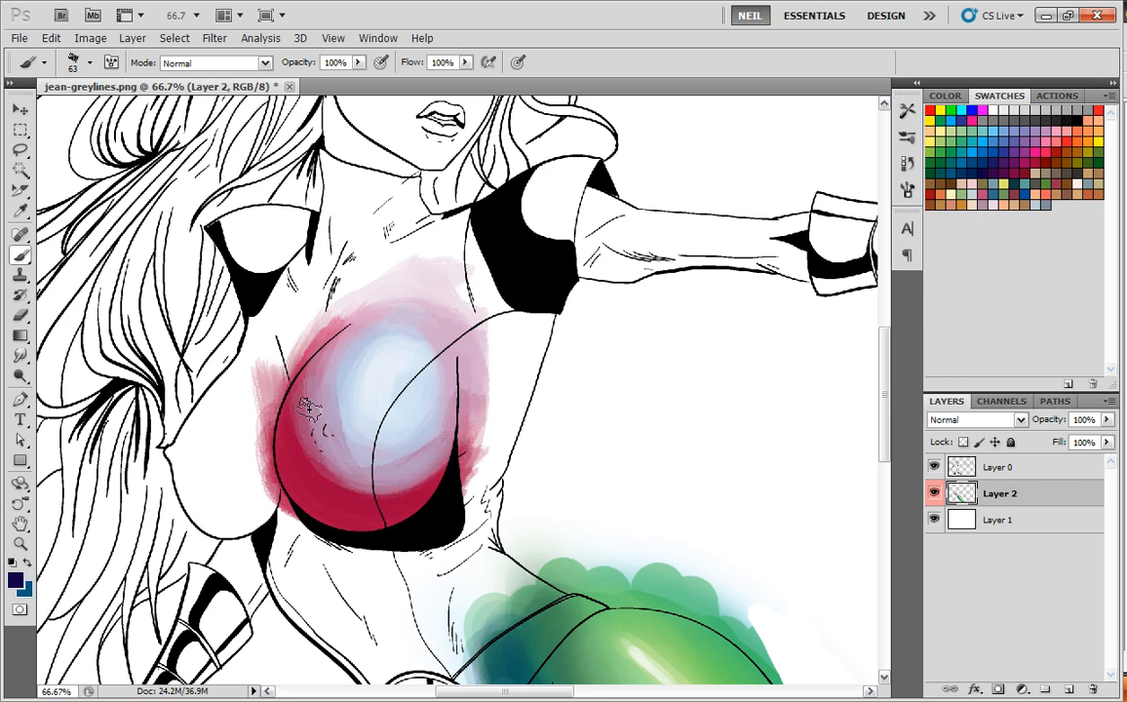
# Step: Deepen the chest edges with purple shadow and soften it with pink along the bottom
pyautogui.moveTo(308, 404); pyautogui.dragTo(302, 503)
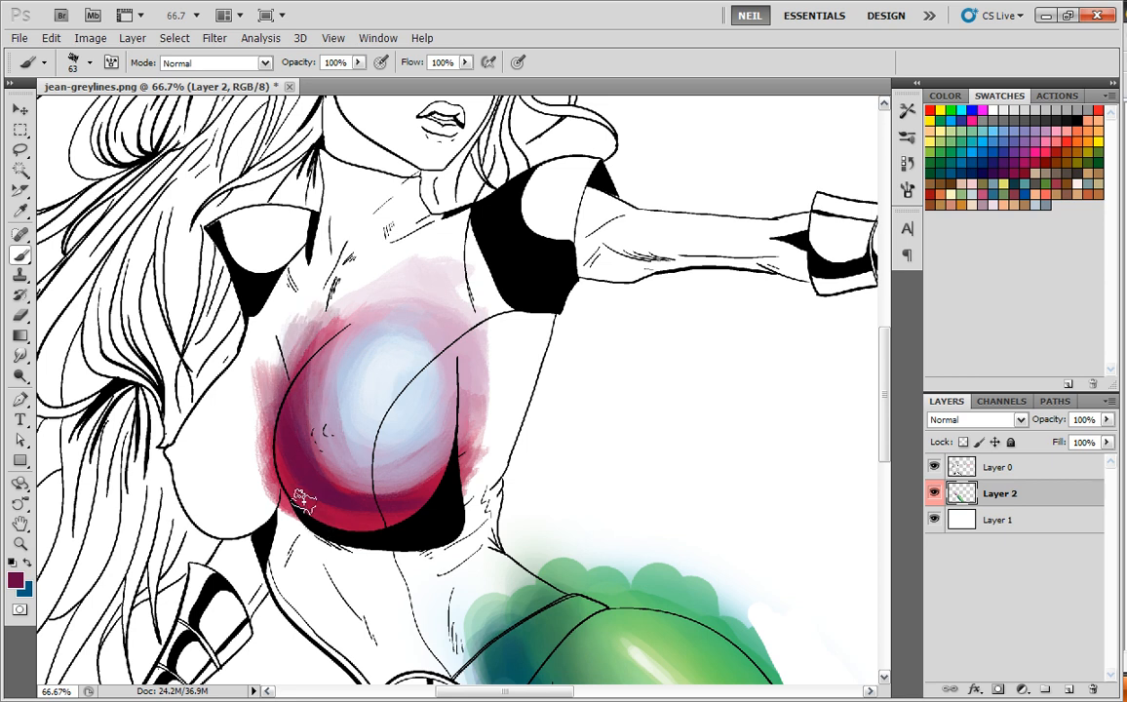
pyautogui.moveTo(304, 499); pyautogui.dragTo(288, 439)
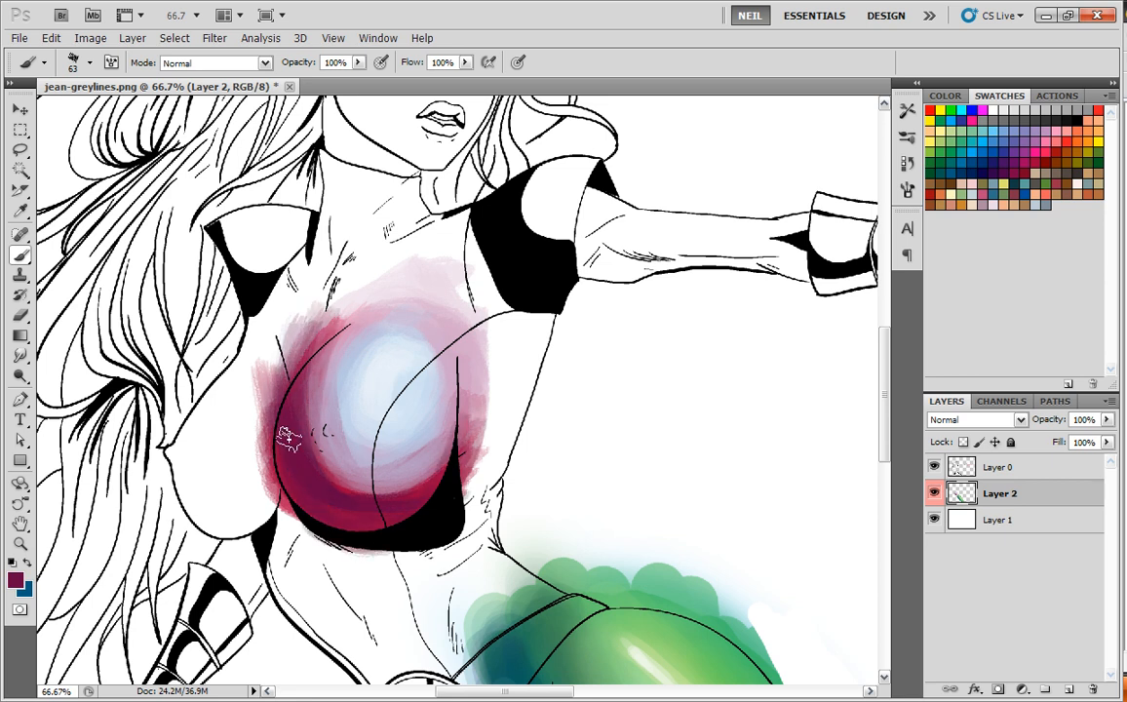
pyautogui.moveTo(288, 439); pyautogui.dragTo(328, 517)
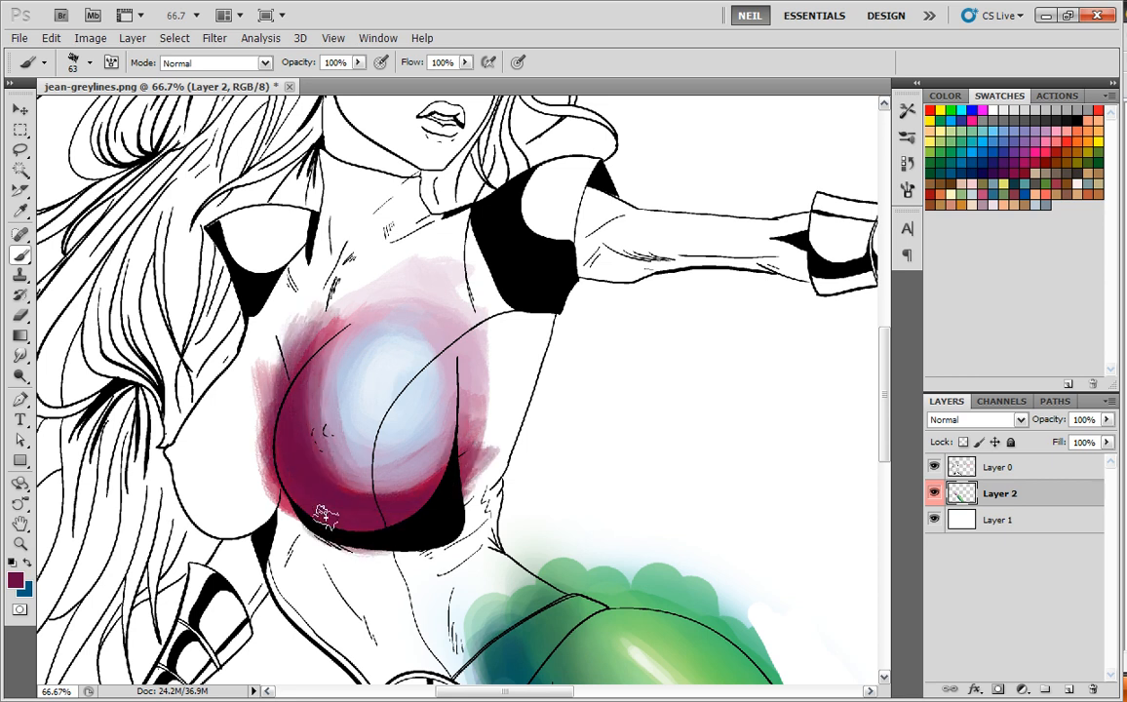
pyautogui.moveTo(327, 517); pyautogui.dragTo(347, 375)
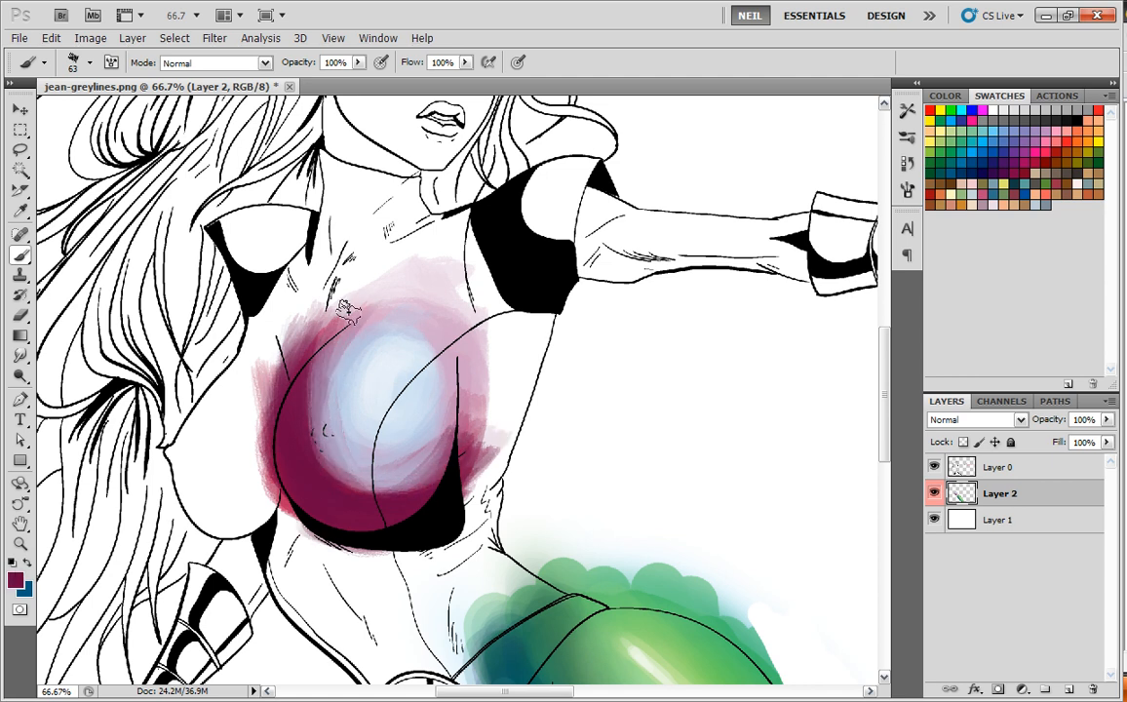
pyautogui.moveTo(351, 312); pyautogui.dragTo(332, 478)
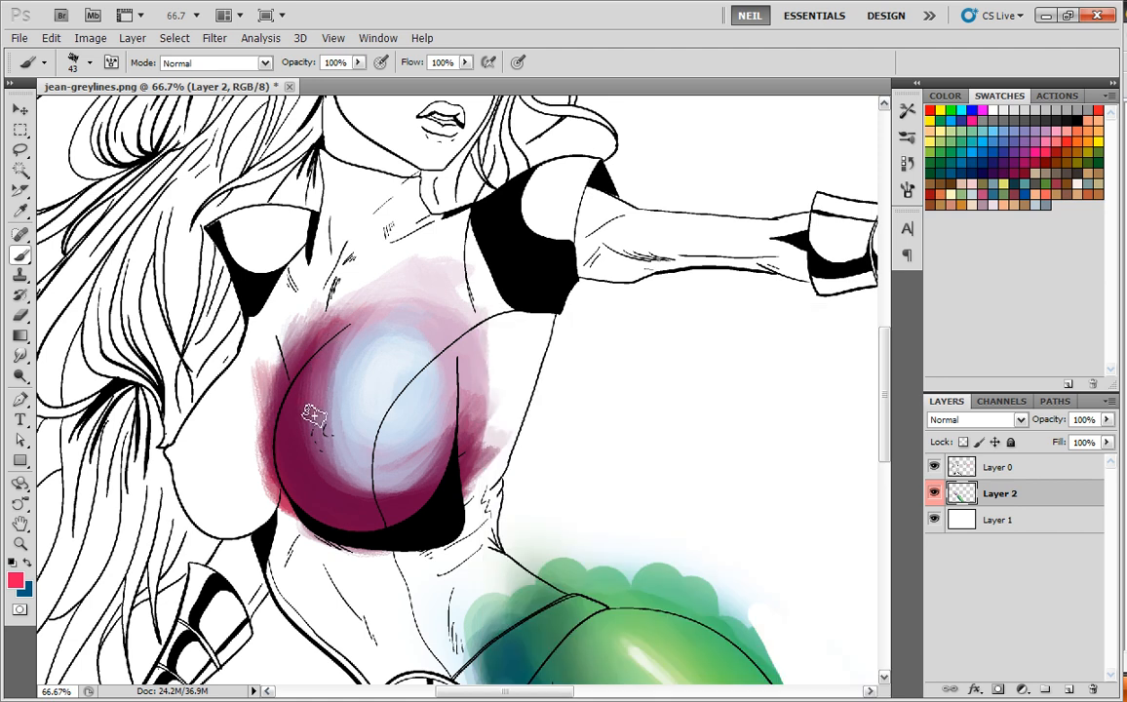
pyautogui.moveTo(314, 413); pyautogui.dragTo(396, 491)
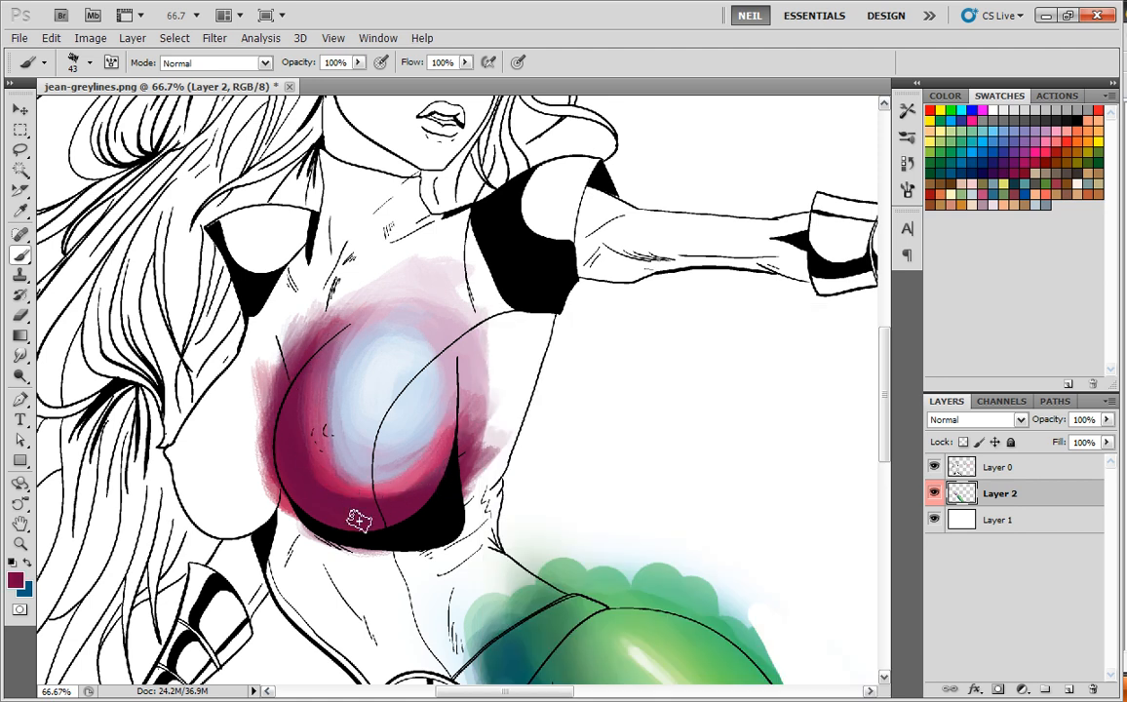
pyautogui.moveTo(358, 520); pyautogui.dragTo(381, 488)
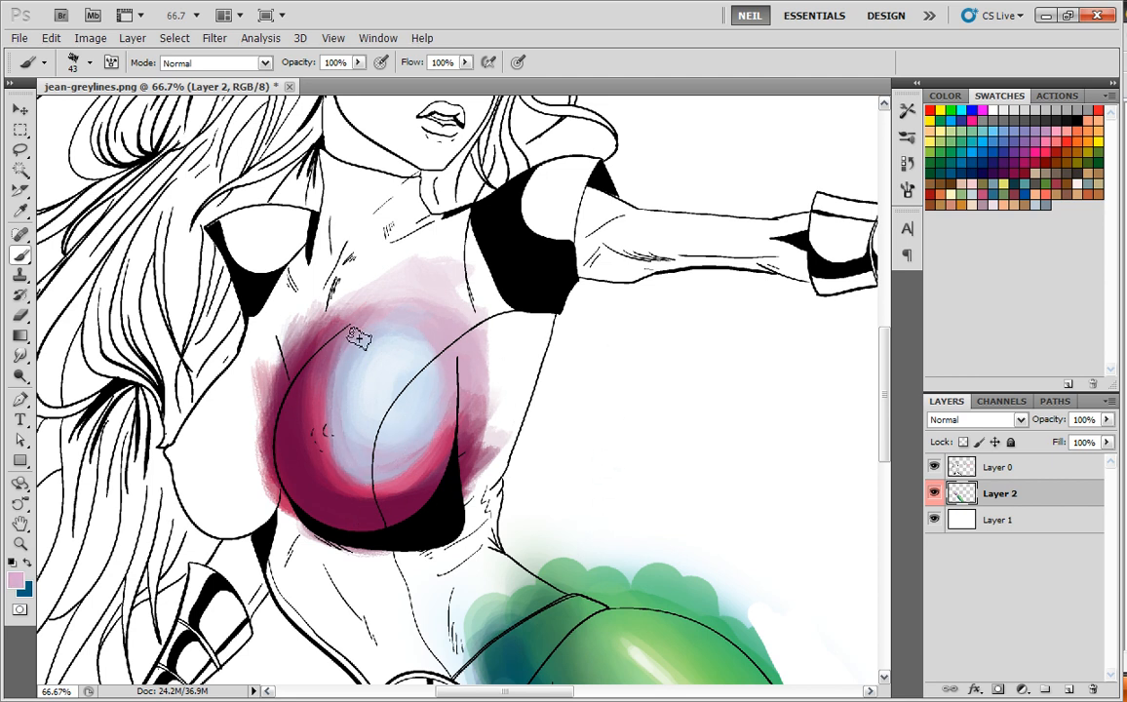
# Step: Add a light pink glow to the upper chest and magenta shading at its lower edge
pyautogui.moveTo(354, 339); pyautogui.dragTo(361, 486)
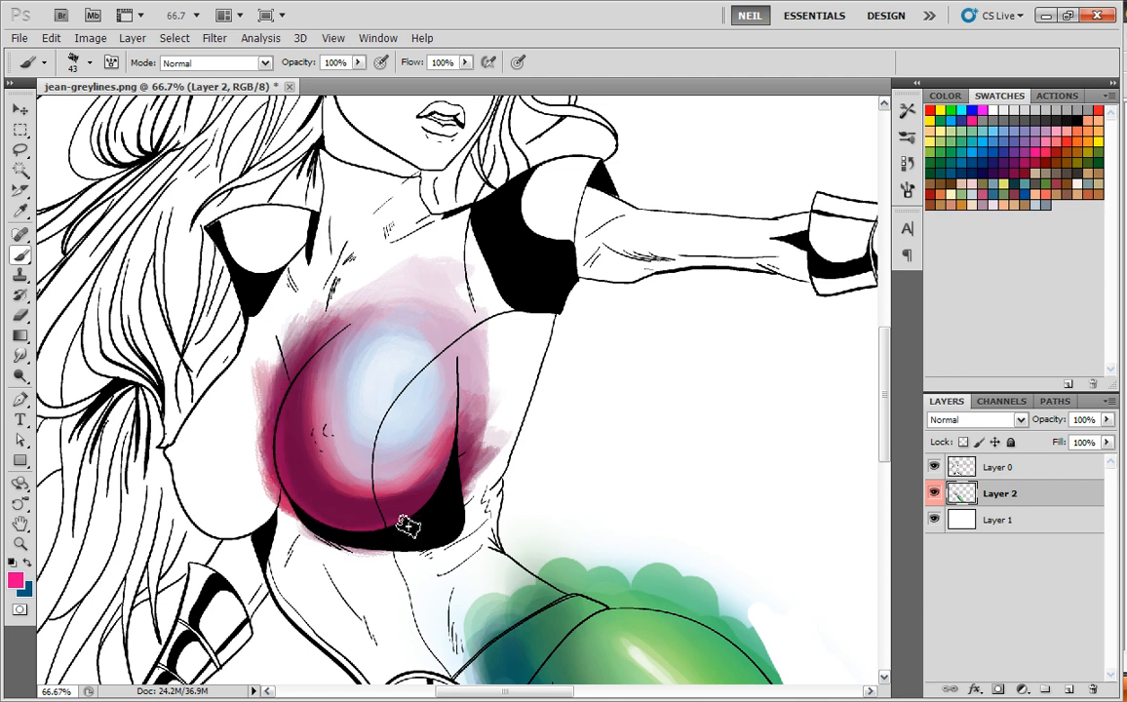
pyautogui.moveTo(407, 527); pyautogui.dragTo(277, 394)
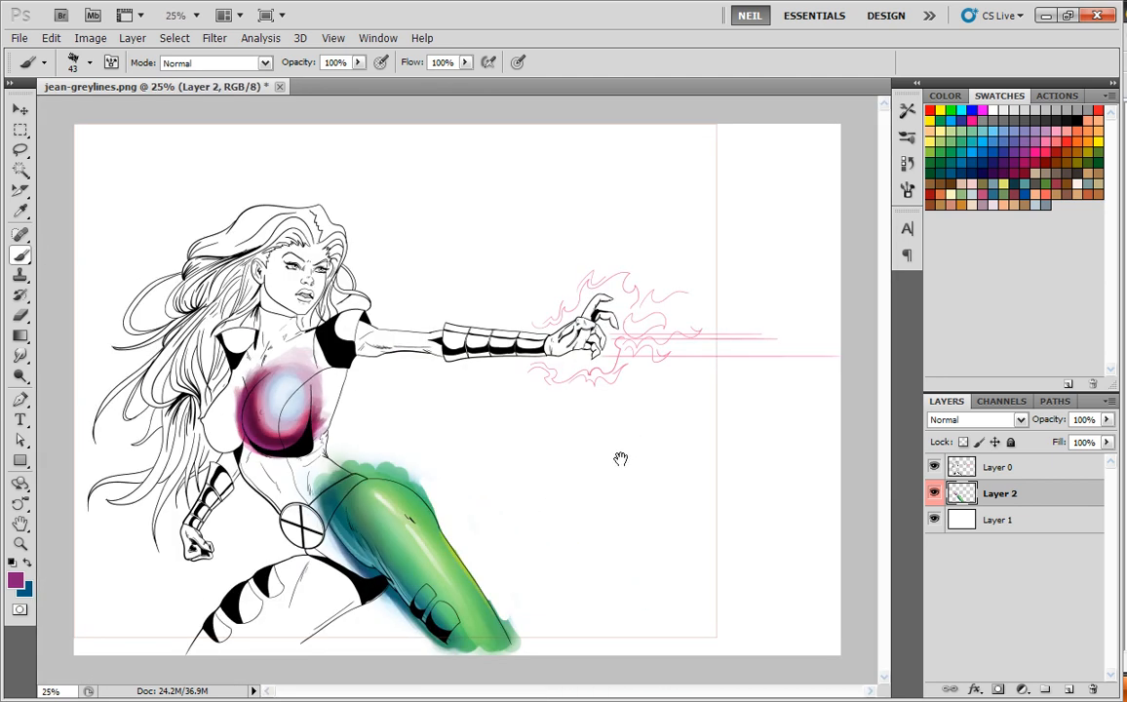
pyautogui.moveTo(955, 340)
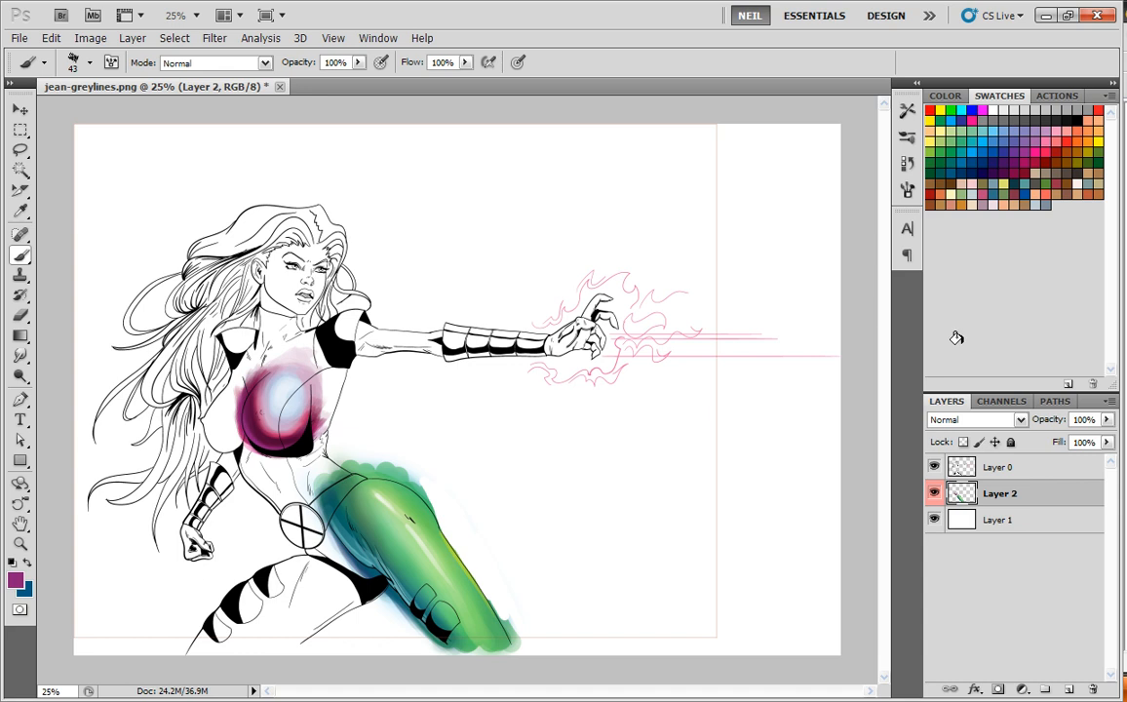
# Step: Fill Layer 1 with a blue-to-white sky gradient and return to Layer 2
pyautogui.click(999, 519)
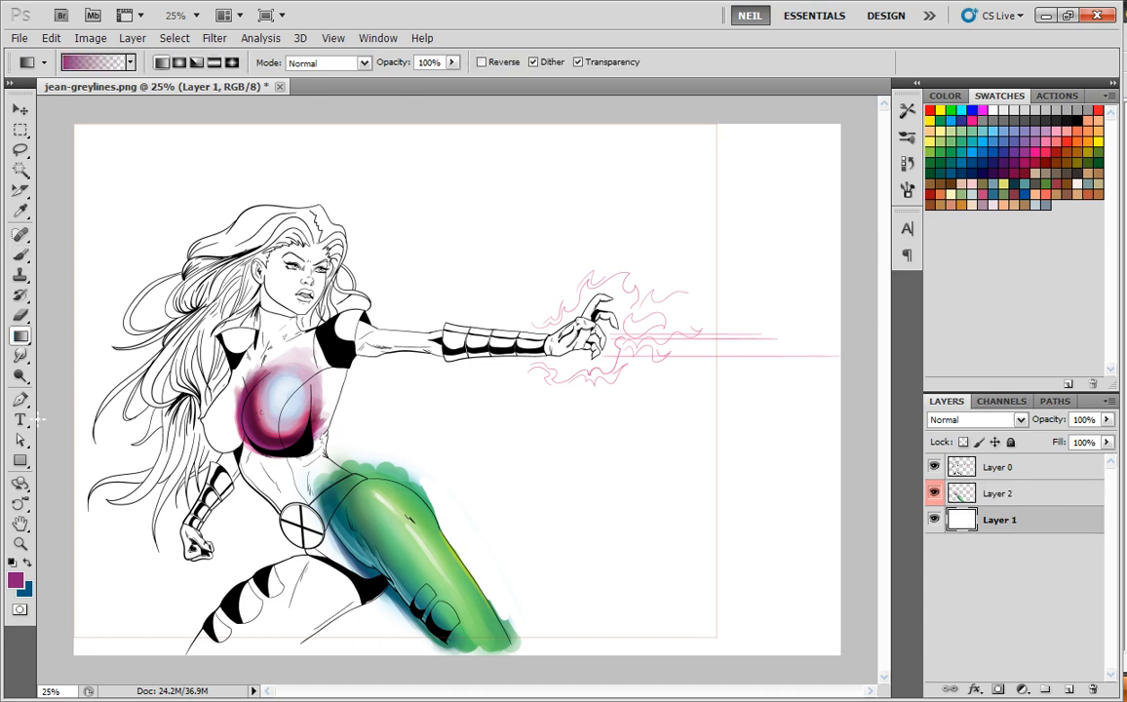
pyautogui.click(967, 137)
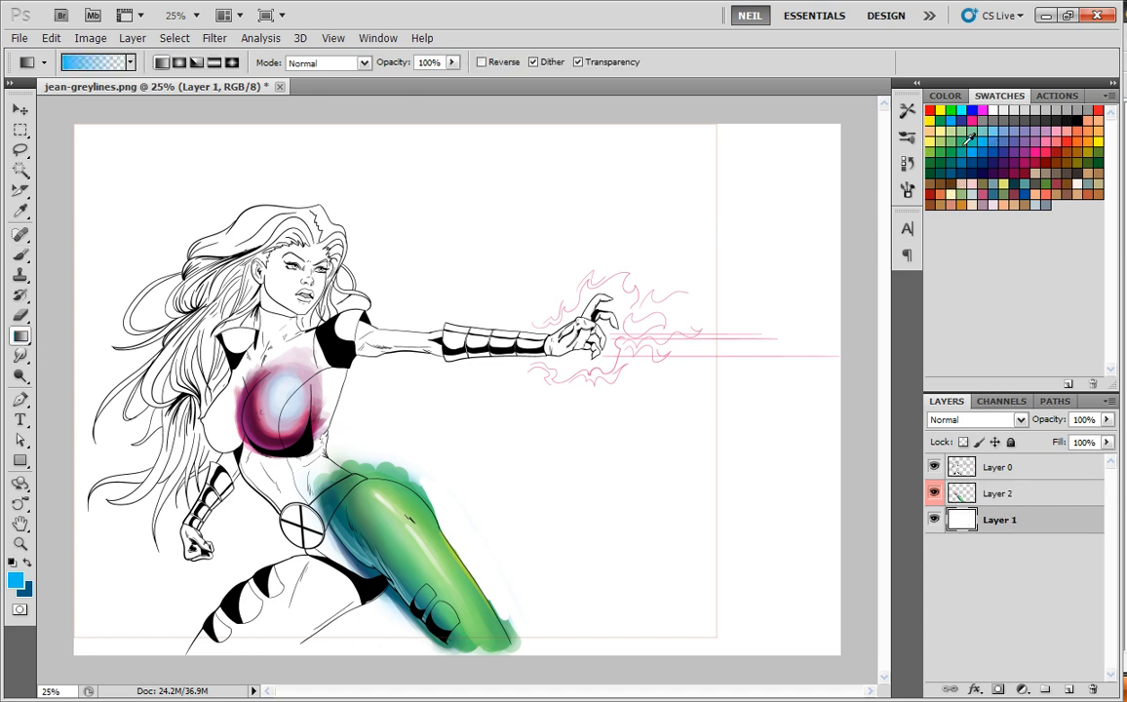
pyautogui.moveTo(553, 156)
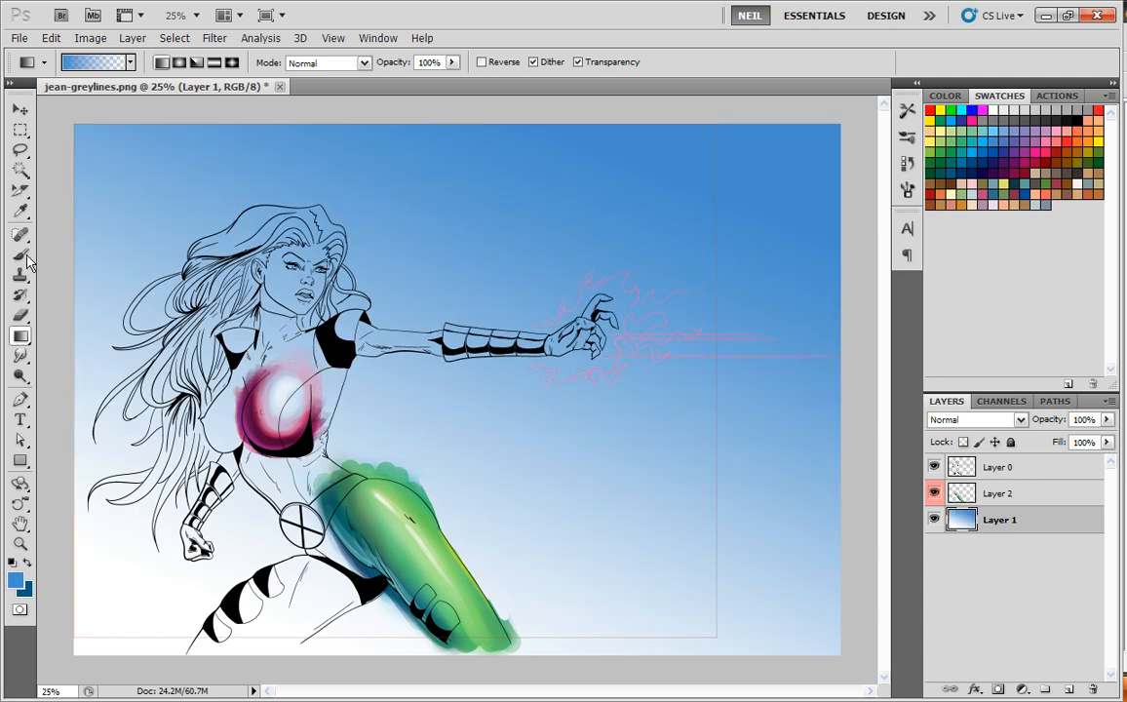
pyautogui.click(998, 491)
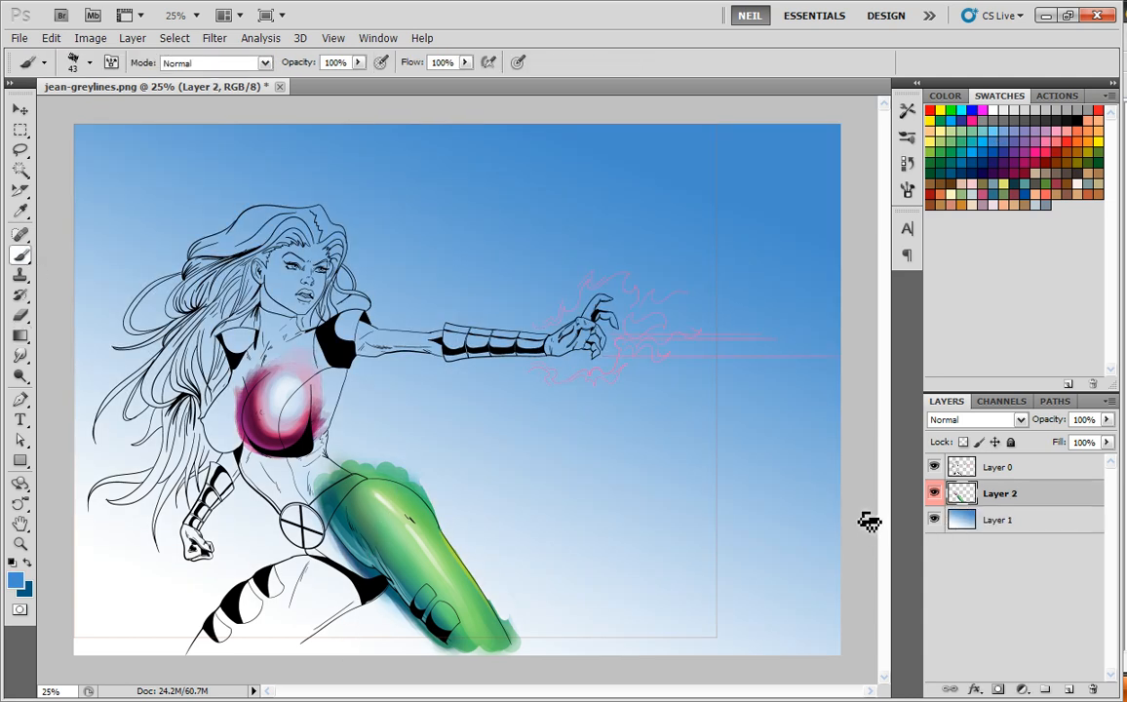
# Step: Paint a long white cloud streak with a cloud brush to the right of the hand
pyautogui.click(74, 60)
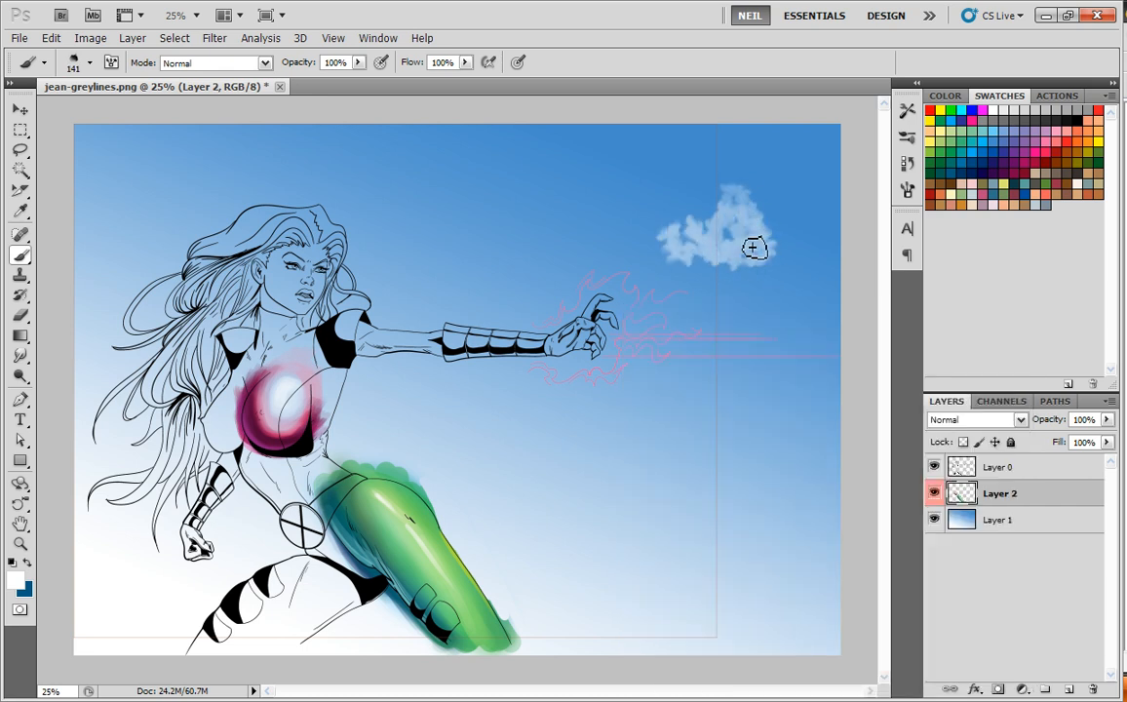
pyautogui.moveTo(756, 248); pyautogui.dragTo(736, 206)
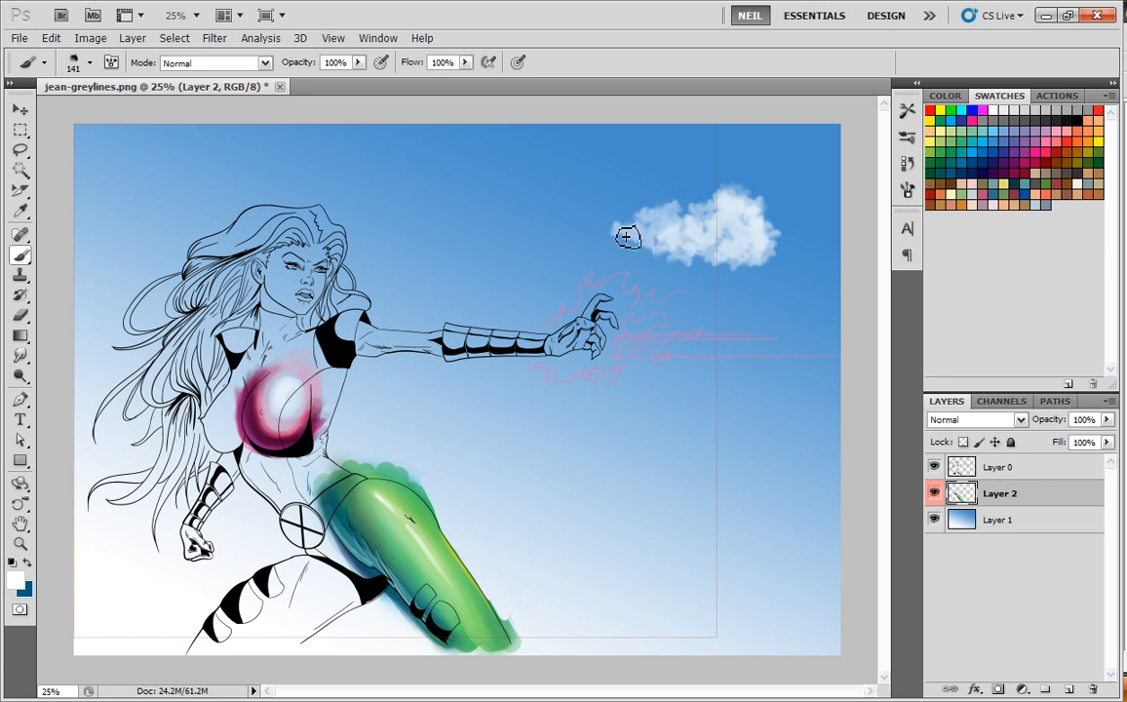
pyautogui.moveTo(630, 238); pyautogui.dragTo(696, 238)
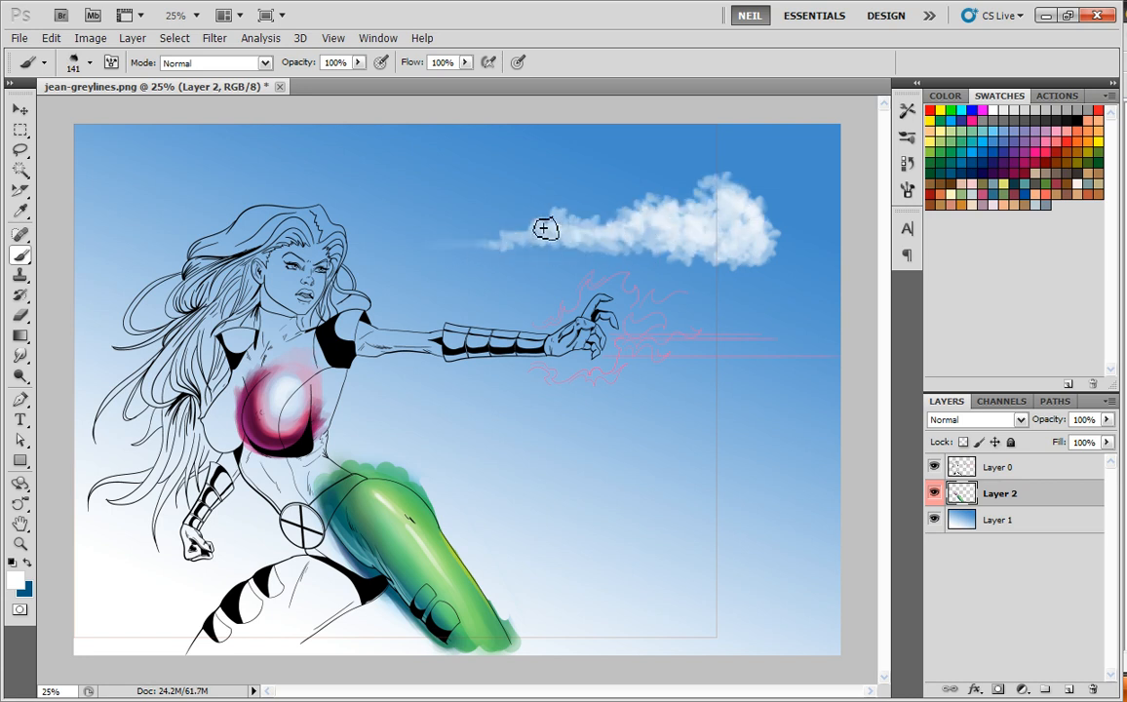
pyautogui.moveTo(546, 230); pyautogui.dragTo(765, 234)
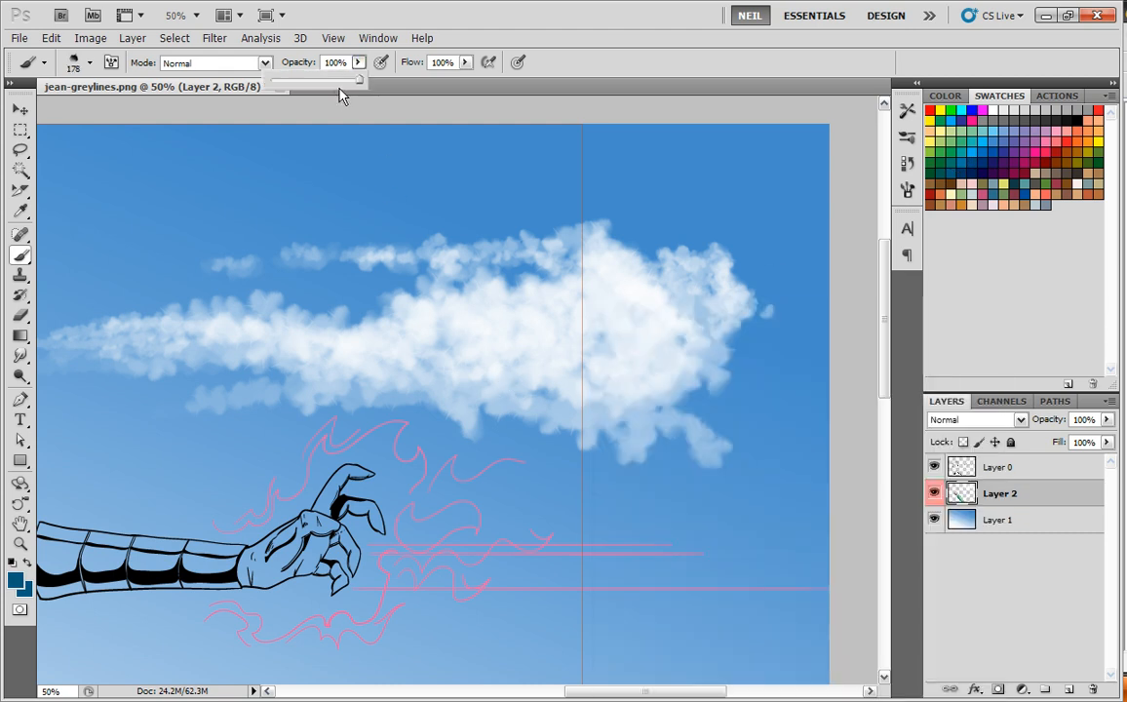
# Step: At 61% opacity, shade the cloud's underside blue-grey and tint its top warm yellow-pink
pyautogui.moveTo(360, 76); pyautogui.dragTo(324, 76)
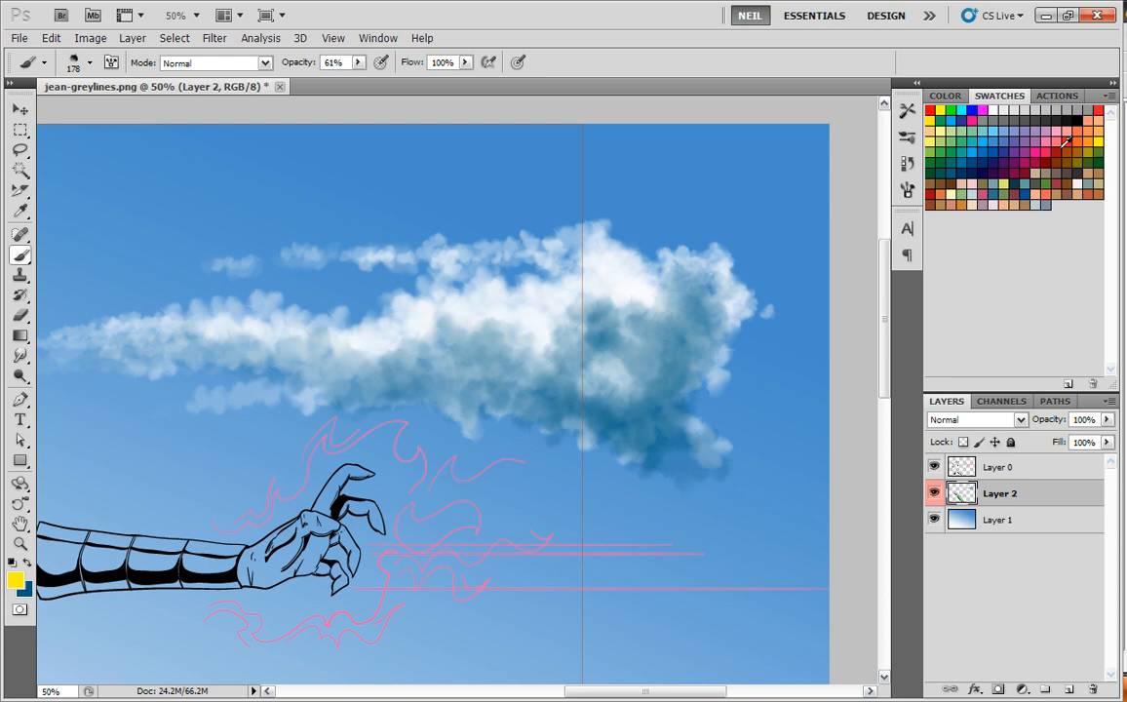
pyautogui.moveTo(624, 292); pyautogui.dragTo(700, 269)
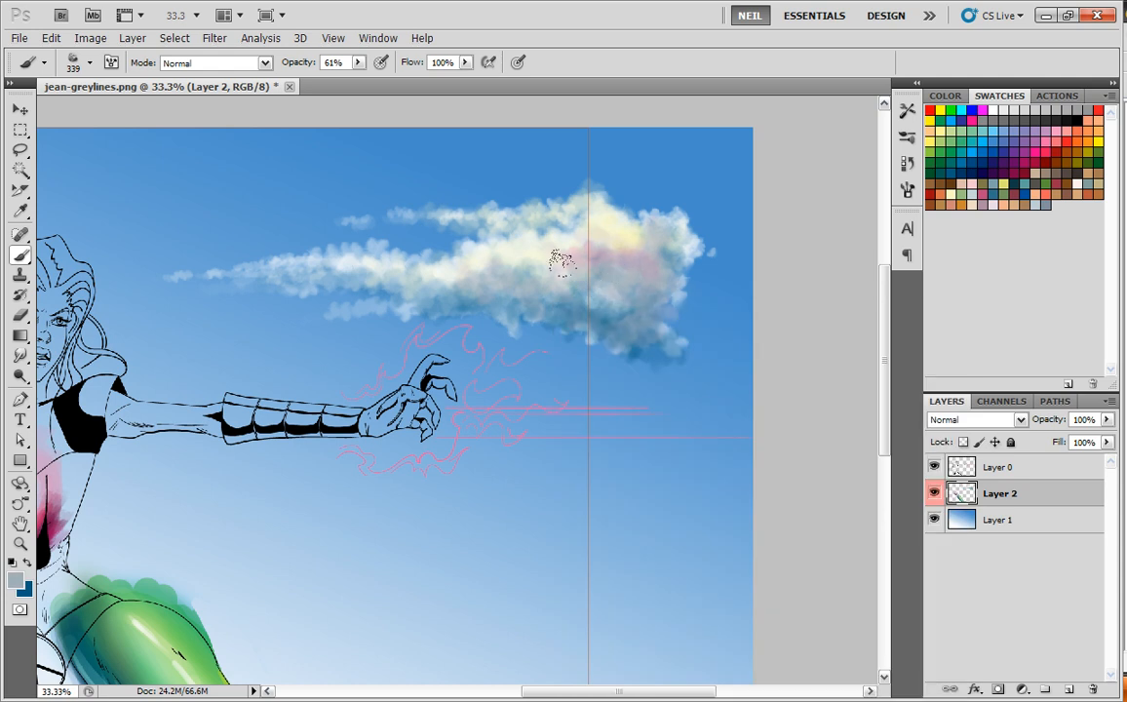
# Step: Start a second wispy cloud in the empty sky below the outstretched arm
pyautogui.scroll(-3)
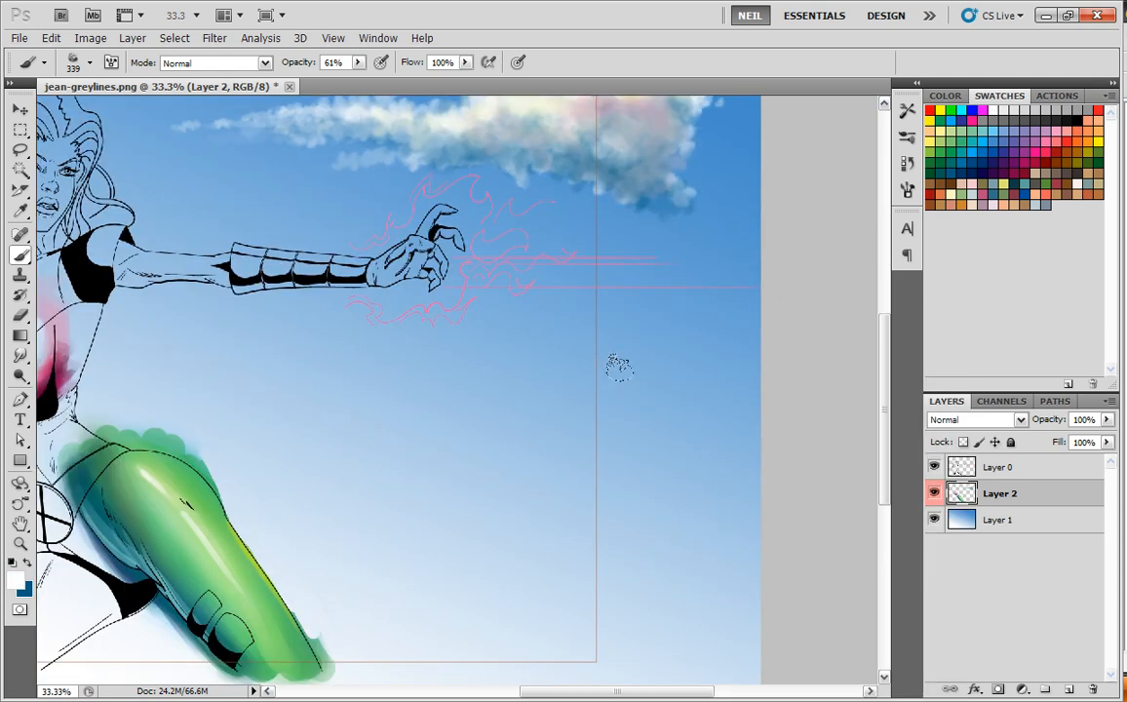
pyautogui.moveTo(620, 368); pyautogui.dragTo(486, 374)
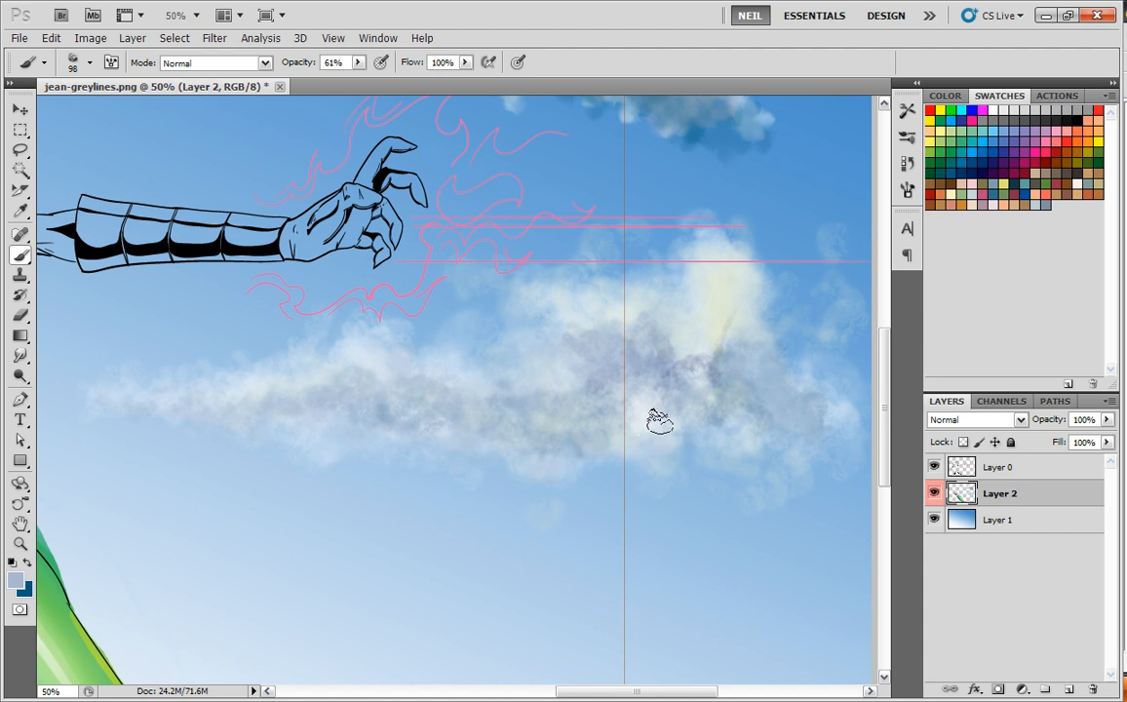
pyautogui.moveTo(796, 386)
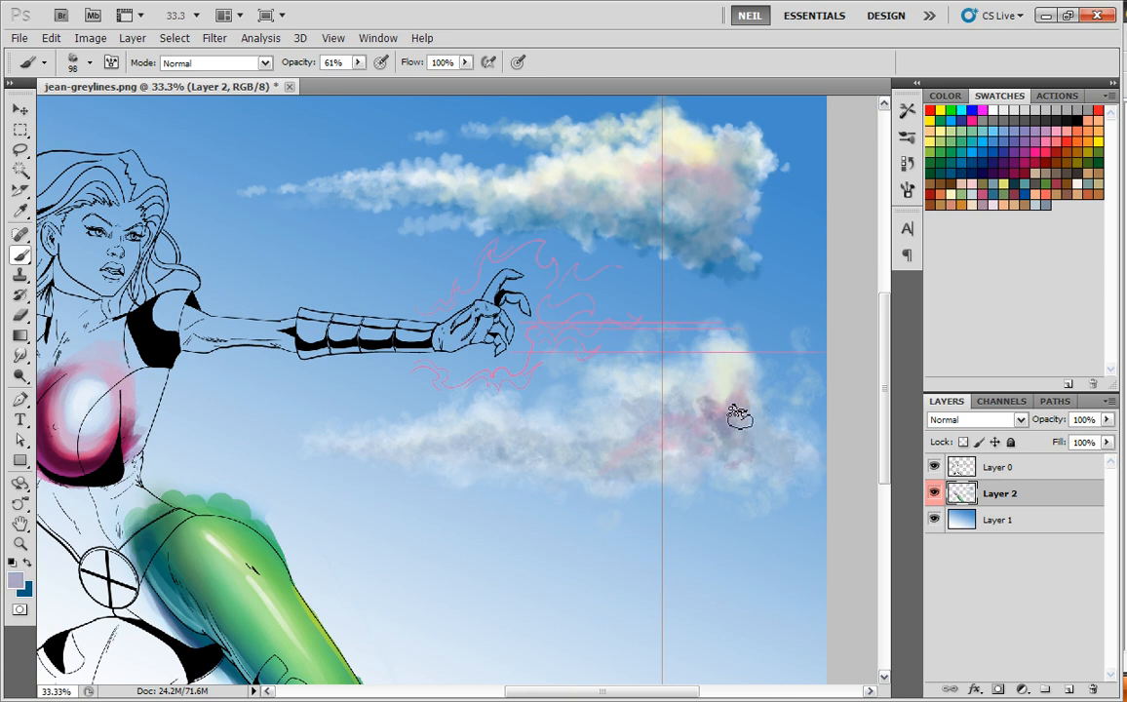
pyautogui.moveTo(712, 393)
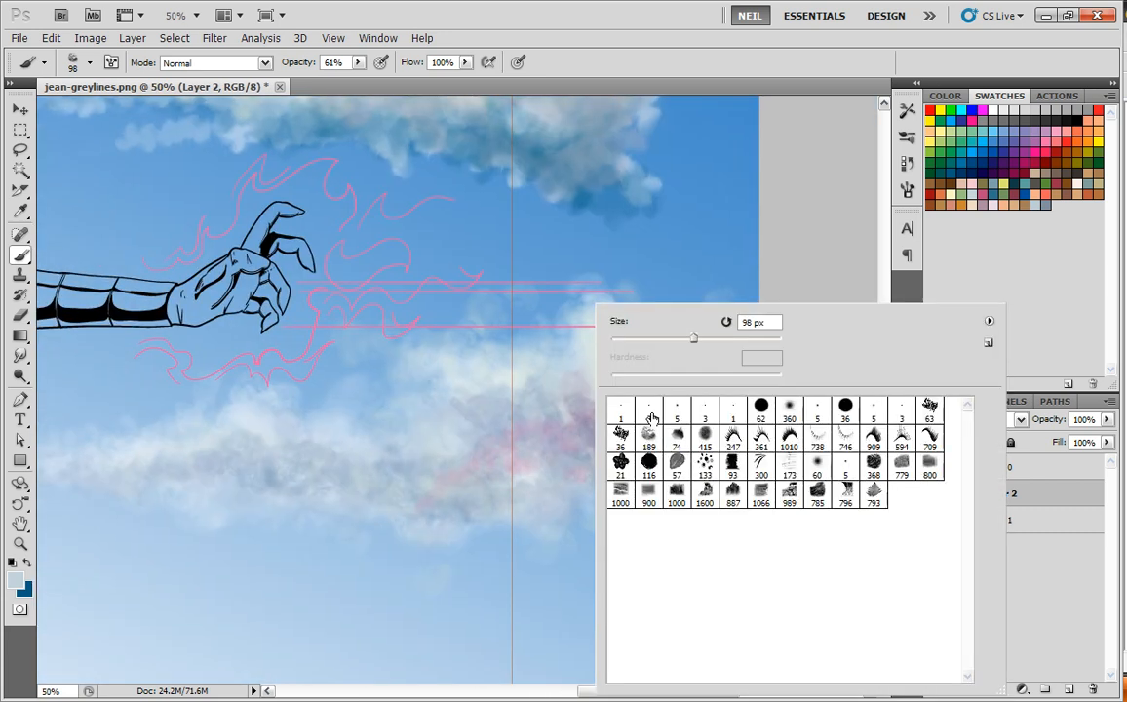
# Step: Switch to a smaller brush tip to dab fine highlights on the lower cloud
pyautogui.click(554, 324)
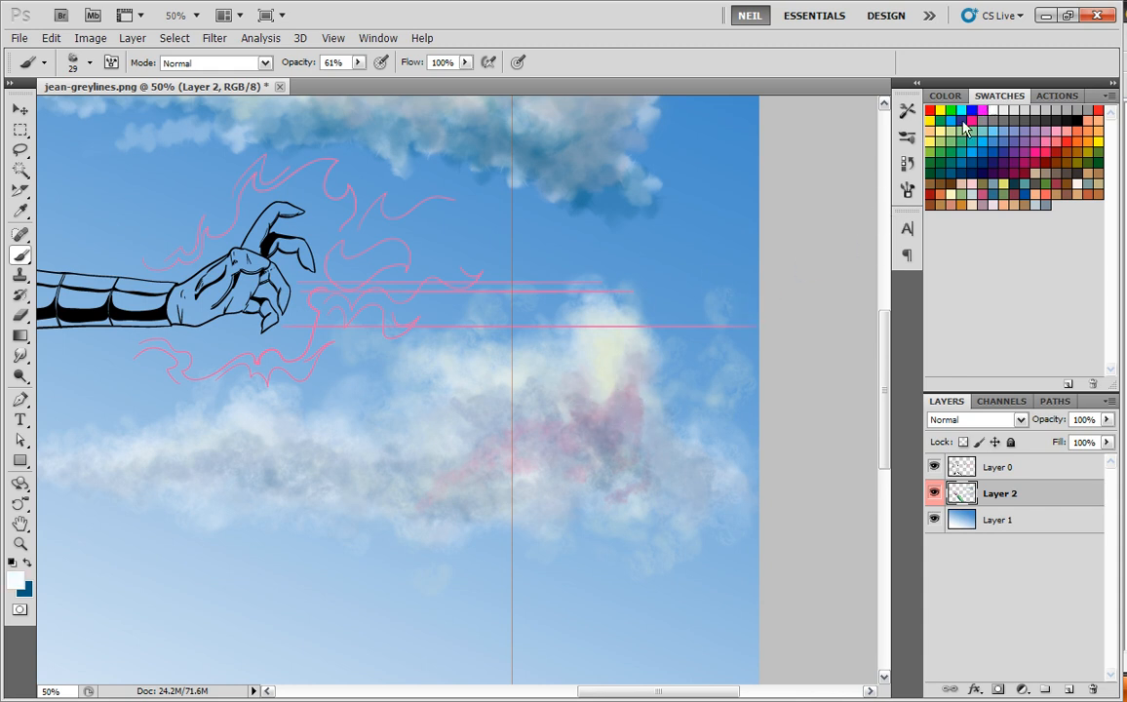
pyautogui.moveTo(612, 304)
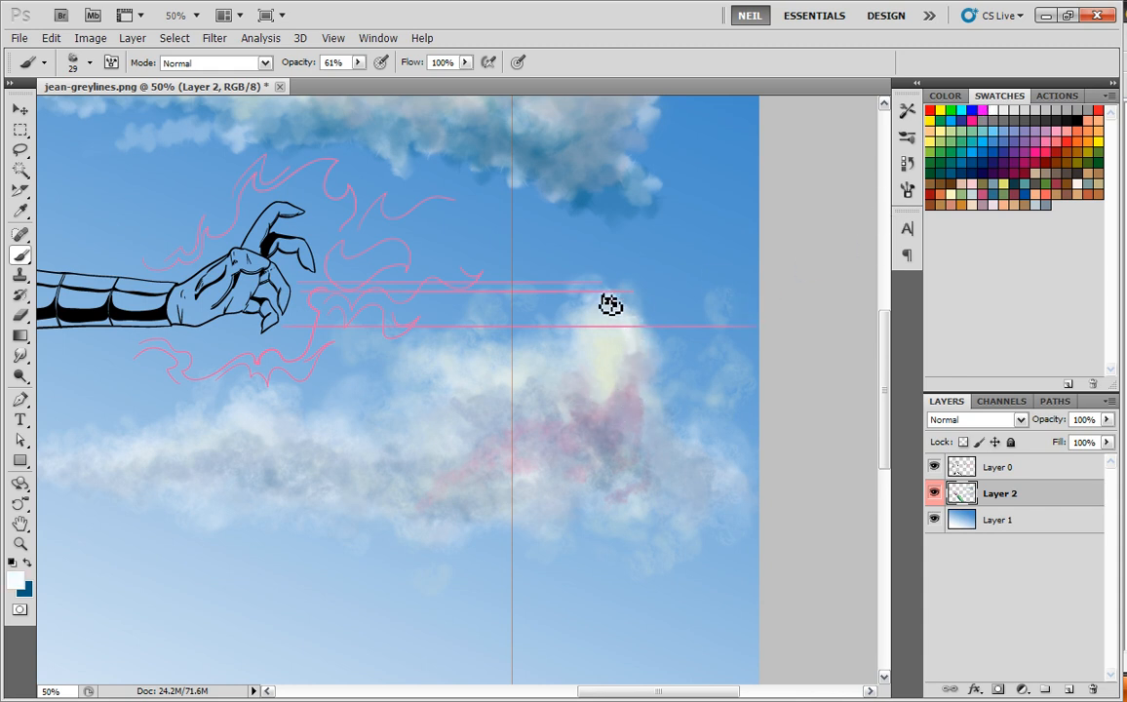
pyautogui.moveTo(655, 371)
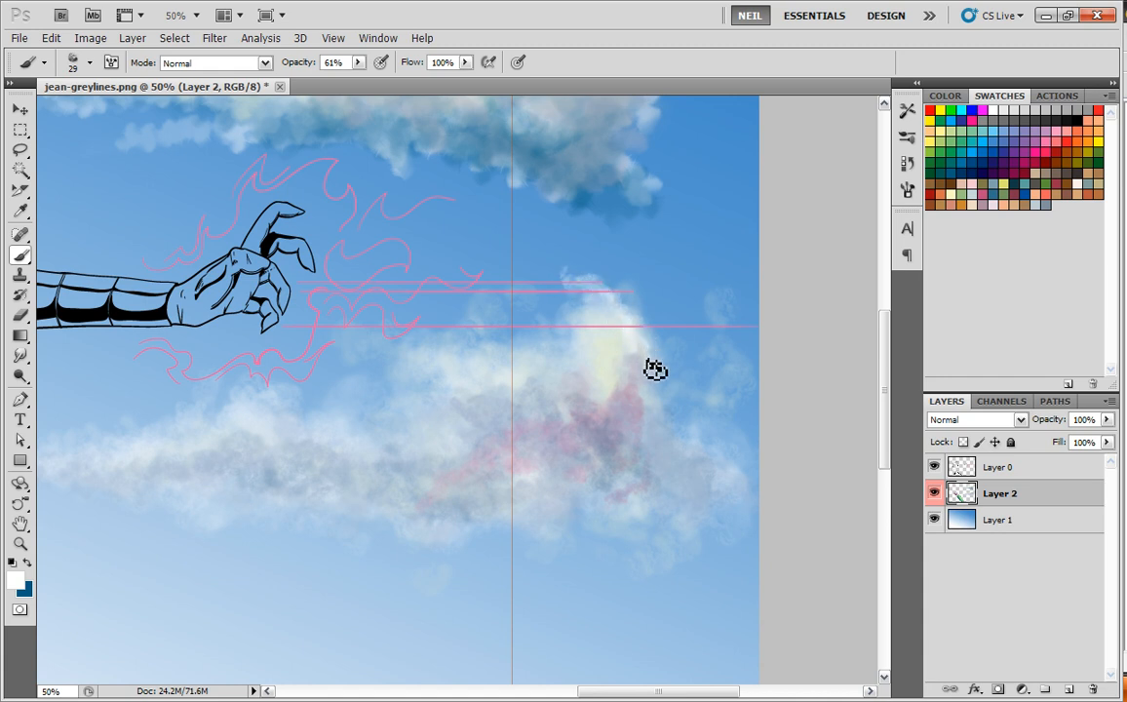
pyautogui.moveTo(600, 324)
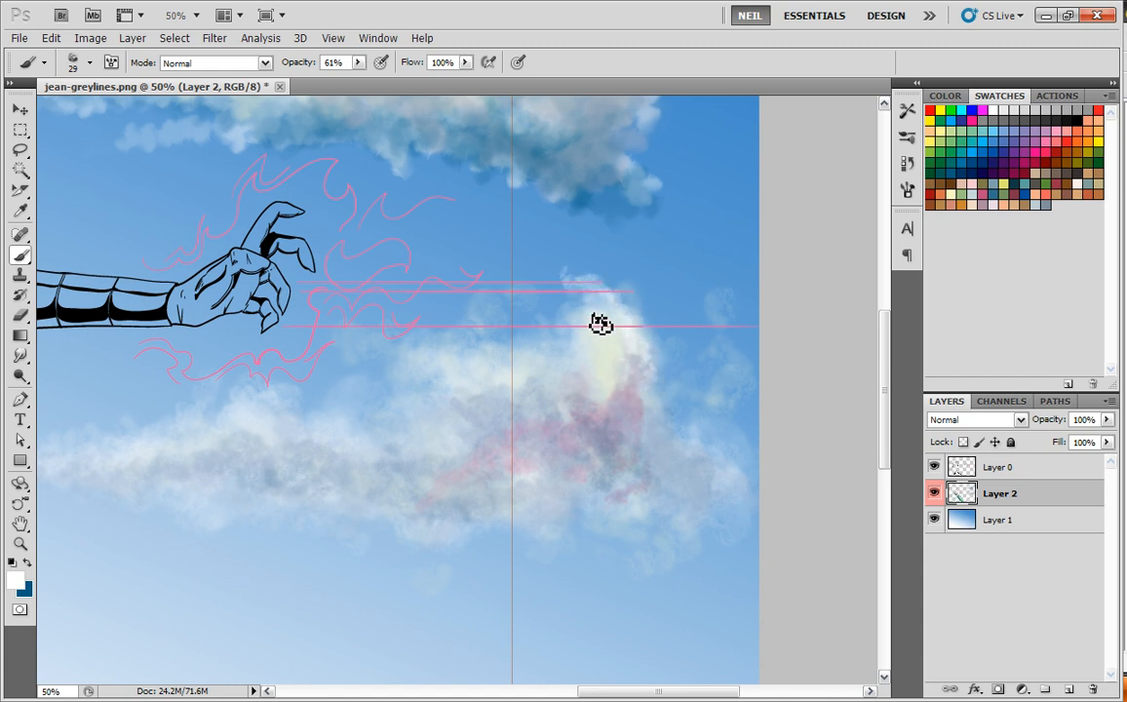
pyautogui.moveTo(614, 362)
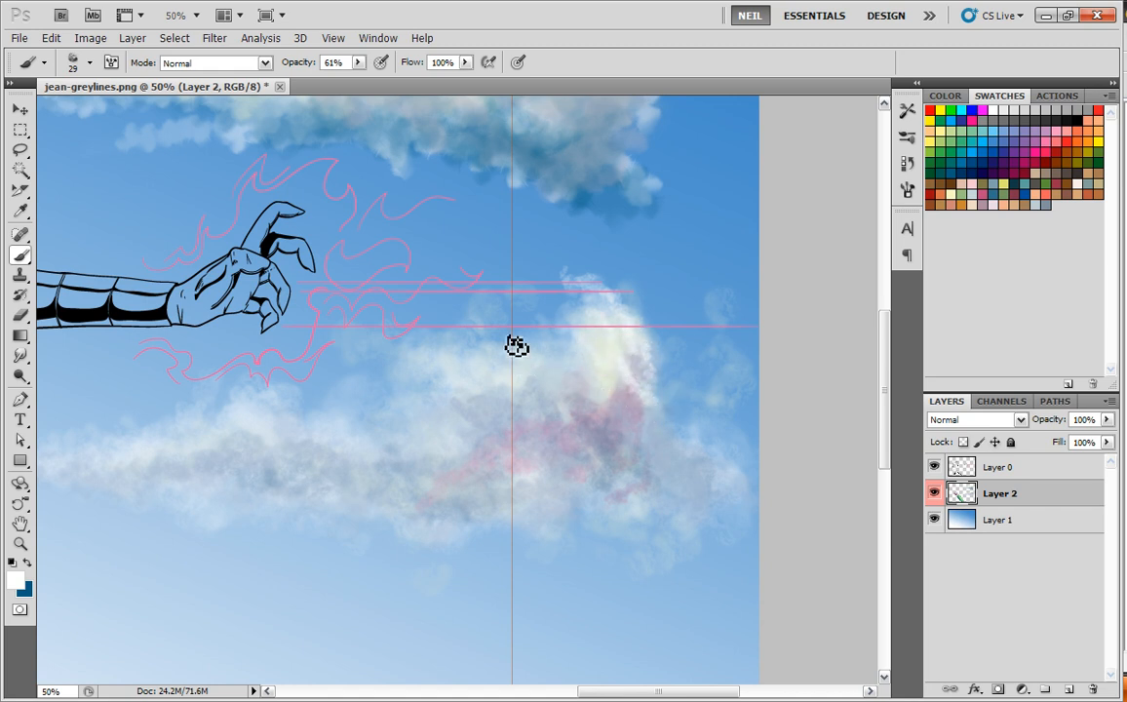
pyautogui.moveTo(442, 358)
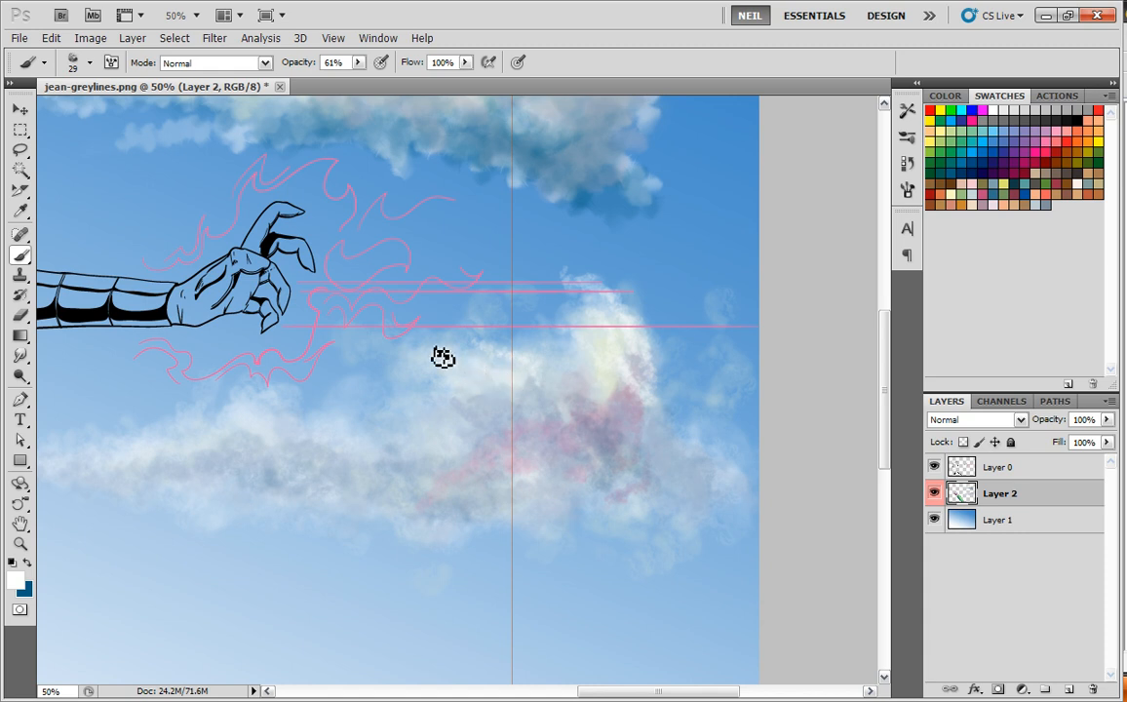
pyautogui.moveTo(630, 404)
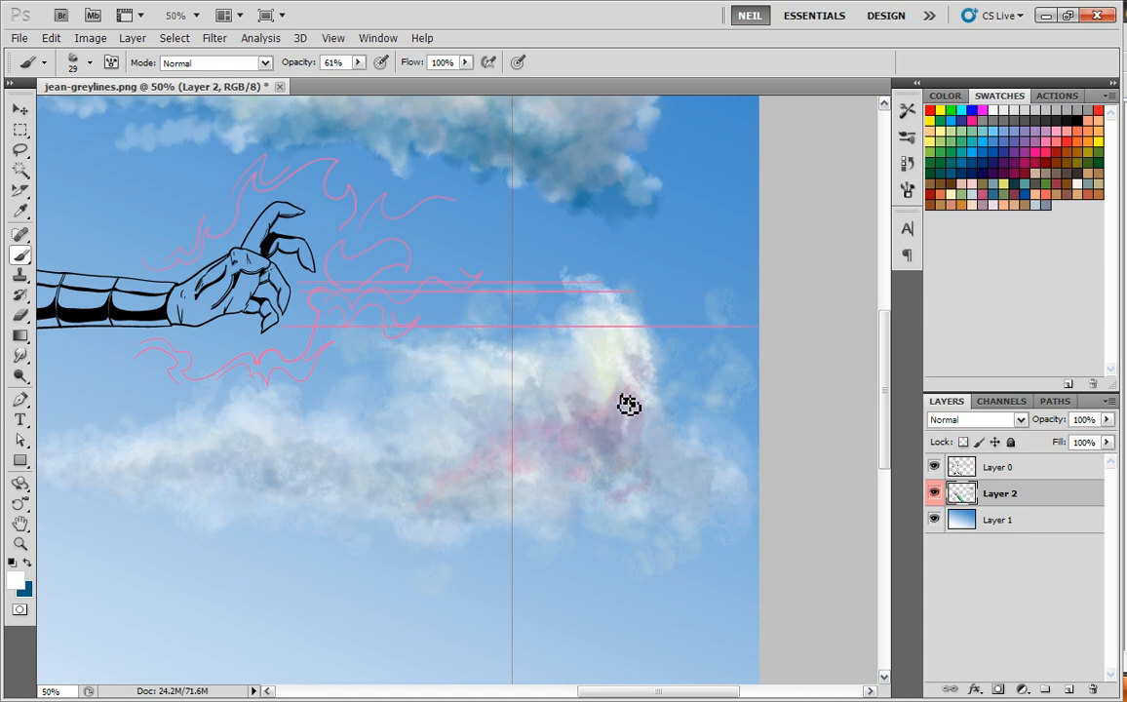
pyautogui.moveTo(633, 445)
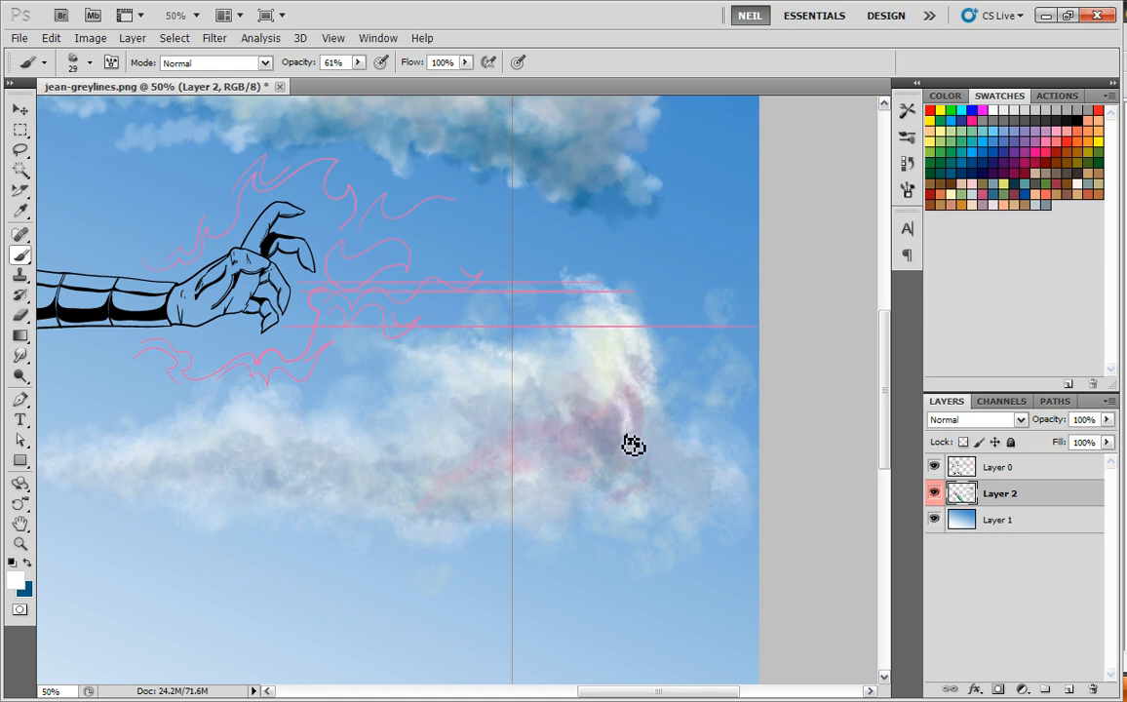
pyautogui.moveTo(698, 501)
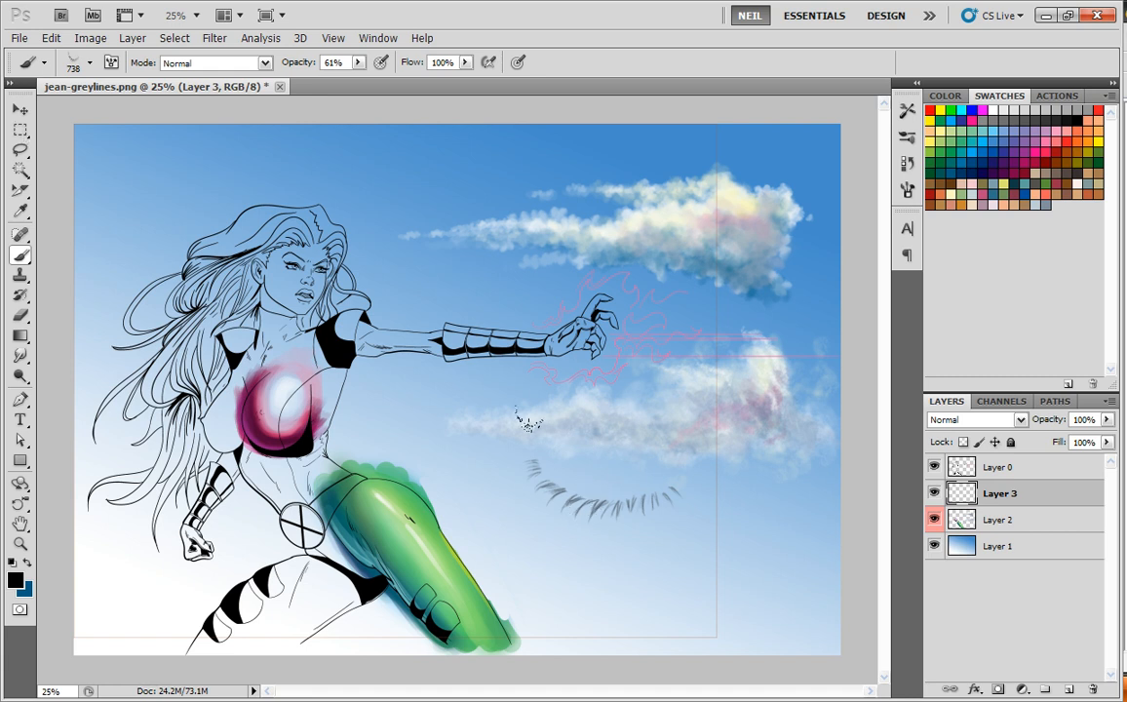
pyautogui.moveTo(546, 448)
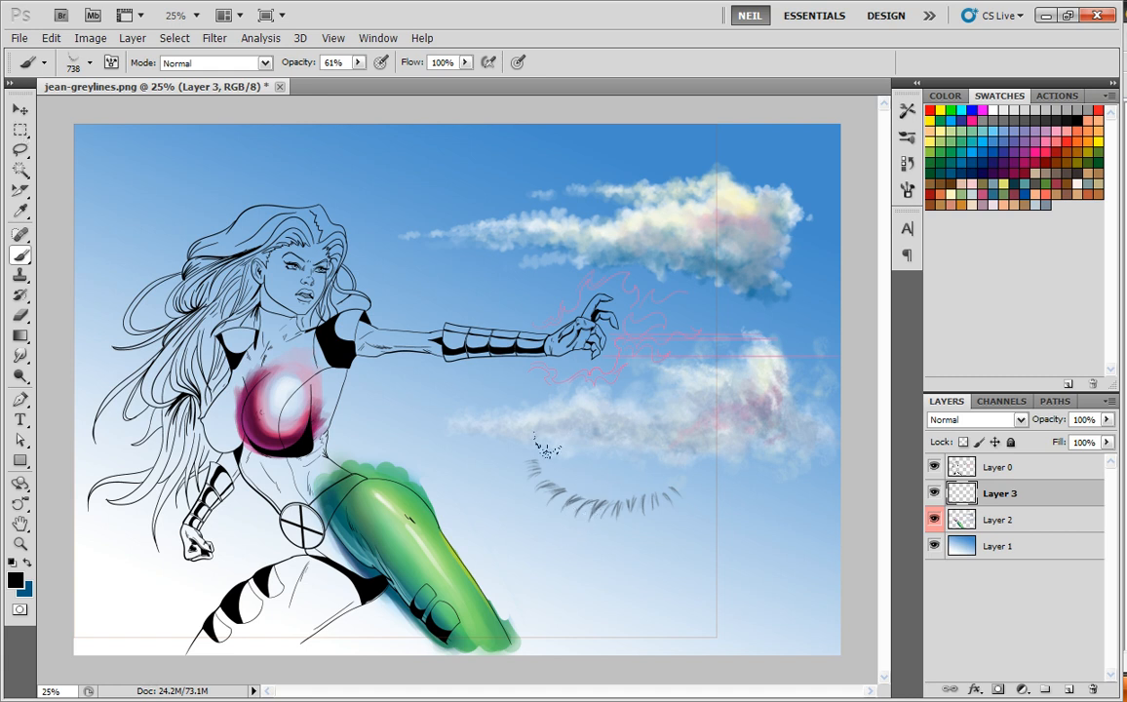
# Step: Stamp grass blades under the lower cloud and shift their colour to soft blue-grey
pyautogui.click(50, 37)
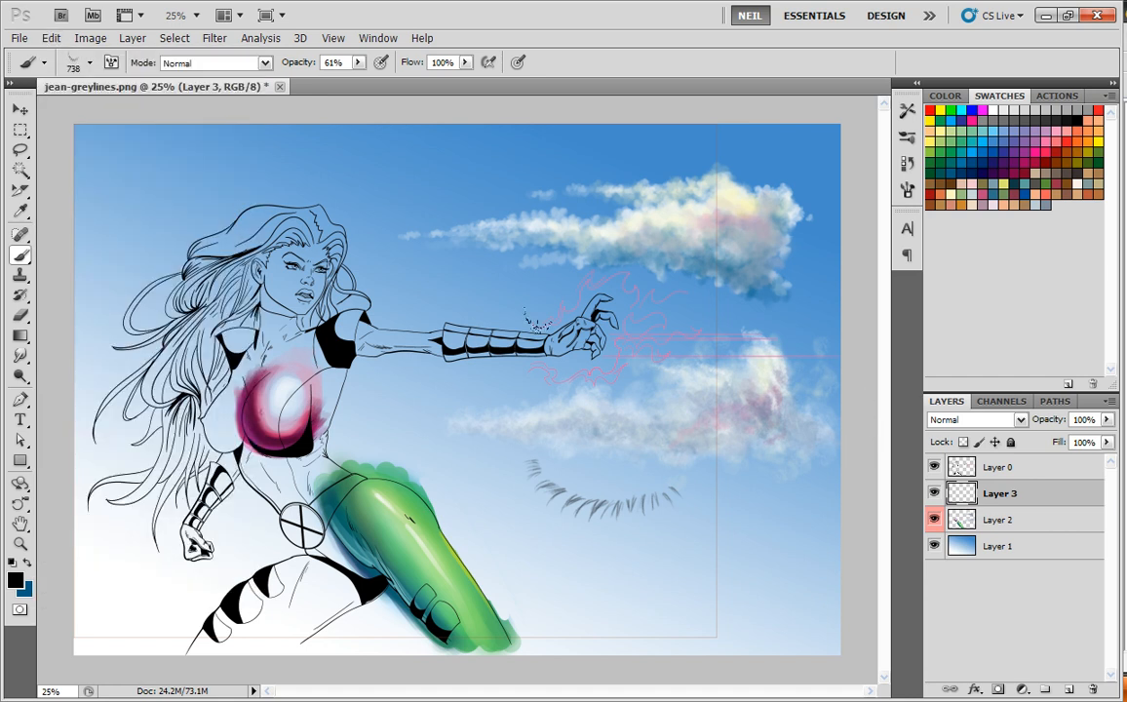
pyautogui.click(88, 62)
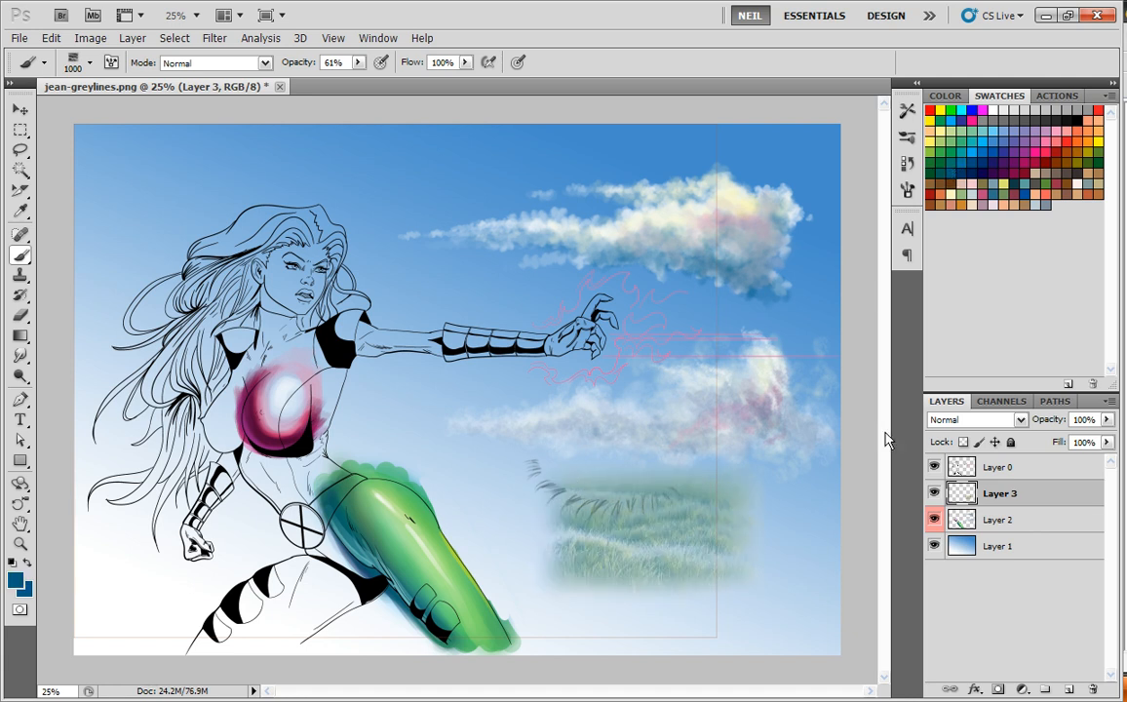
pyautogui.moveTo(795, 429)
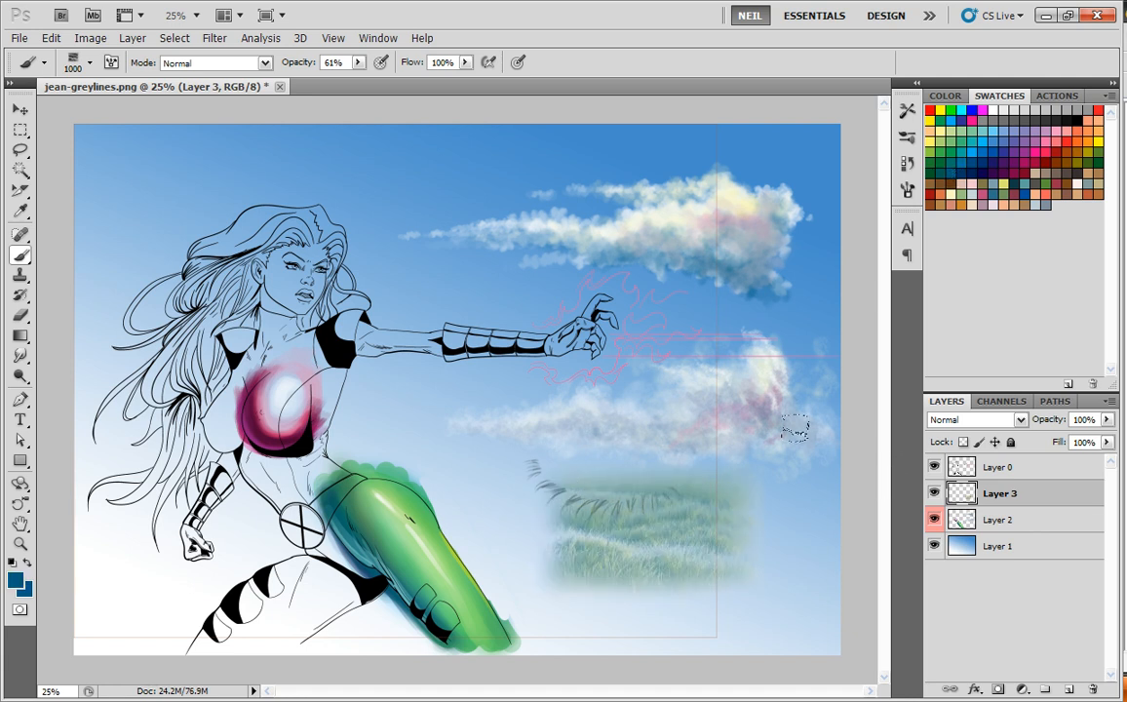
pyautogui.click(94, 62)
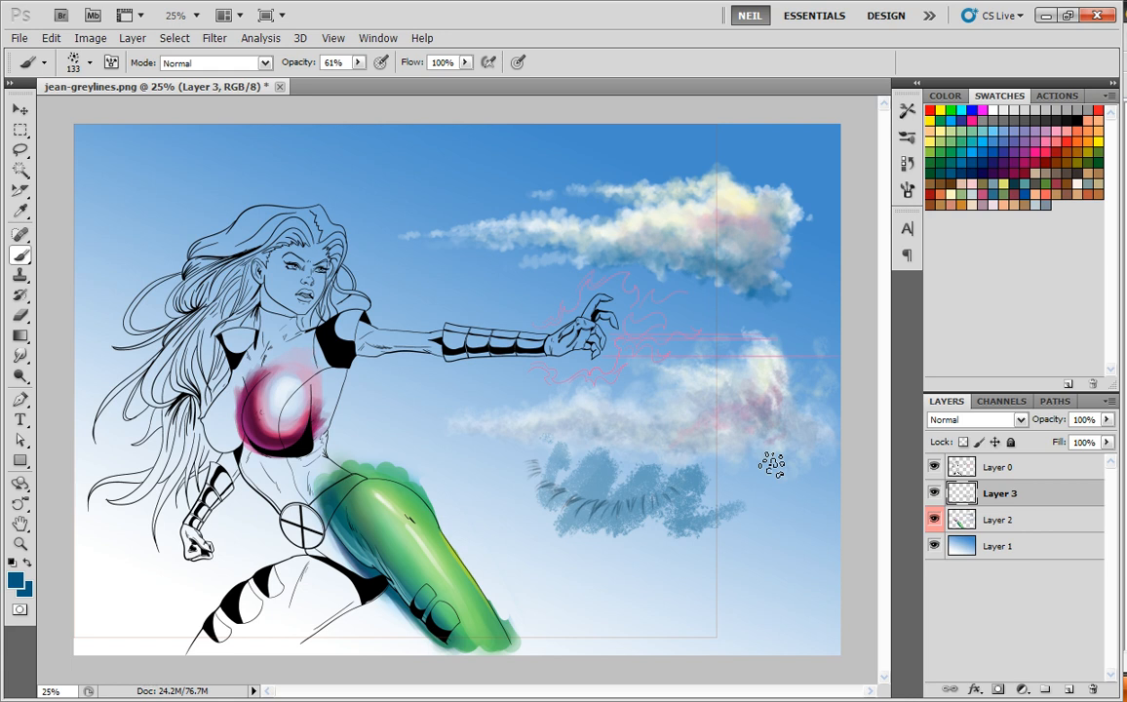
pyautogui.moveTo(790, 464)
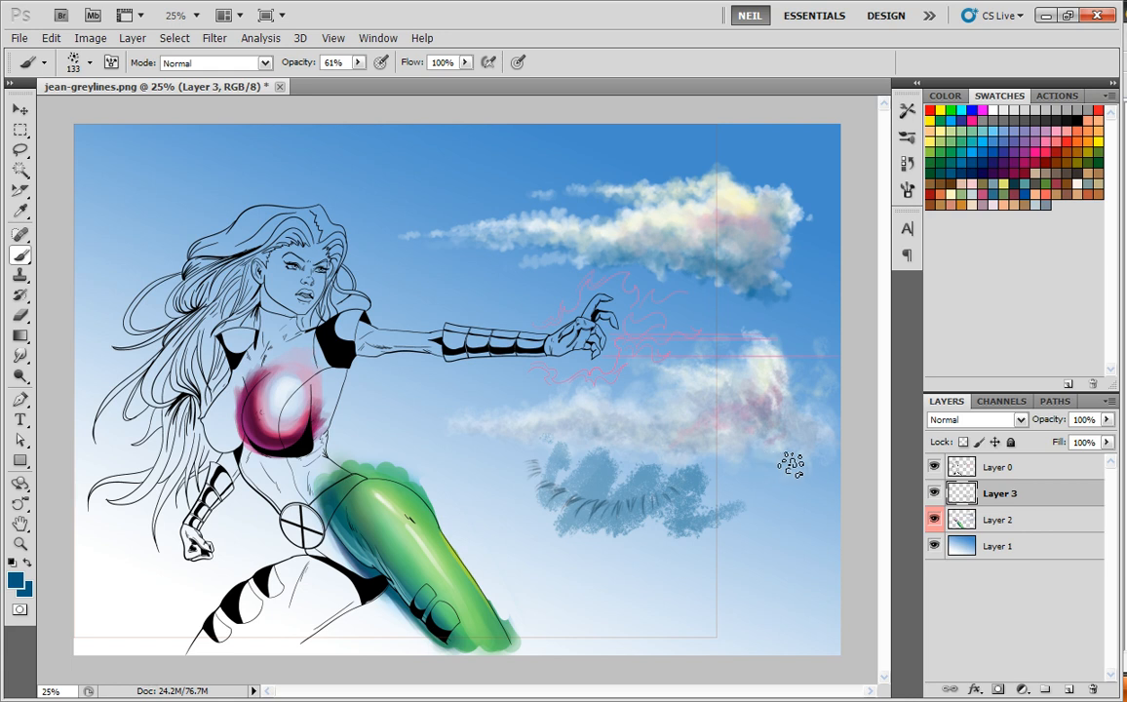